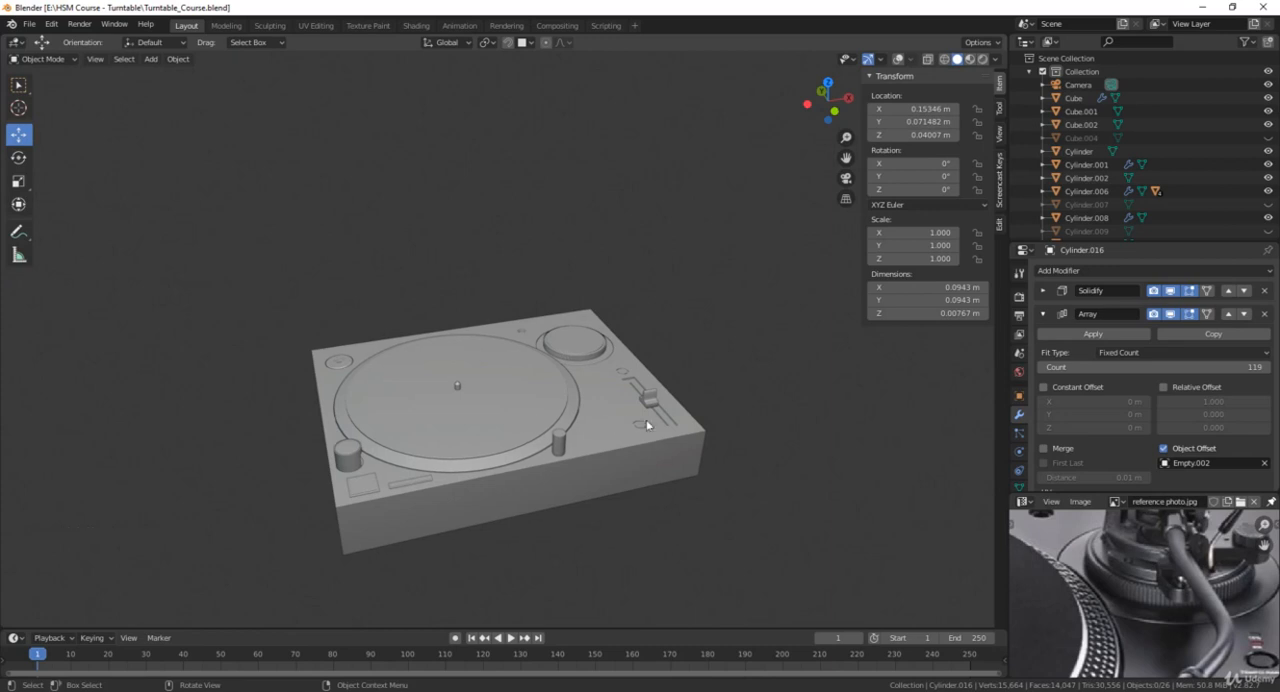
Add a plane mesh to the turntable scene
scroll(up, 3)
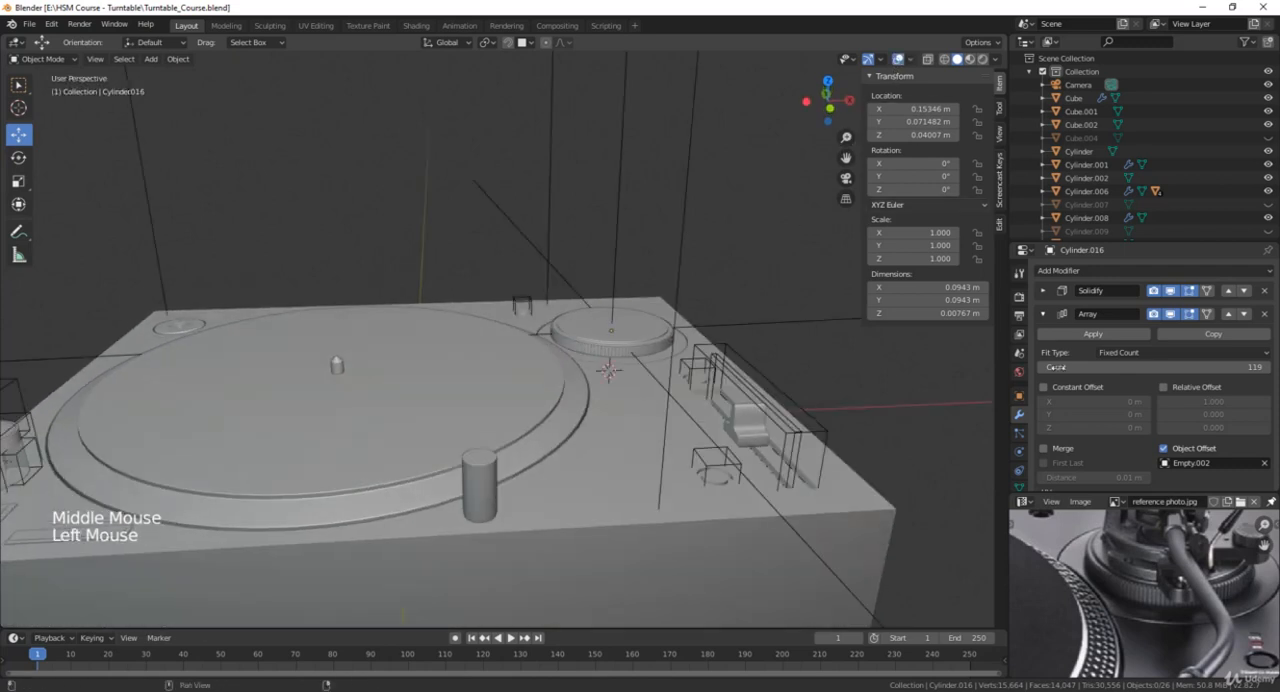
scroll(up, 3)
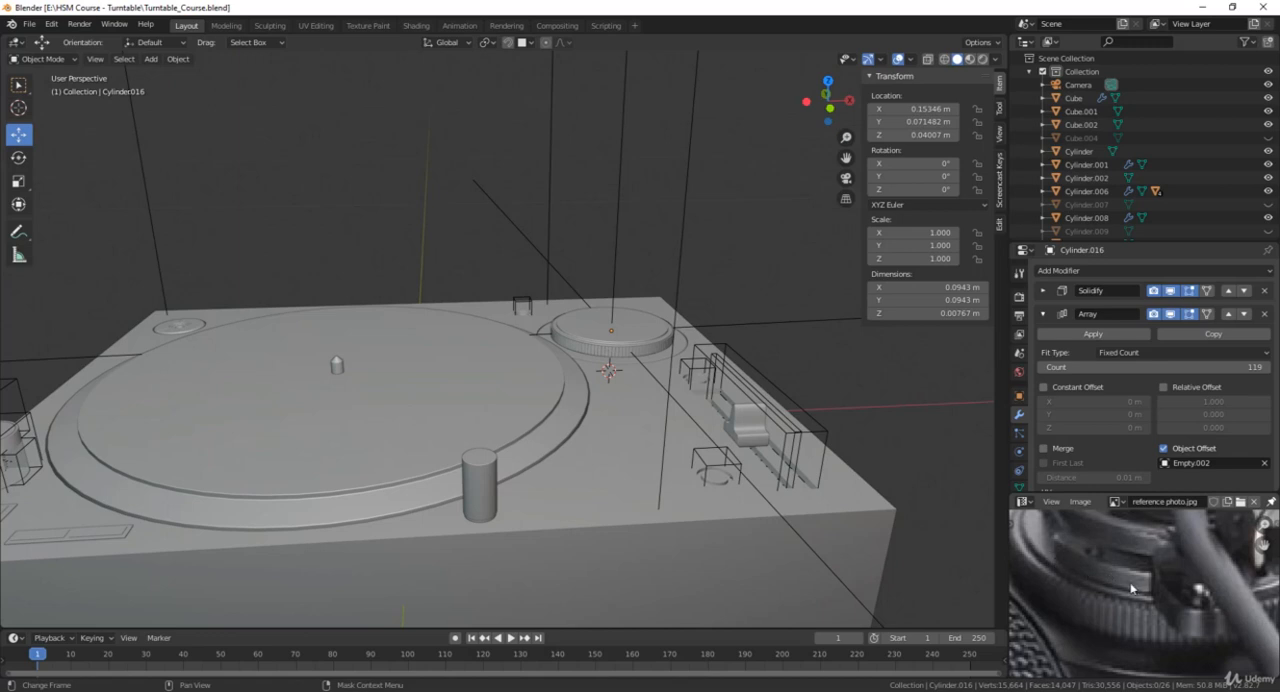
mouse_move(1055, 540)
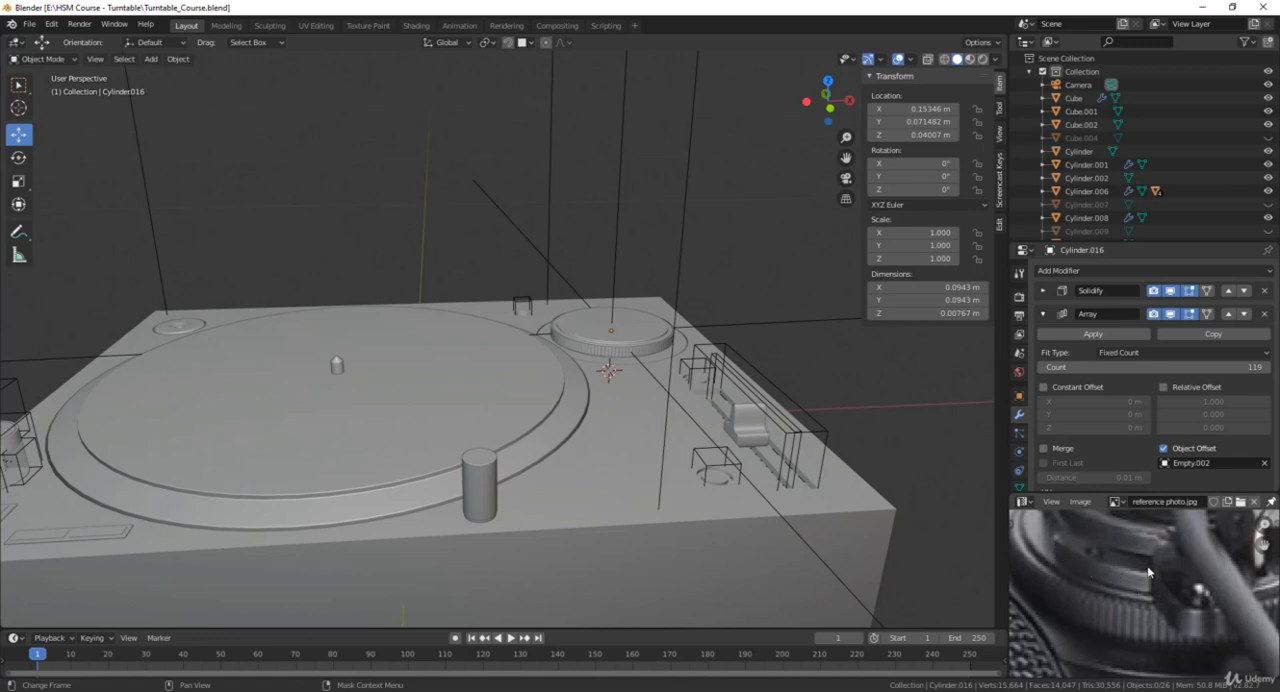
scroll(down, 3)
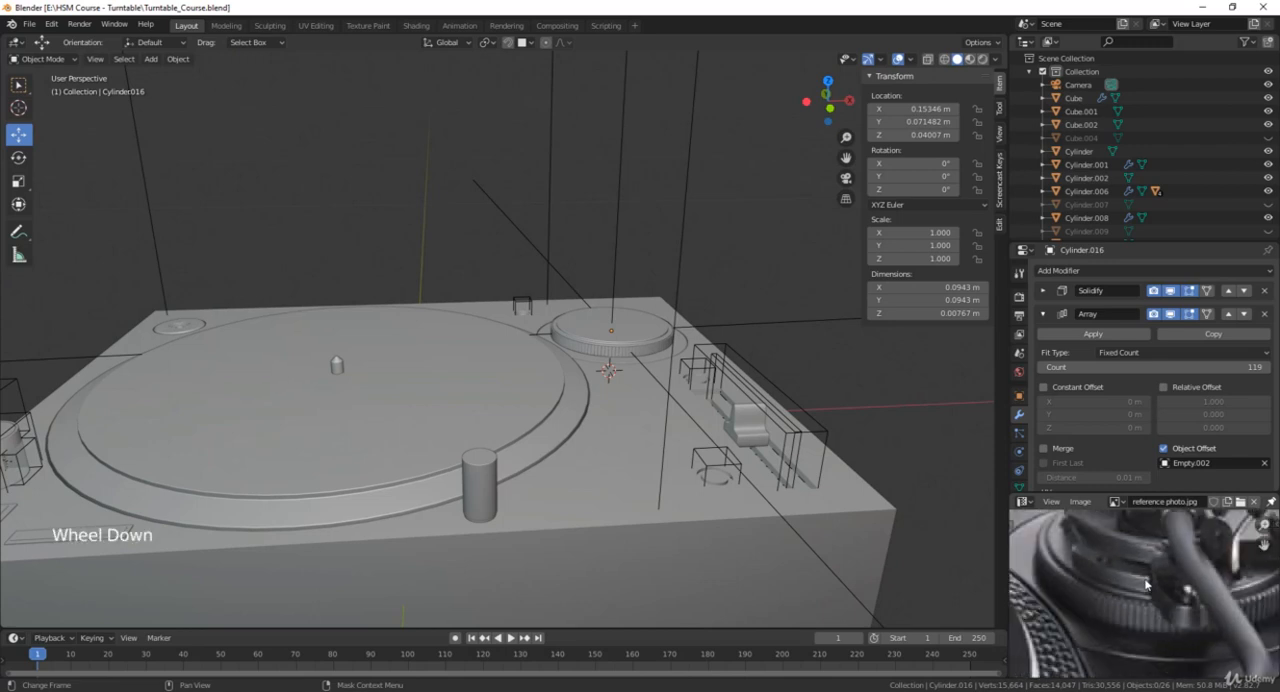
mouse_move(723, 430)
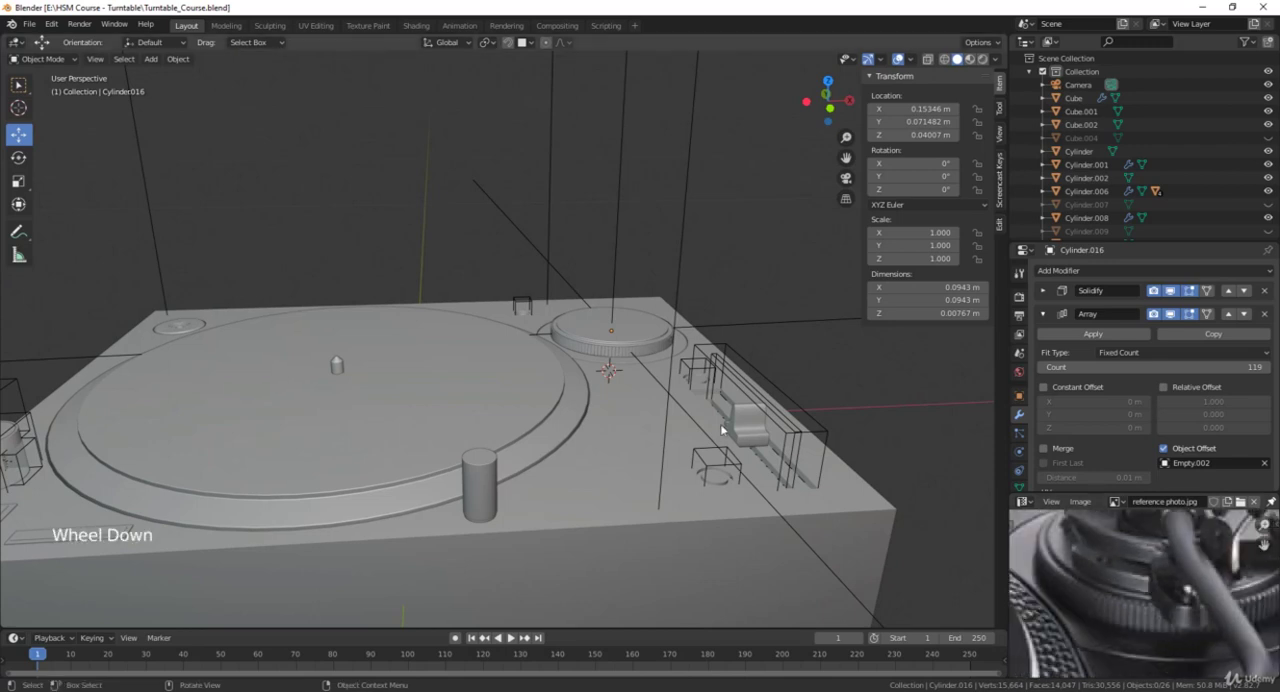
scroll(up, 3)
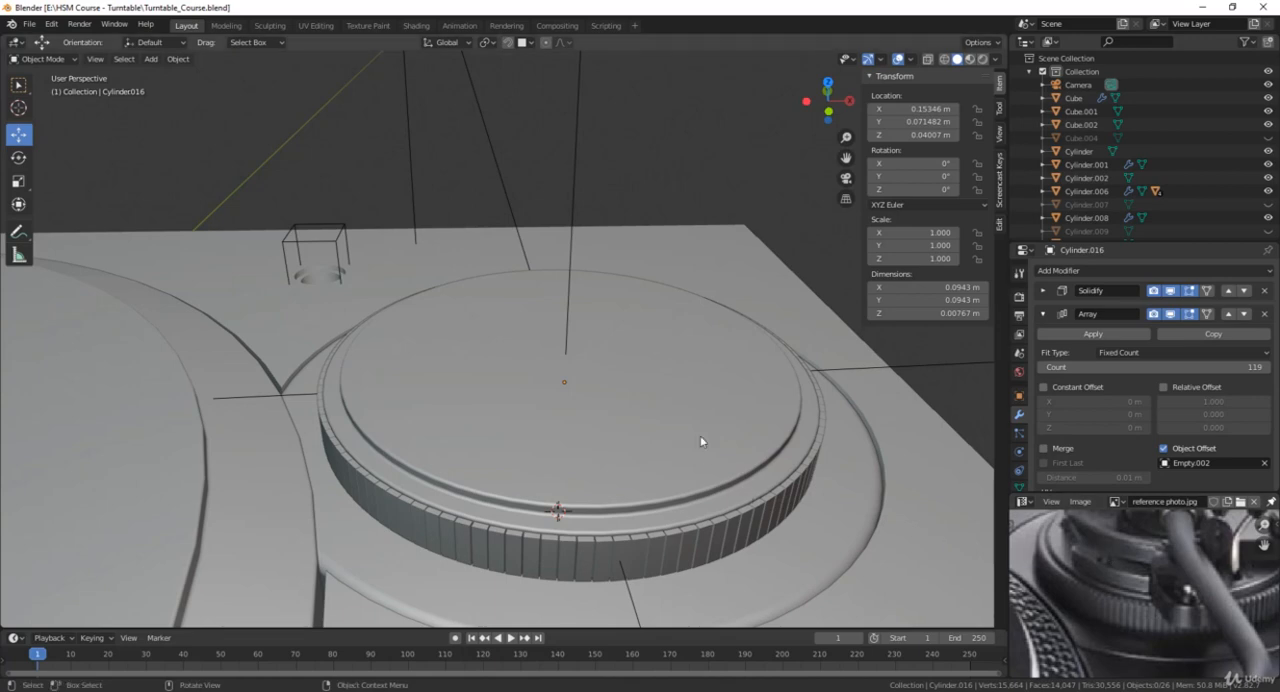
key(shift+a)
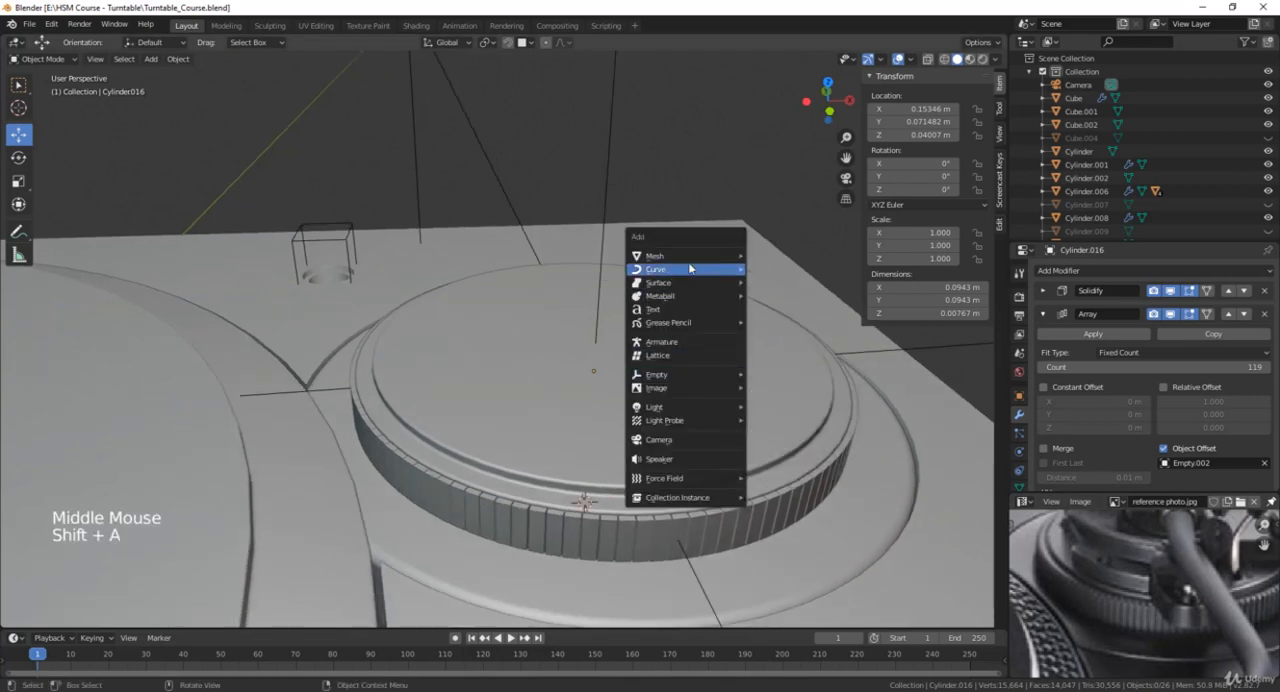
click(654, 255)
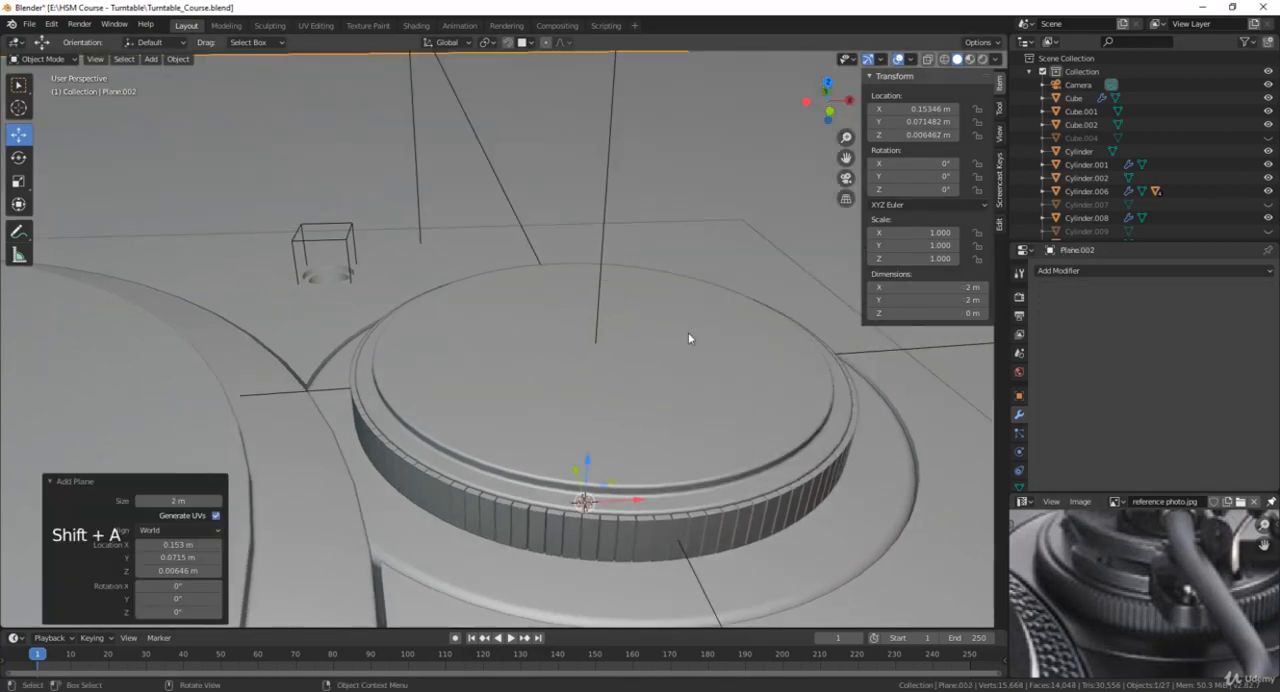
scroll(down, 3)
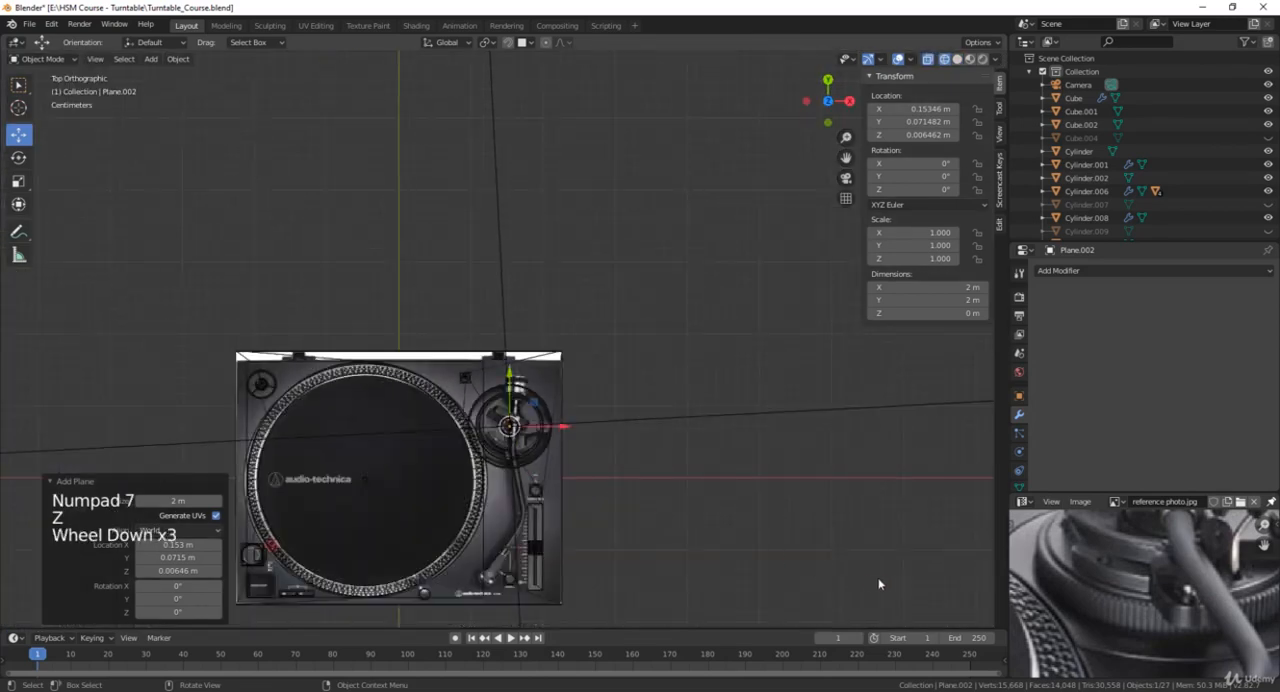
Shrink the plane, rotate it about 45°, and place it over the curved slot
key(s)
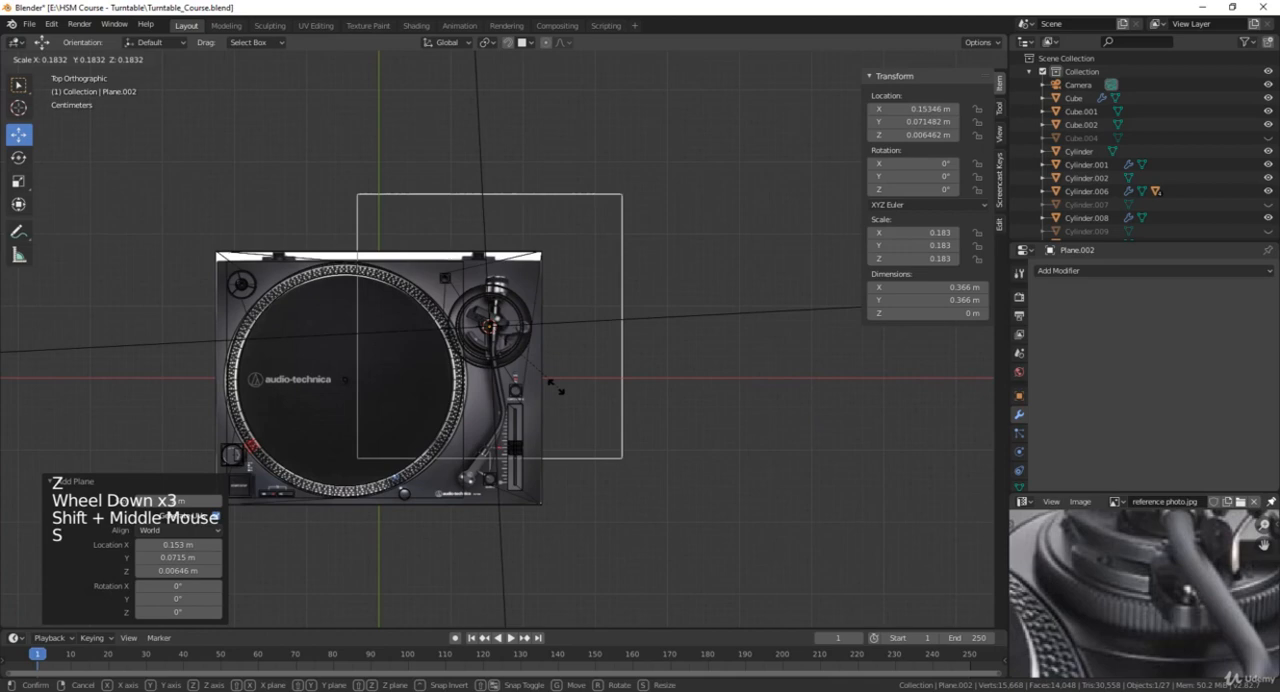
scroll(up, 3)
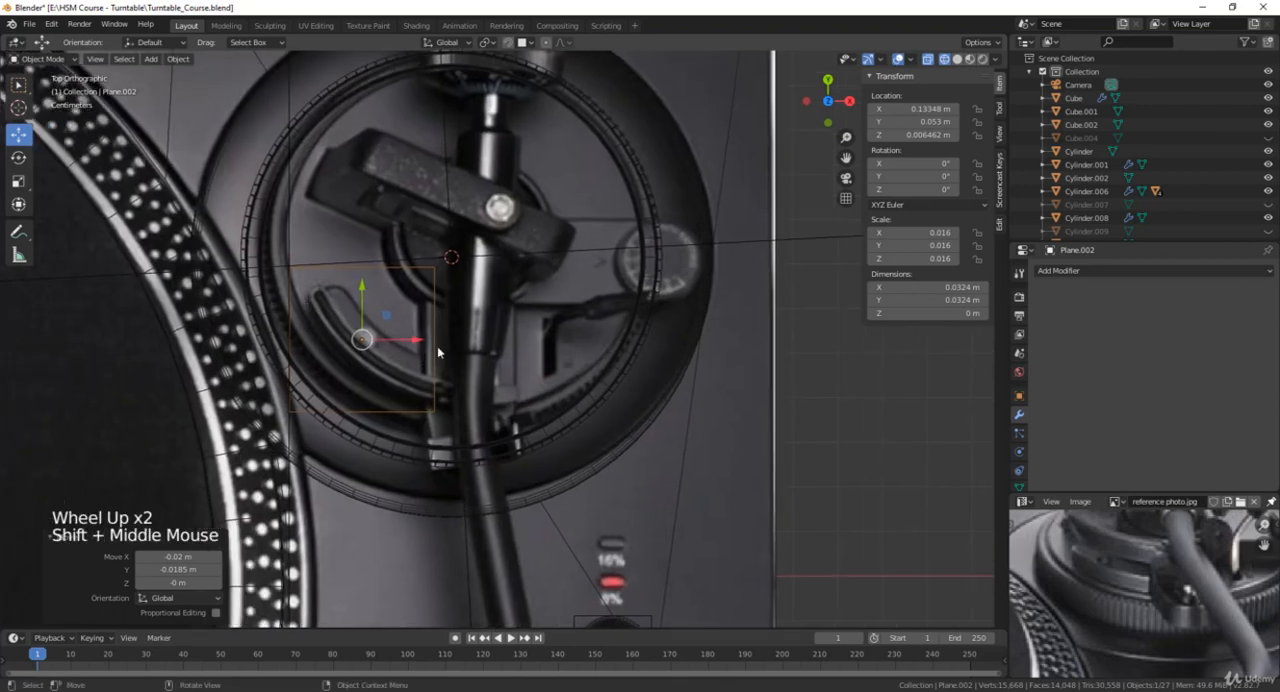
key(r)
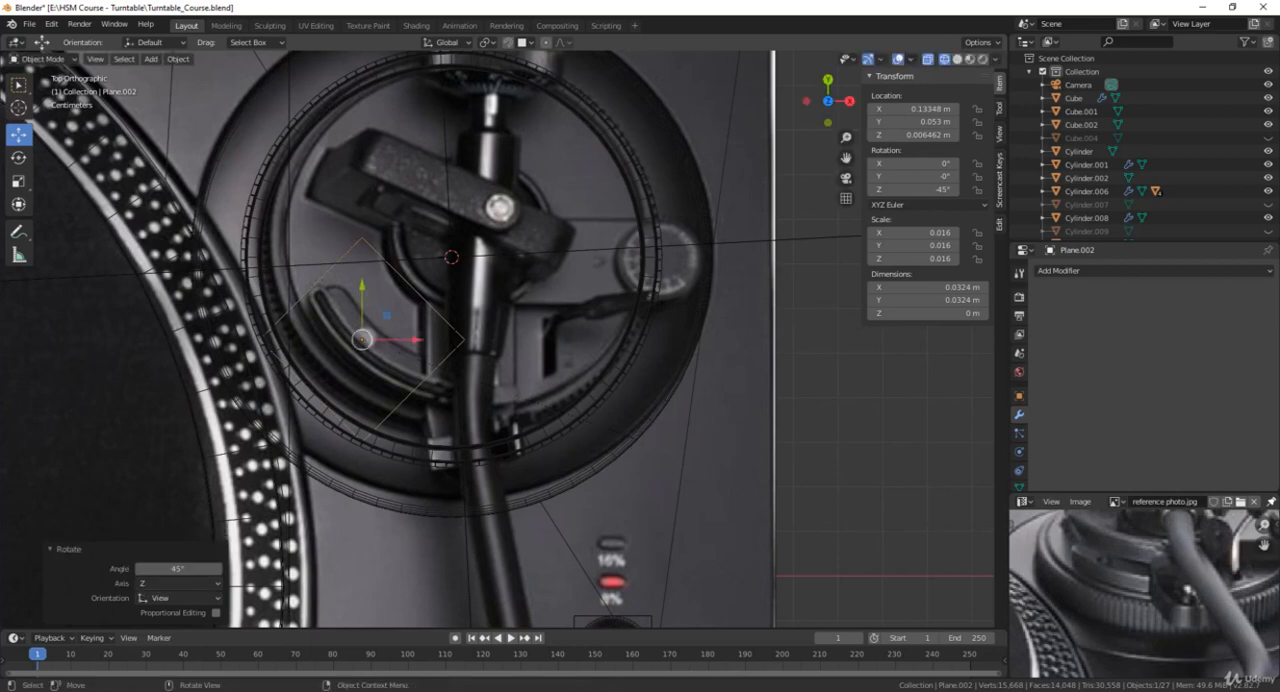
key(s)
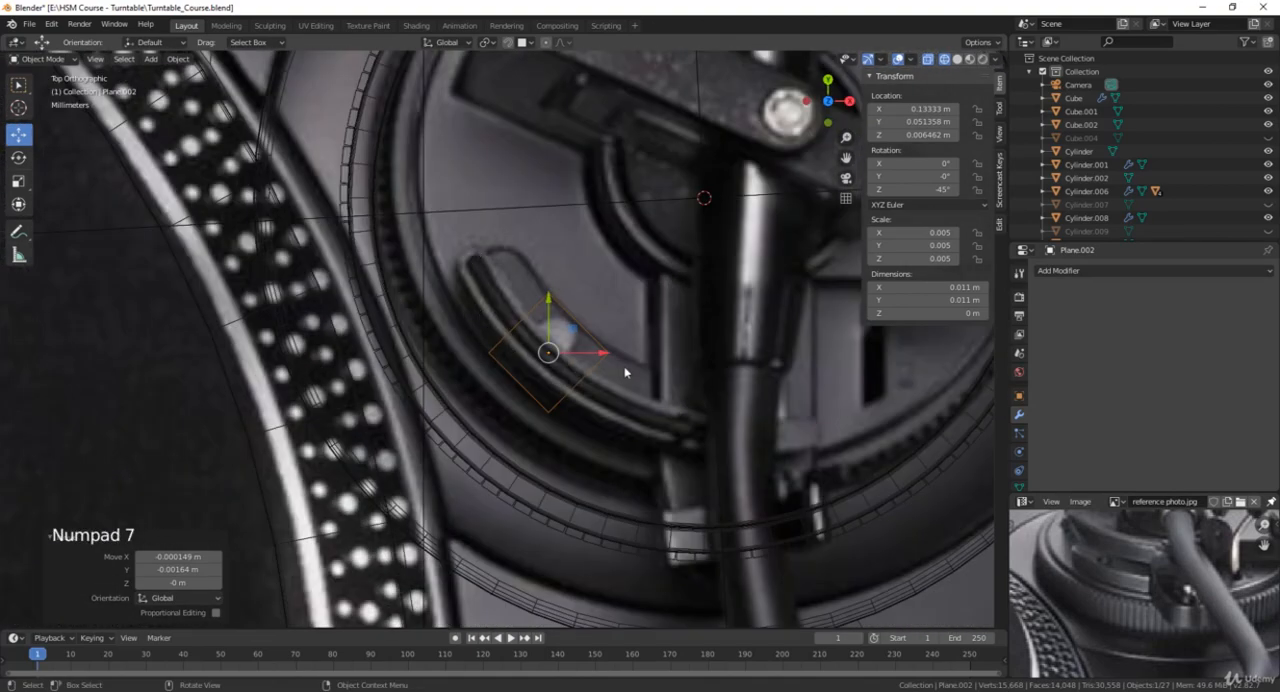
scroll(up, 3)
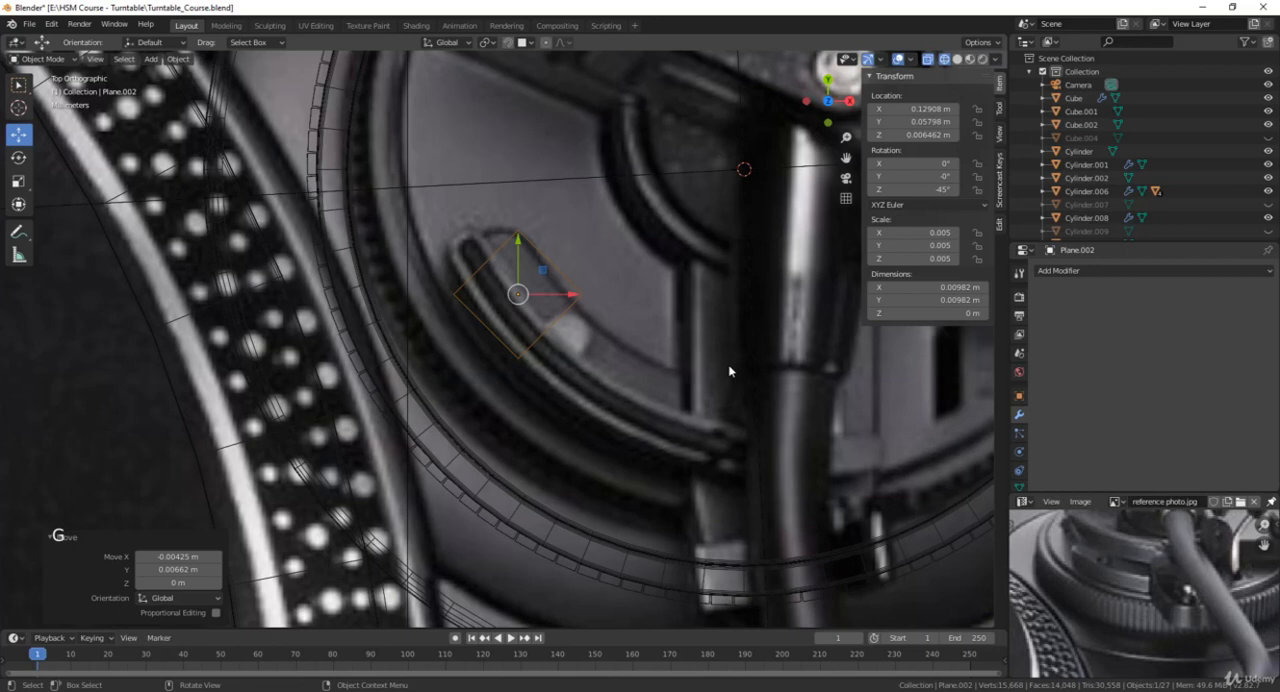
key(r)
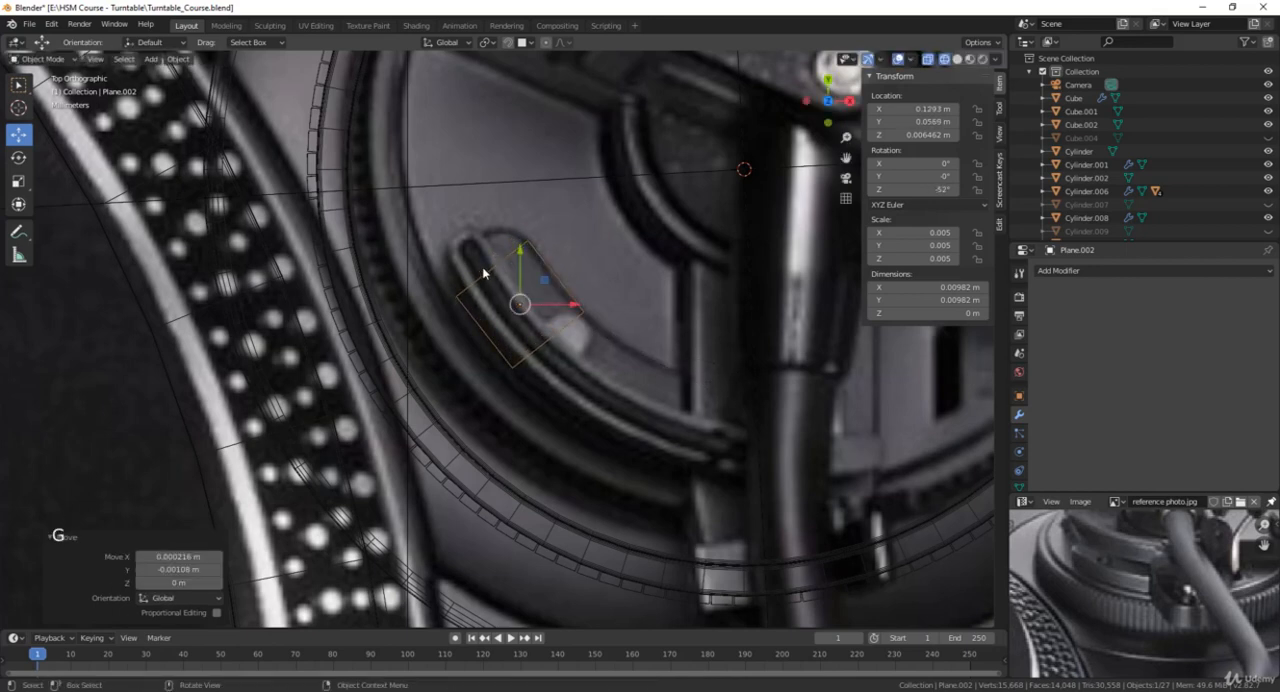
click(483, 270)
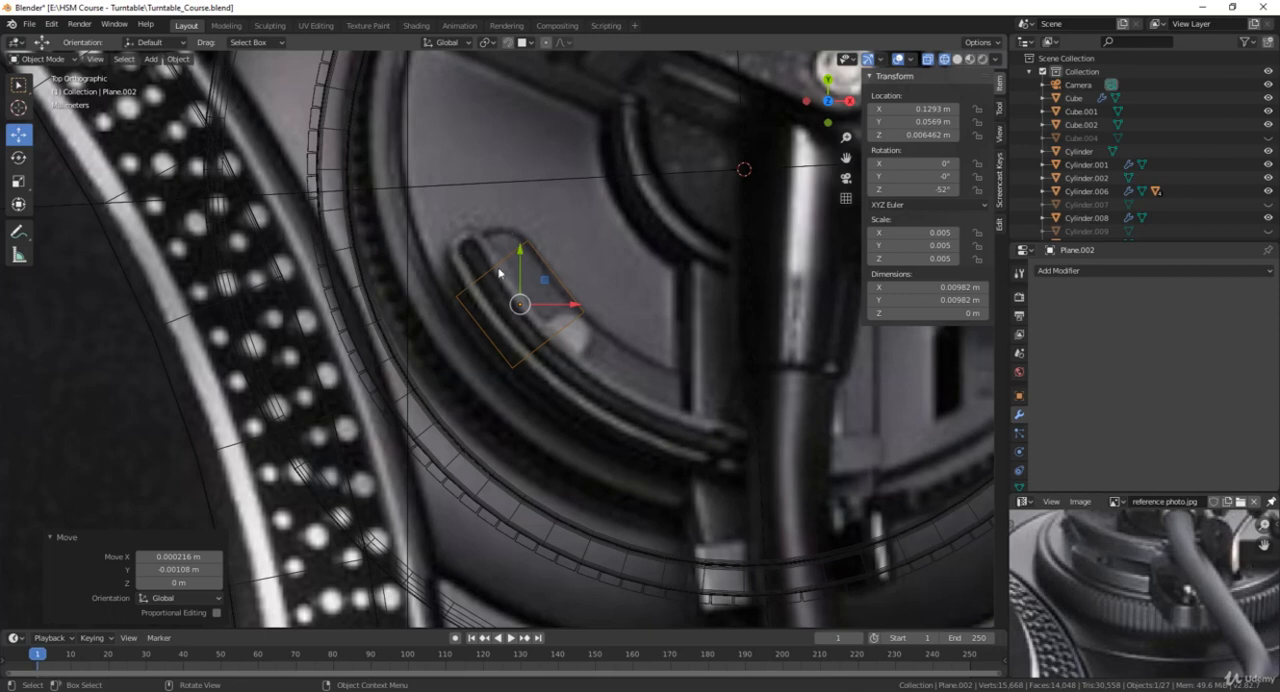
In Edit Mode, narrow the extruded end edge to taper the strip
key(Tab)
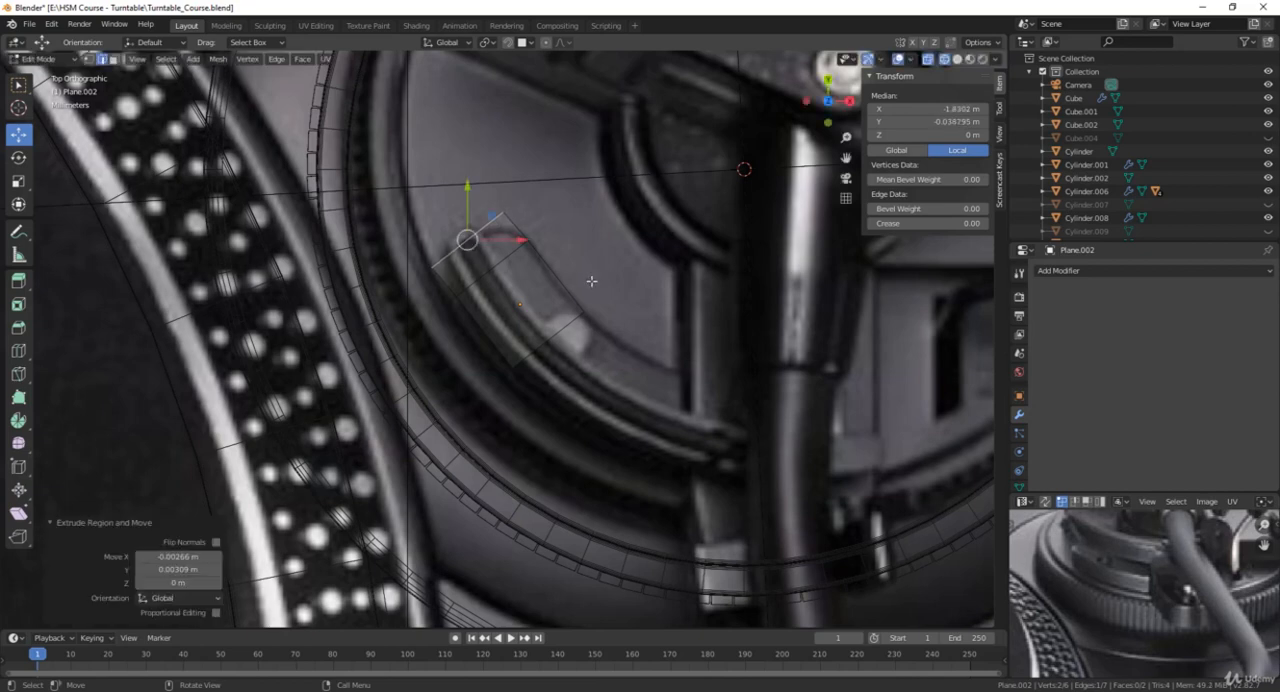
key(s)
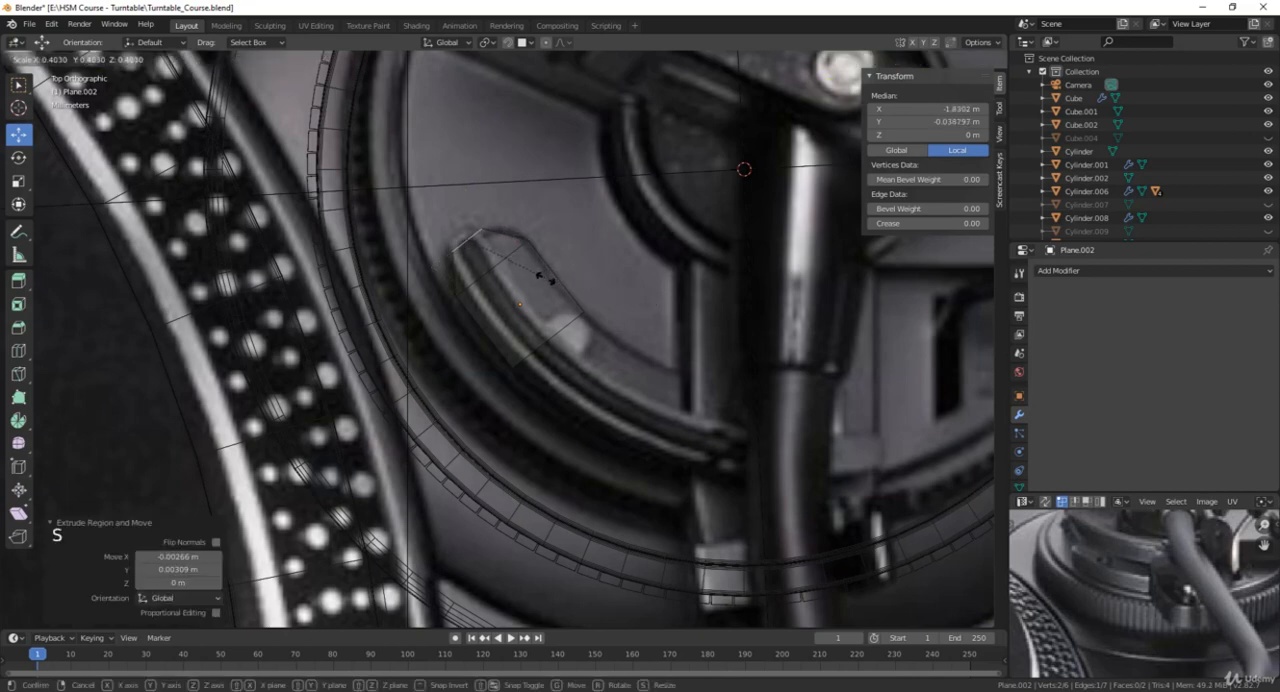
scroll(up, 3)
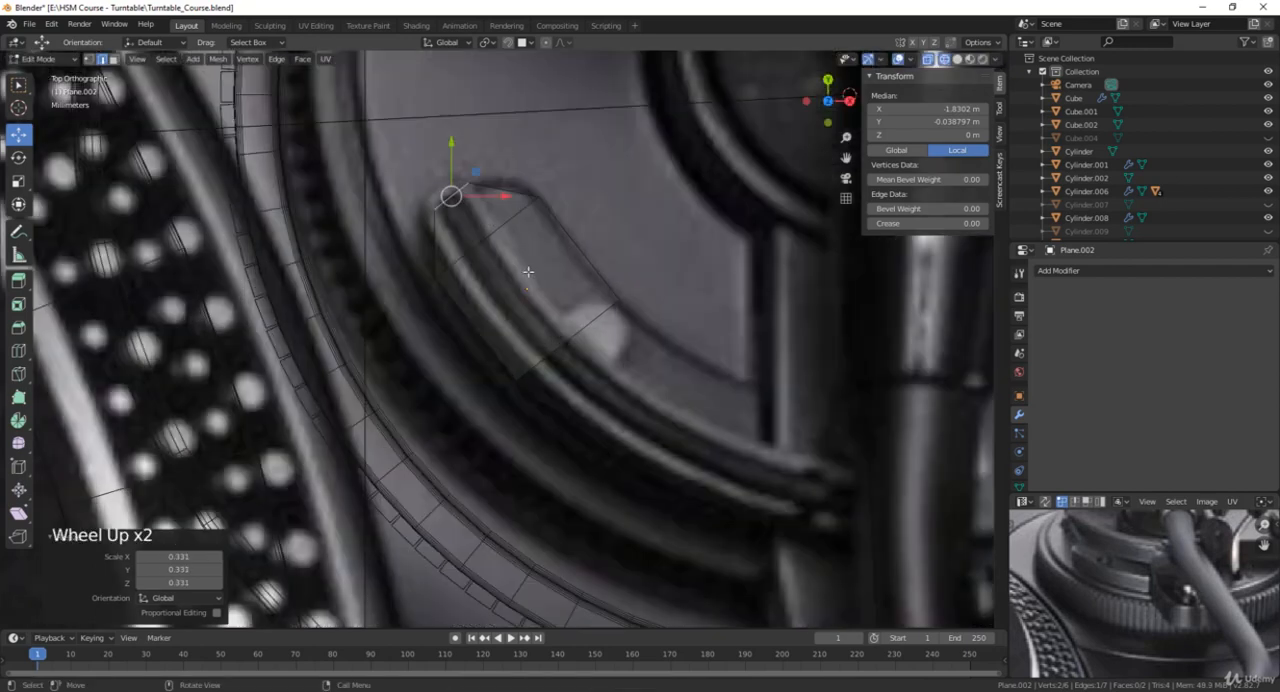
scroll(up, 3)
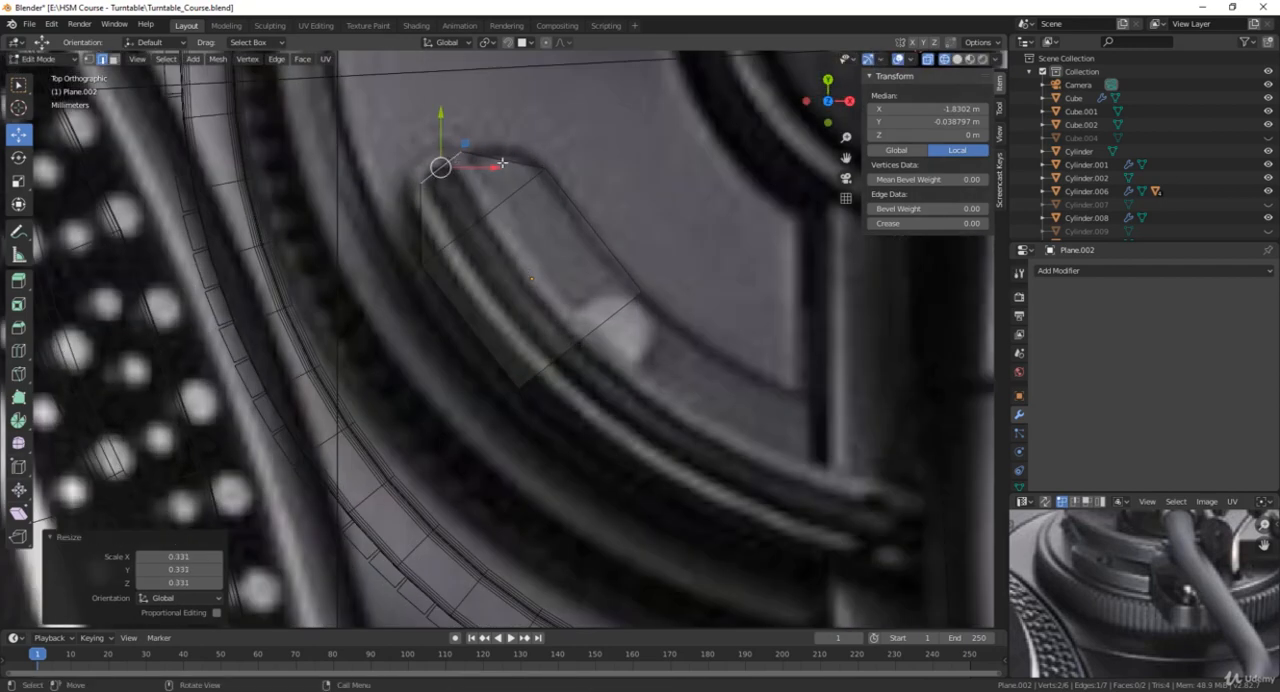
Add an edge loop across the strip and scale it wider
key(ctrl)
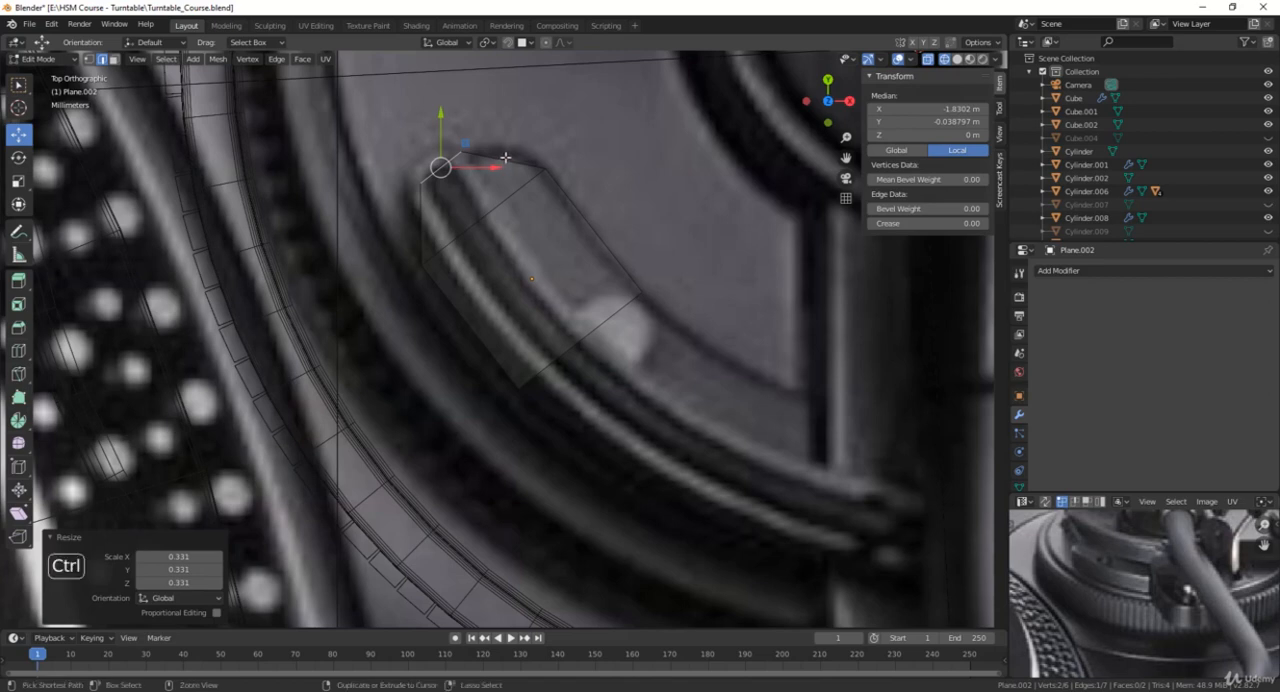
key(ctrl+r)
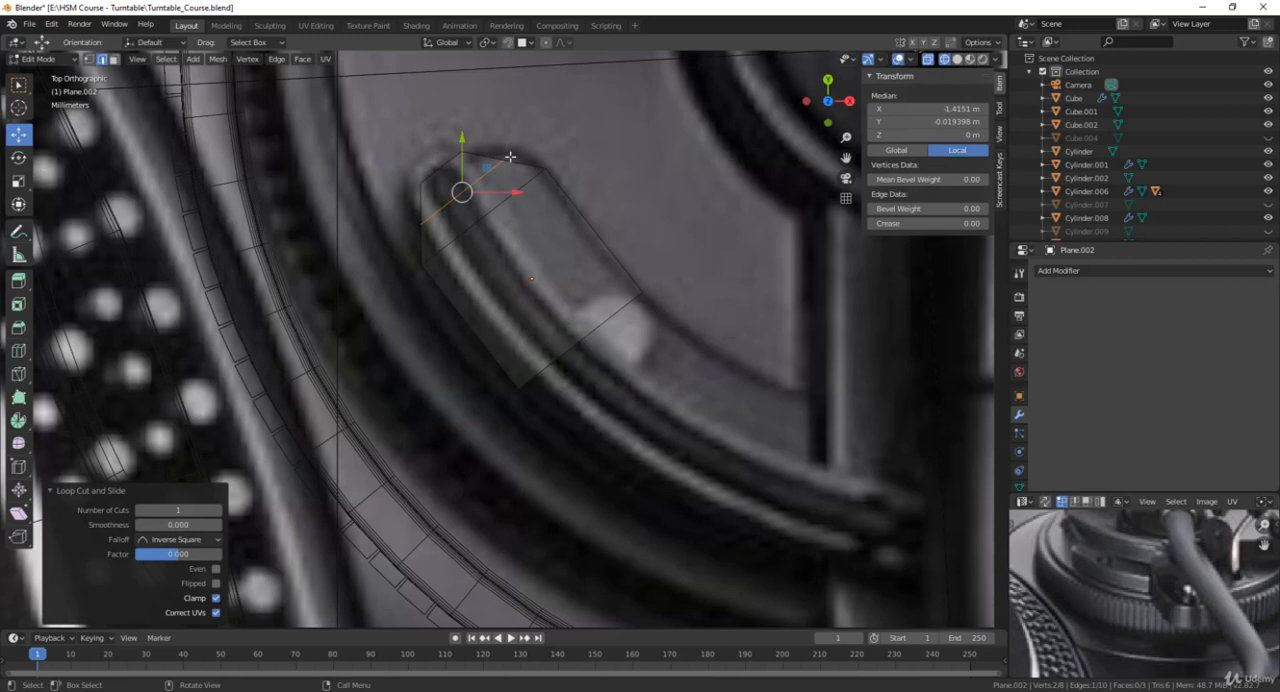
key(s)
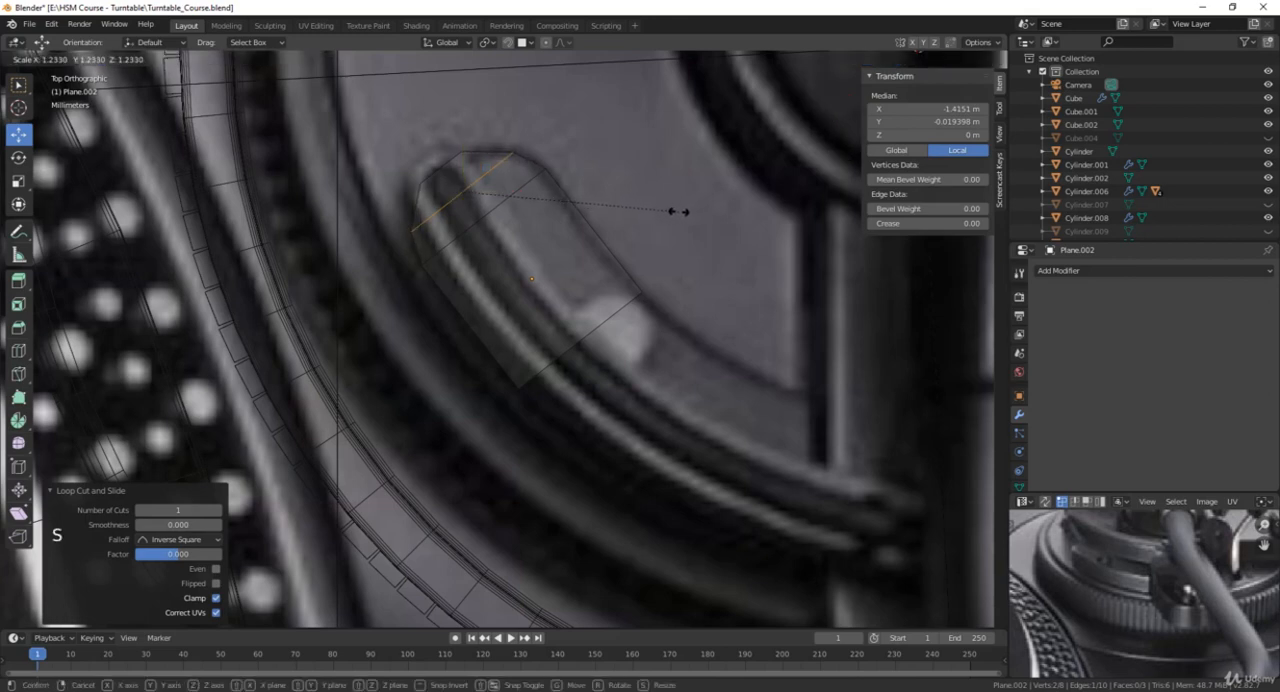
scroll(down, 3)
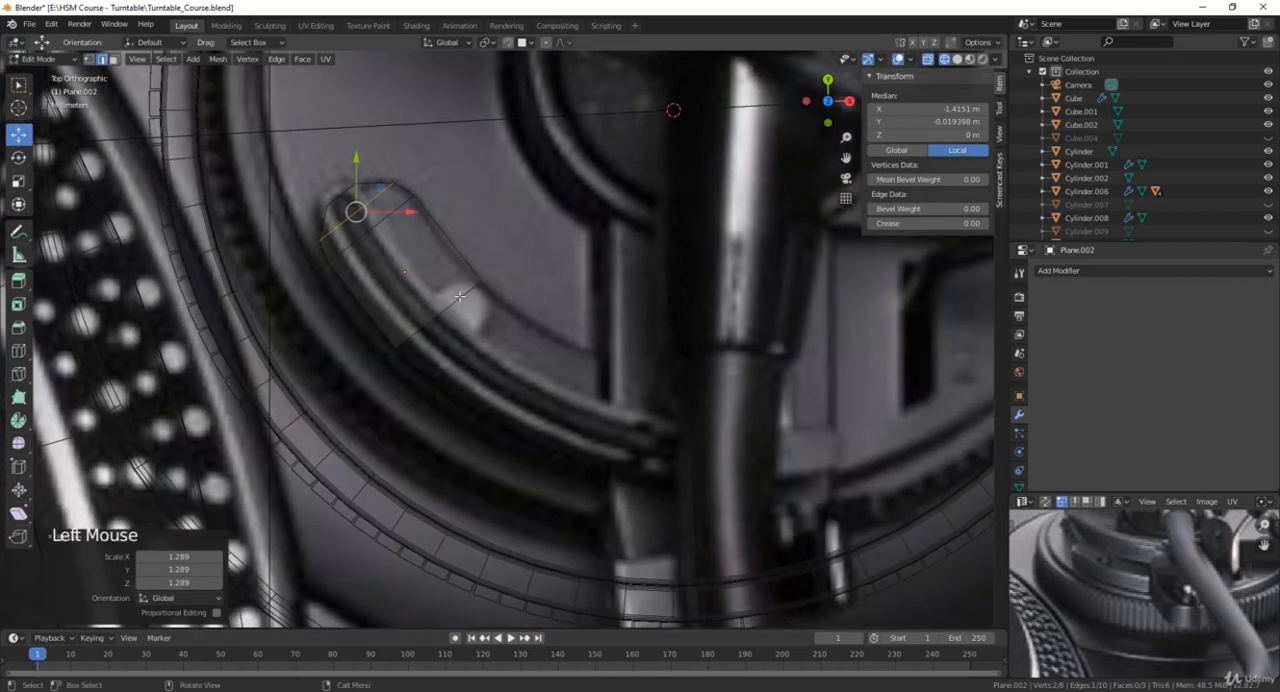
Extrude and rotate the end edge through several more sections following the slot's arc
key(g)
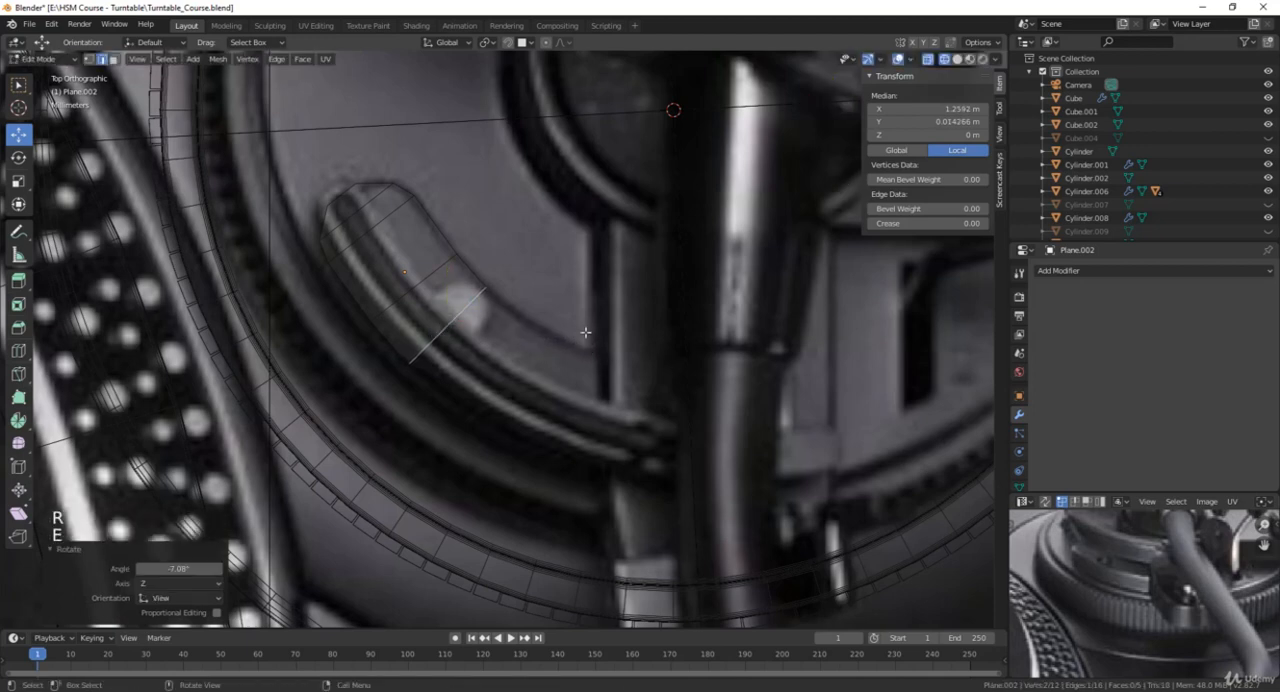
key(e)
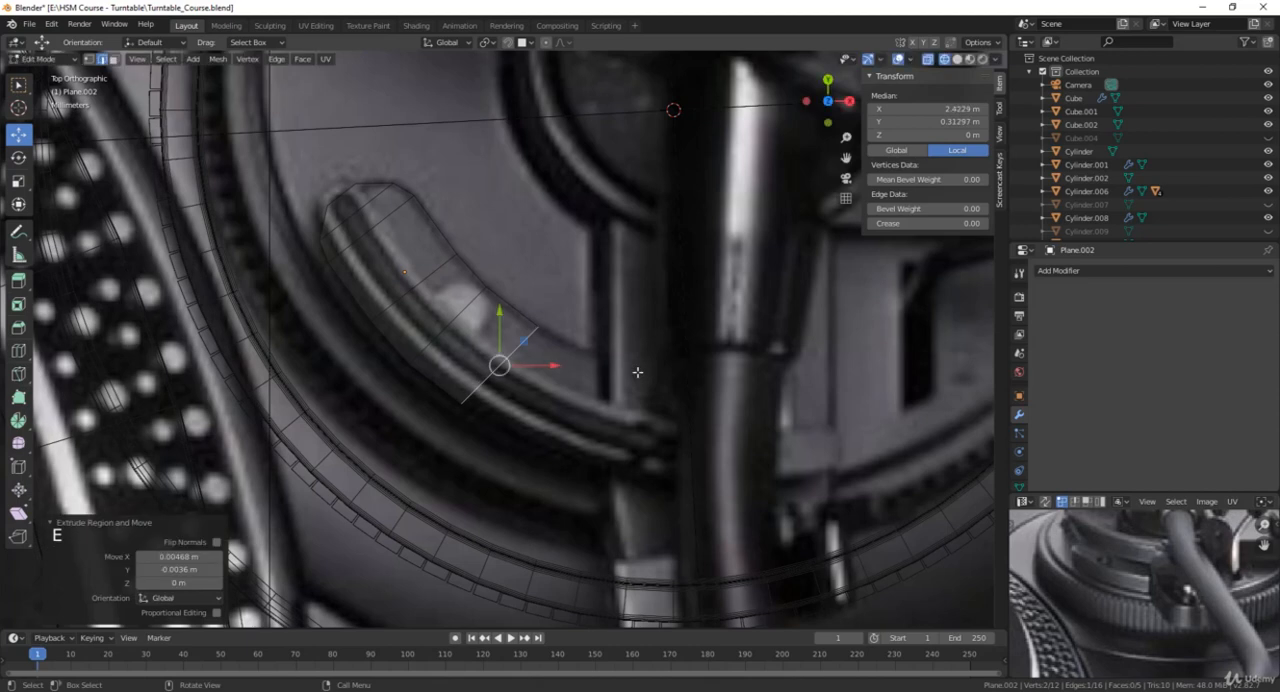
key(r)
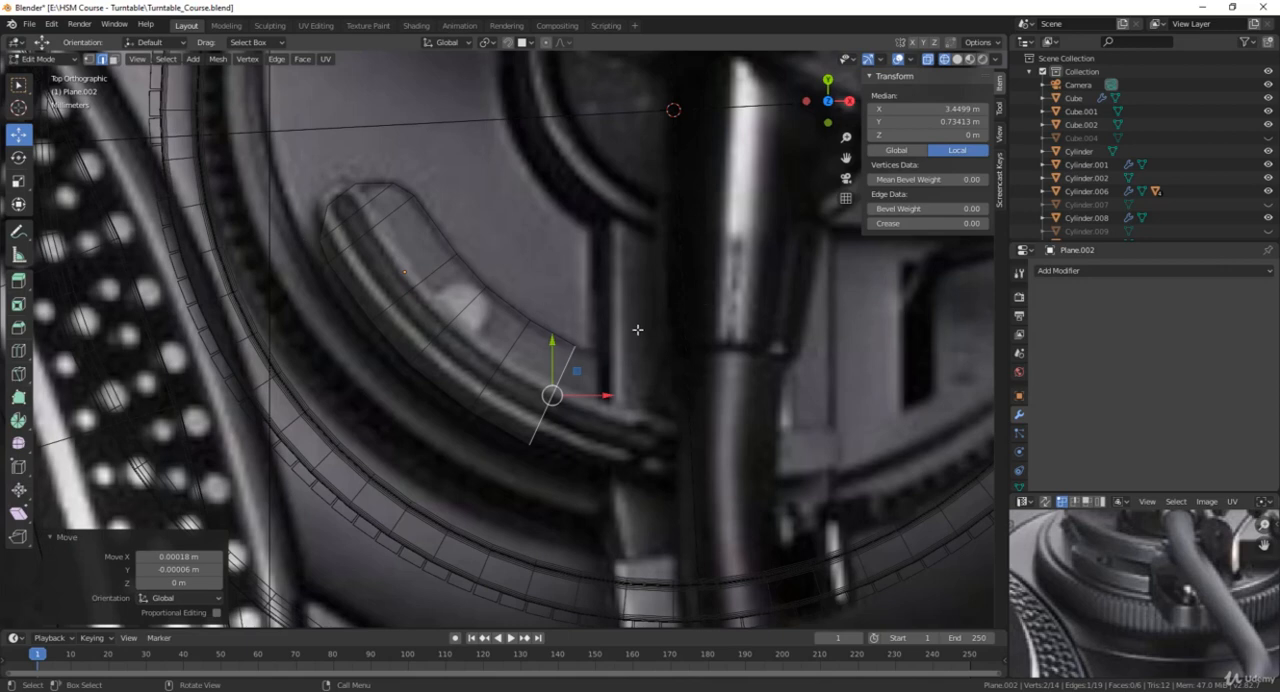
key(e)
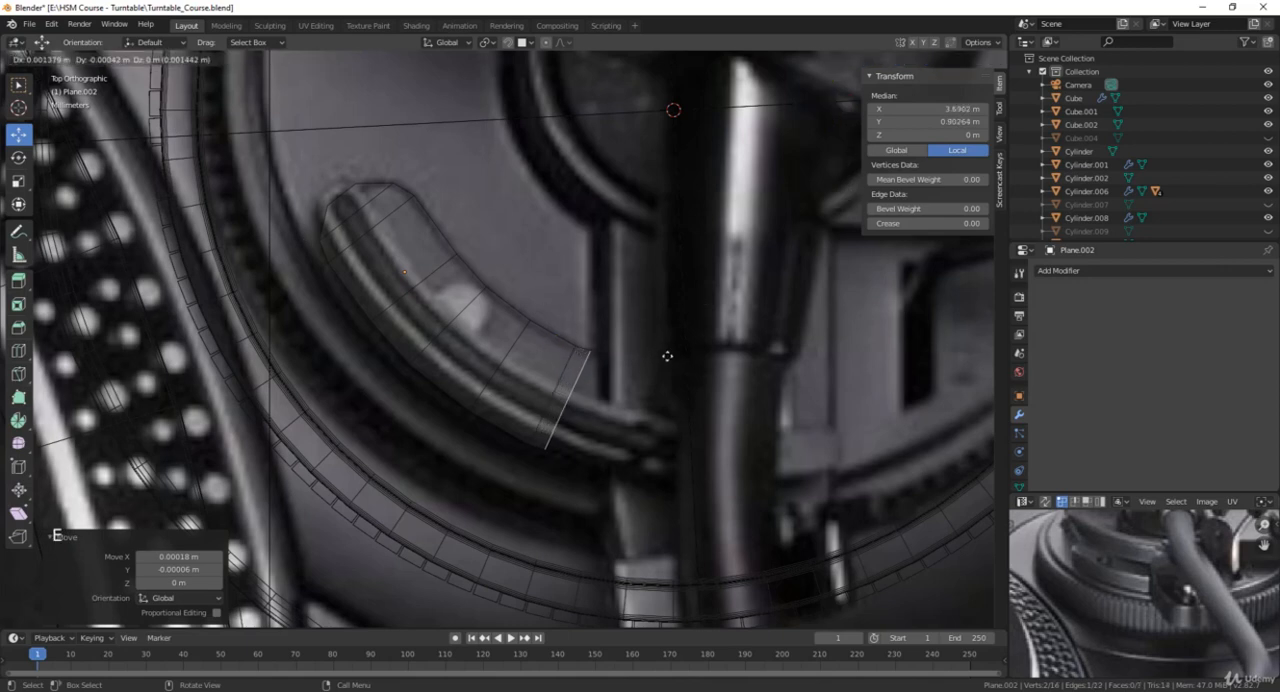
key(e)
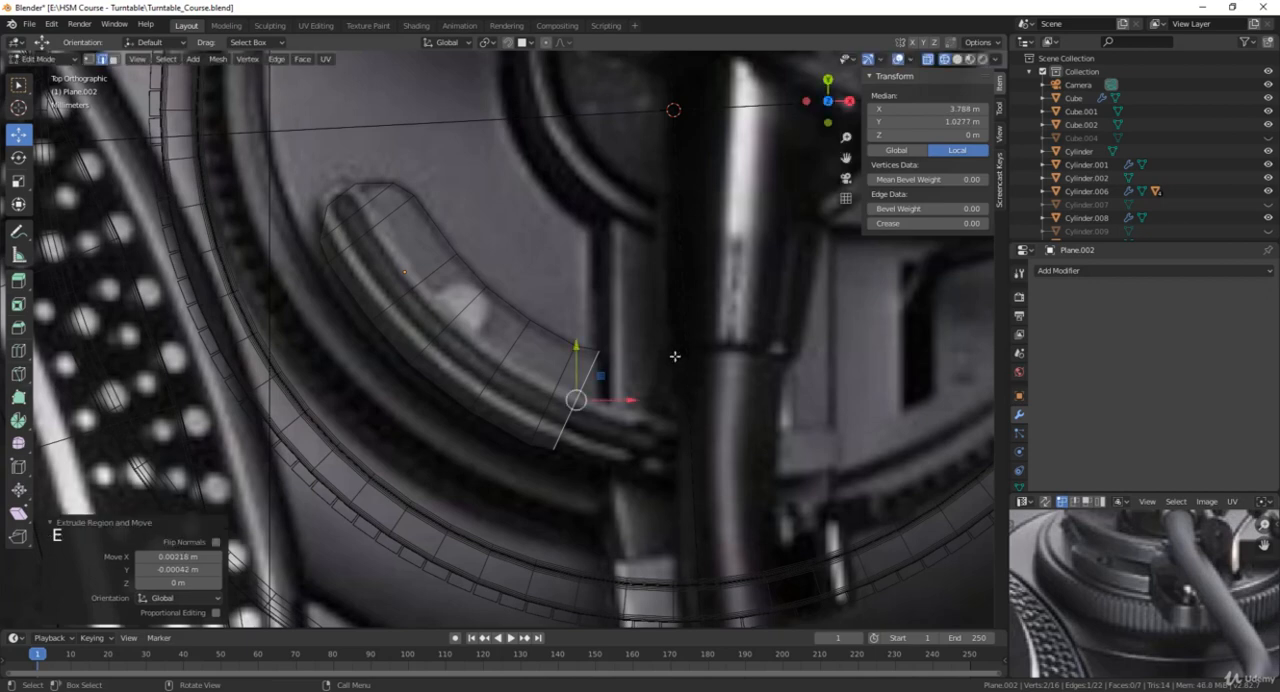
key(r)
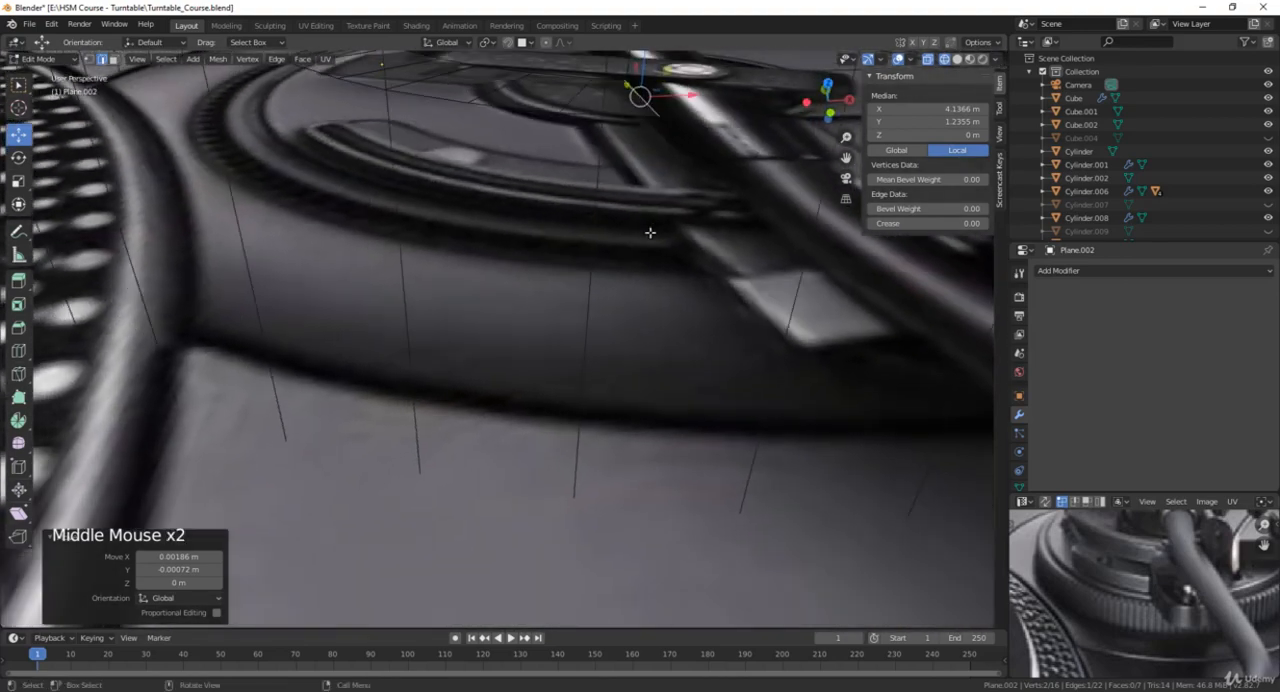
Move the curved strip straight up with snapping onto the plinth's top surface
scroll(down, 3)
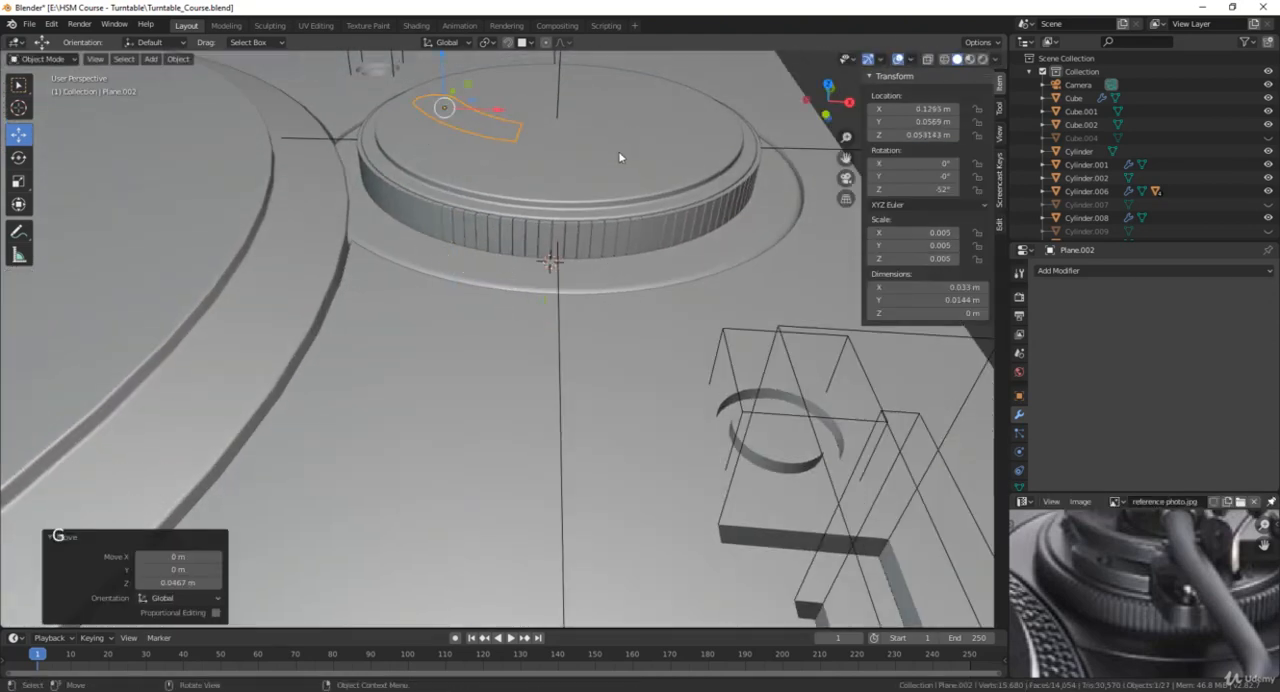
scroll(up, 3)
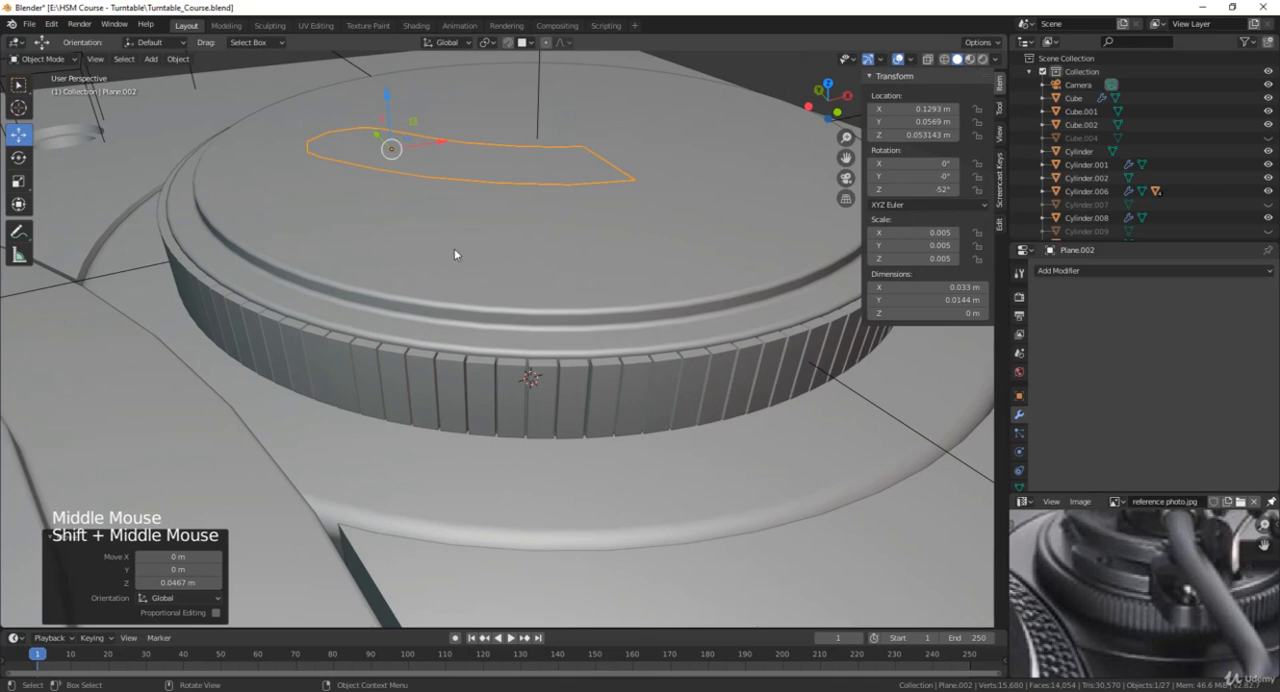
key(g)
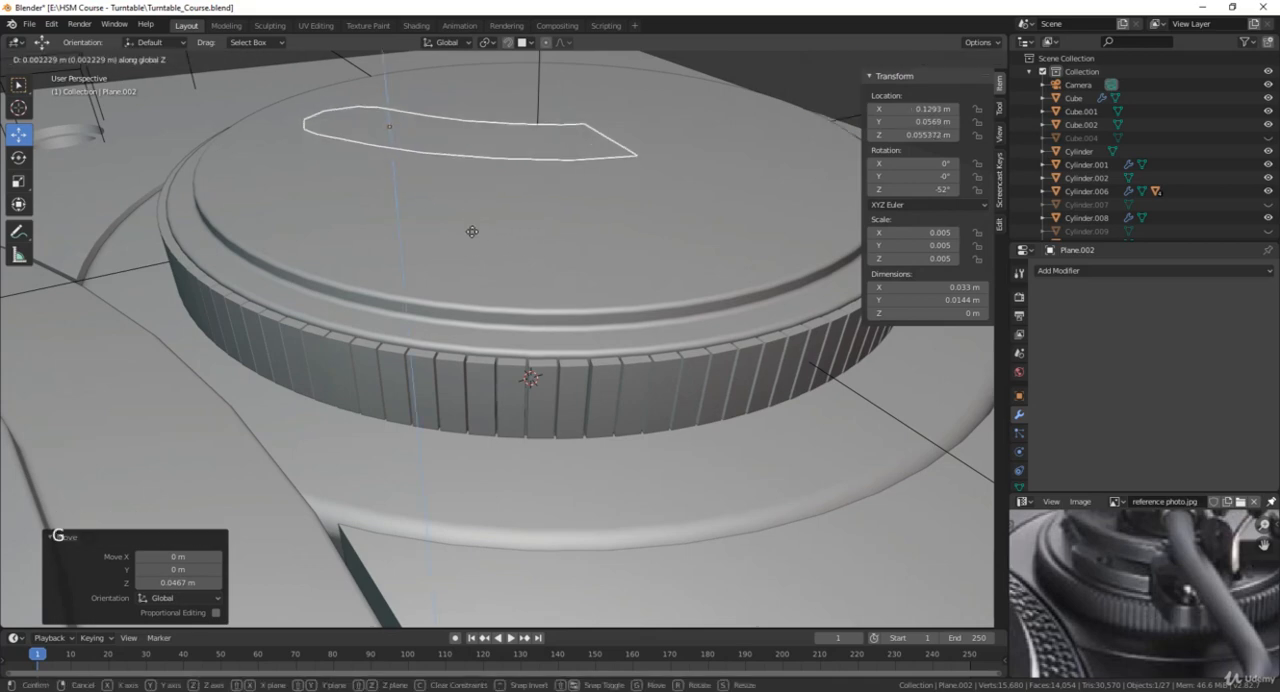
key(ctrl)
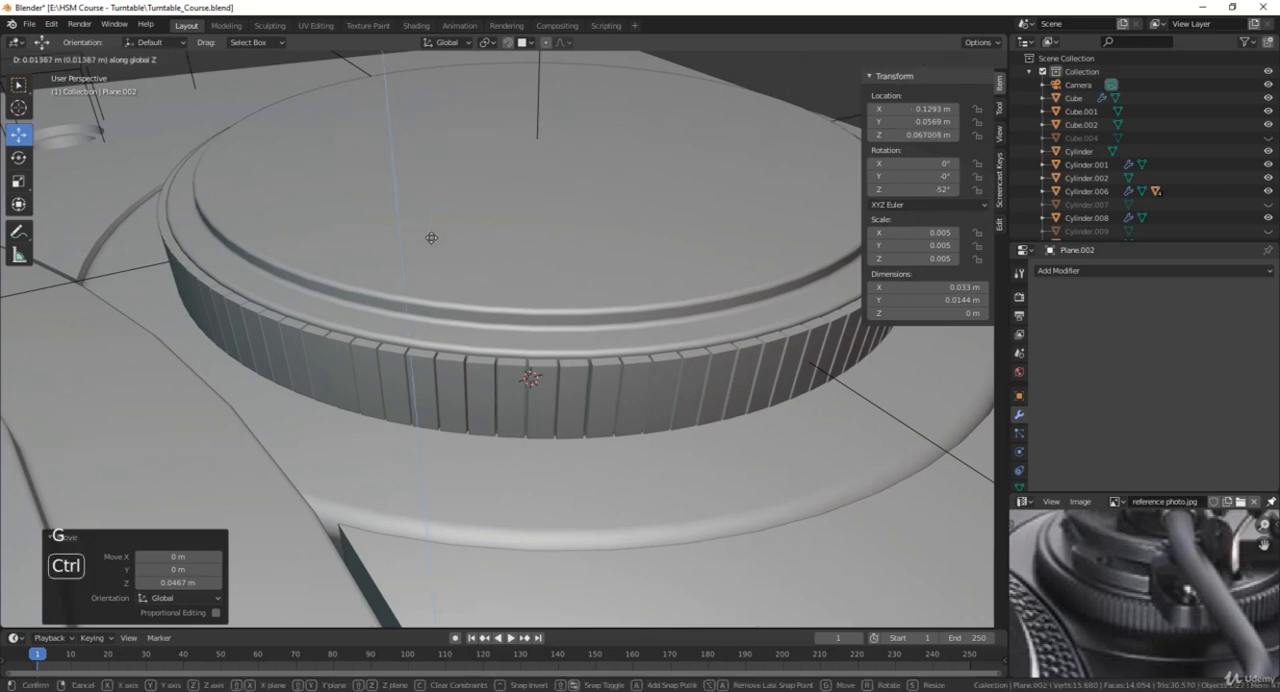
scroll(down, 3)
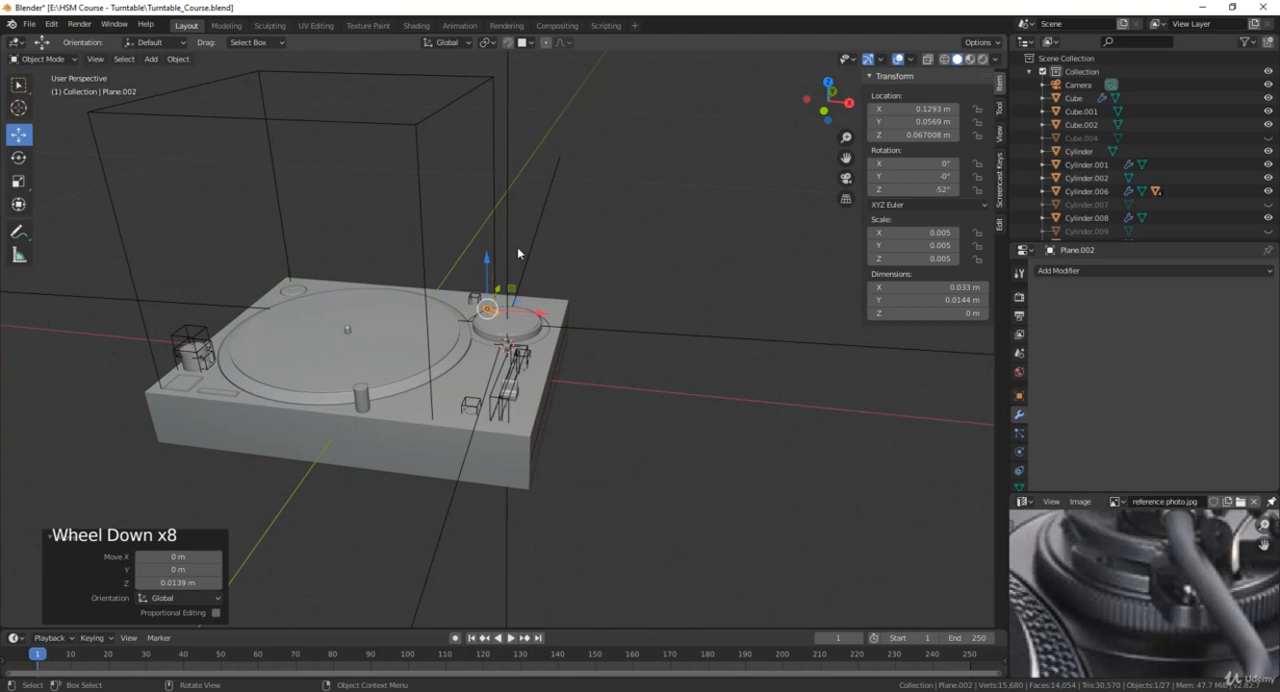
scroll(up, 3)
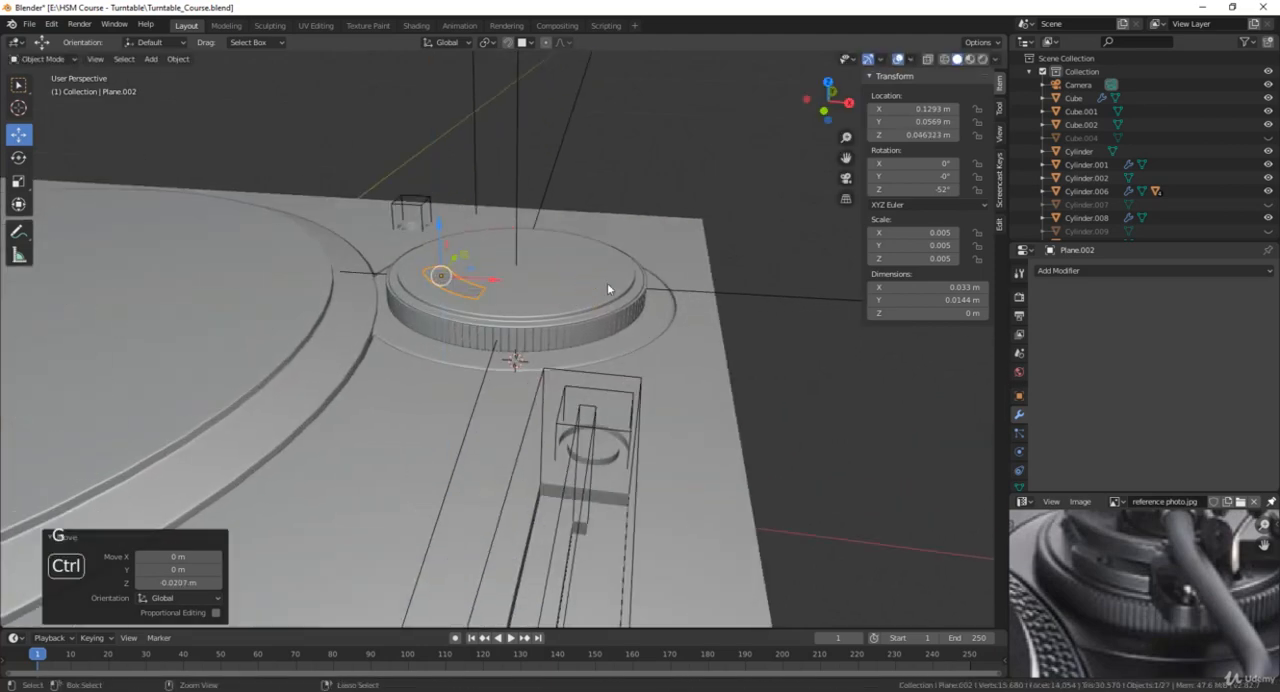
scroll(up, 3)
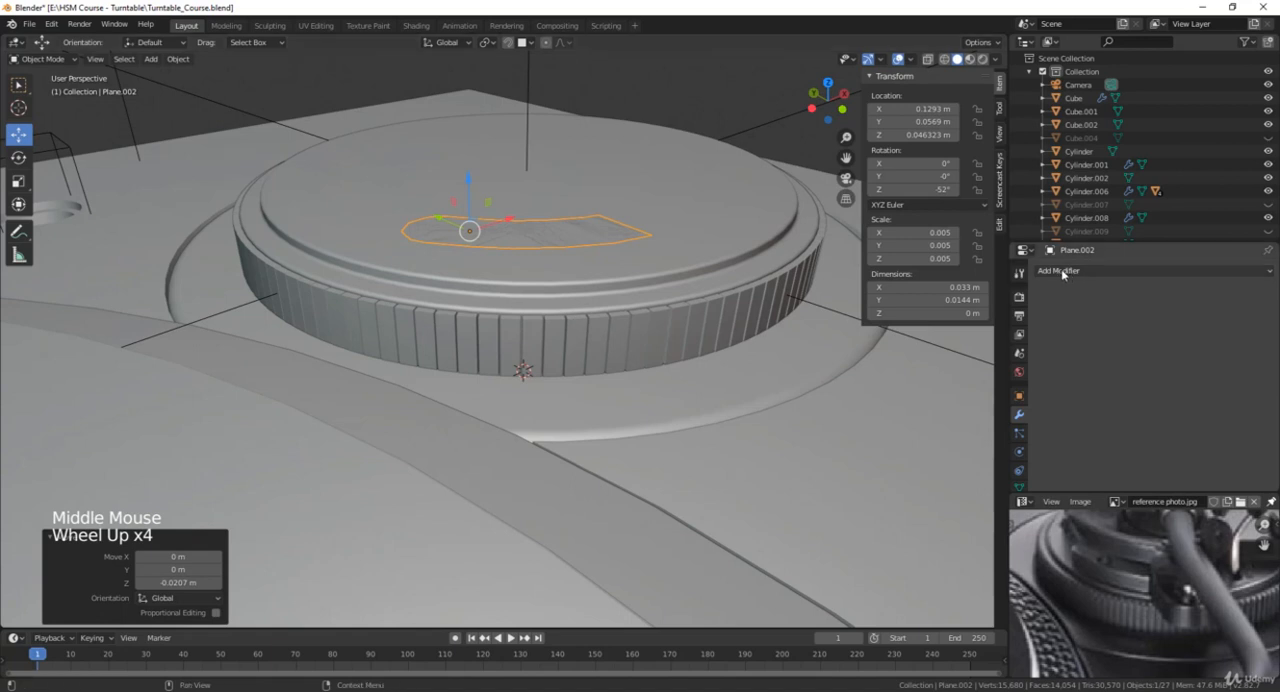
mouse_move(1058, 271)
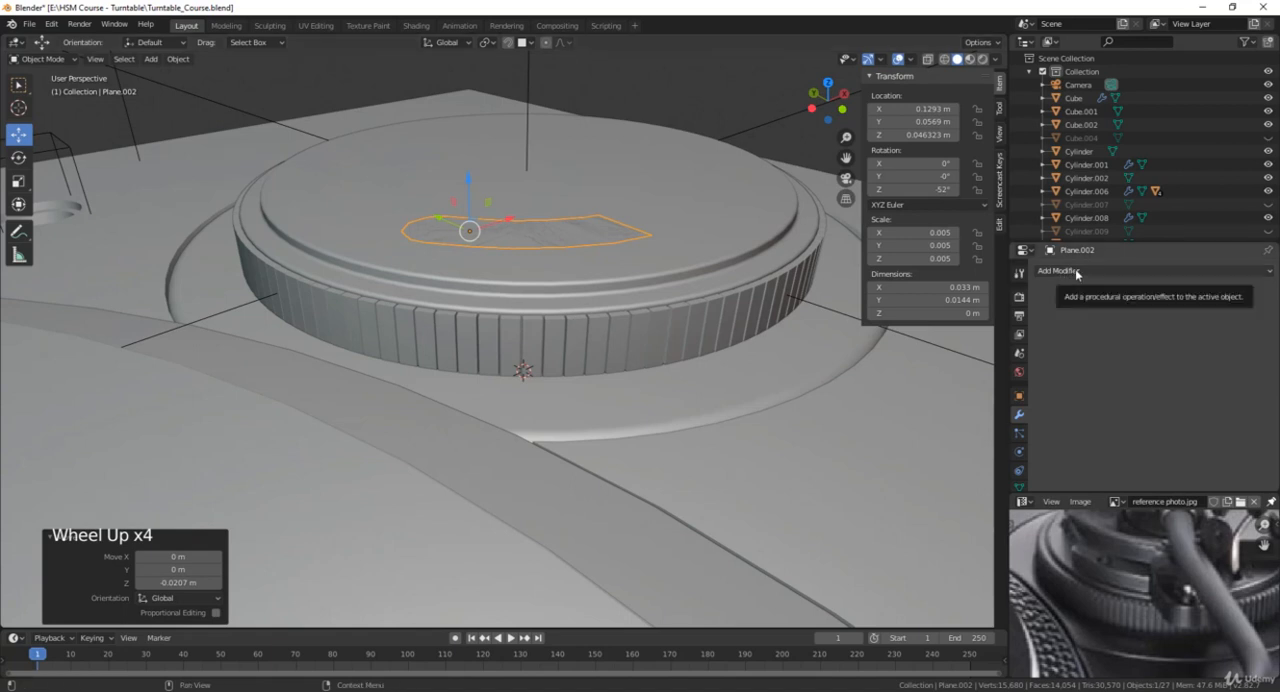
Add a Solidify modifier, apply the object's scale, and reduce the thickness
click(1058, 271)
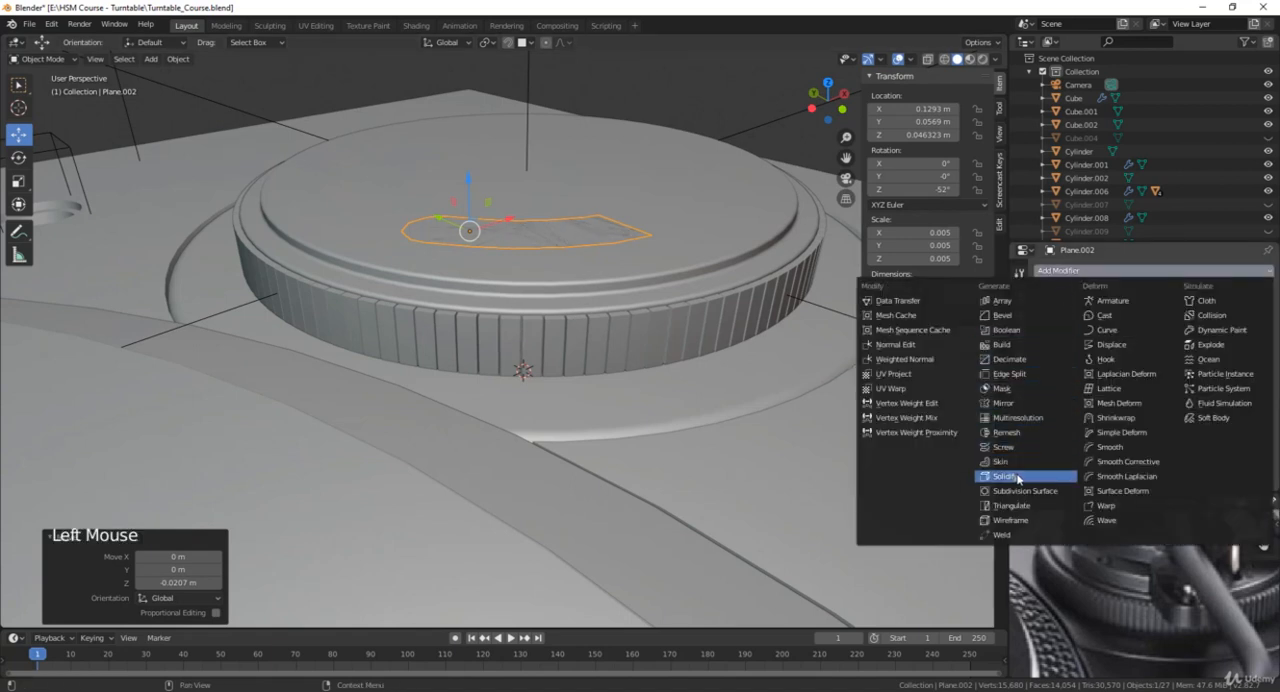
click(1003, 475)
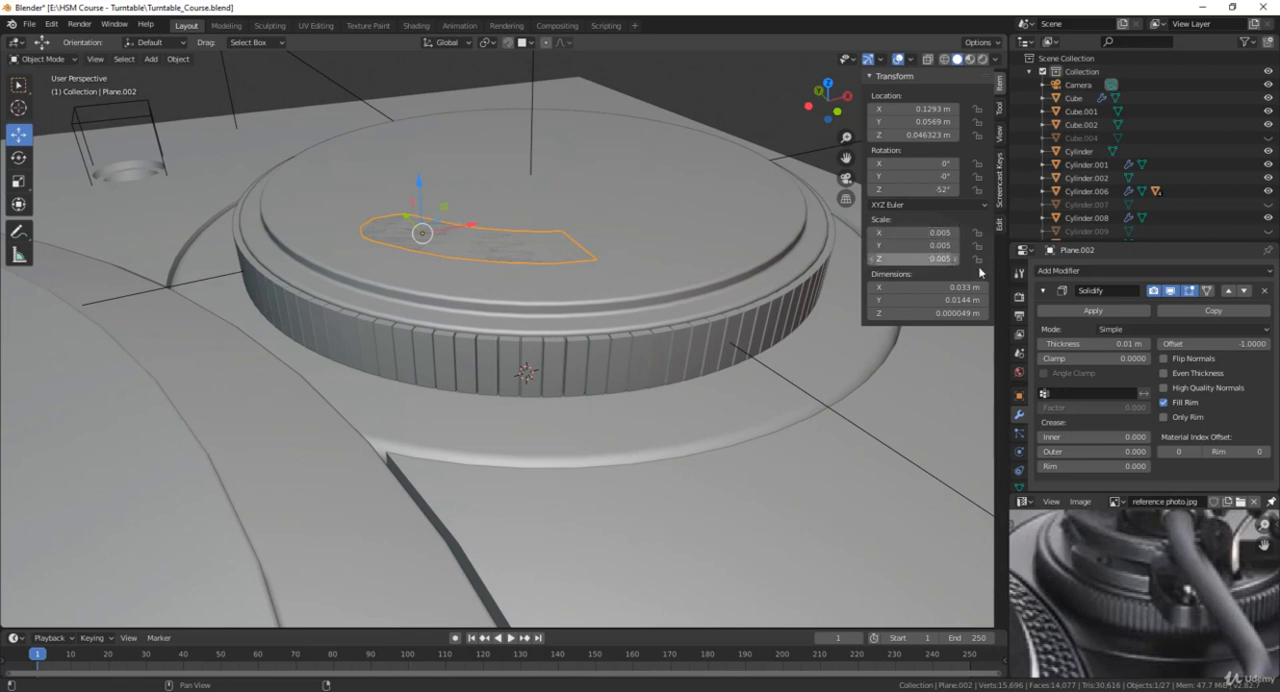
mouse_move(1090, 290)
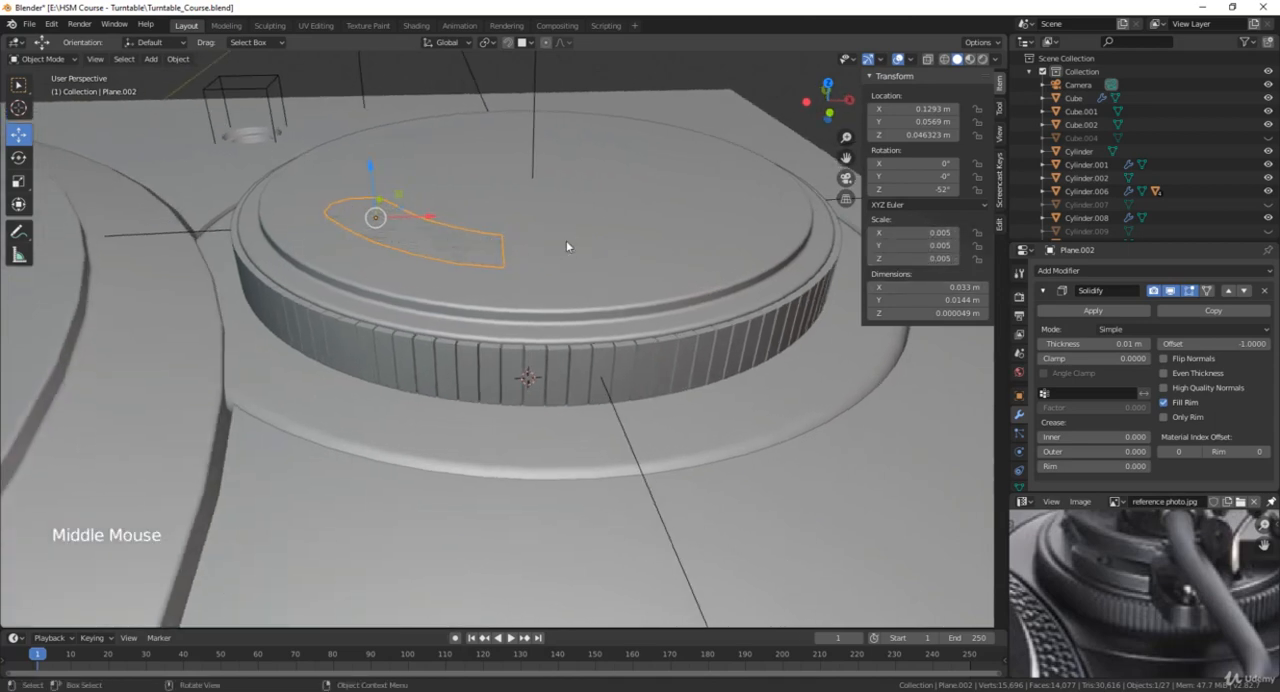
key(ctrl+a)
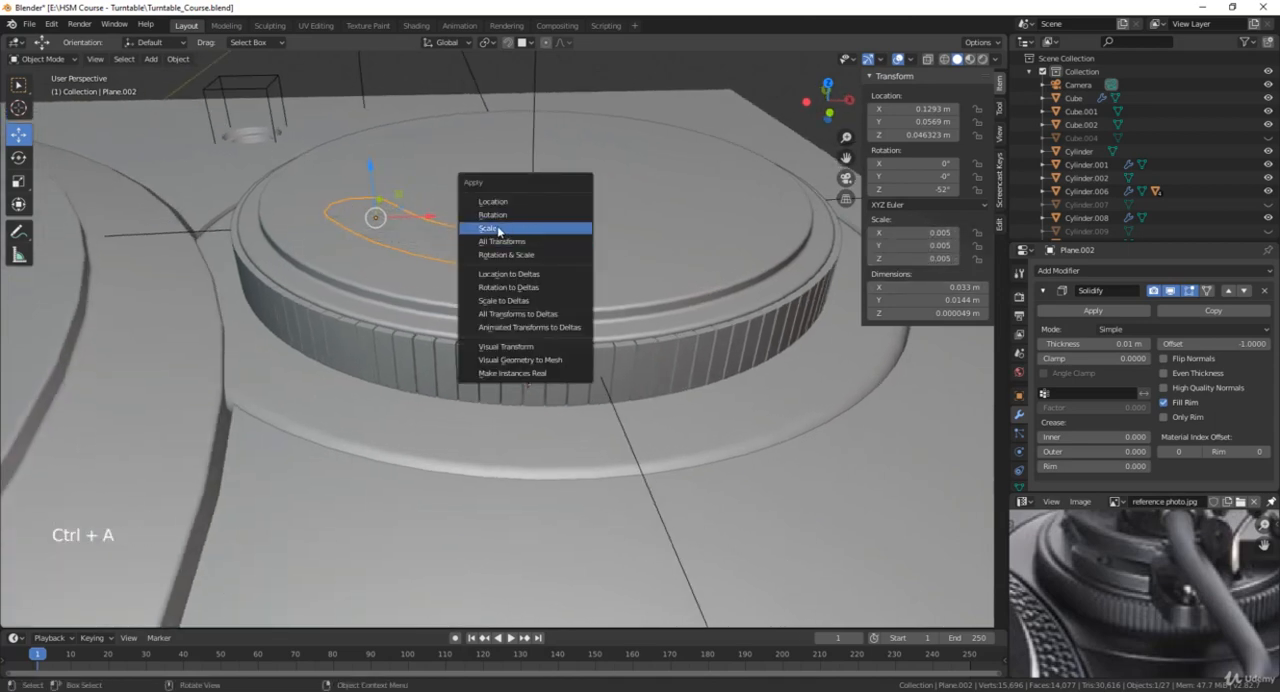
click(490, 228)
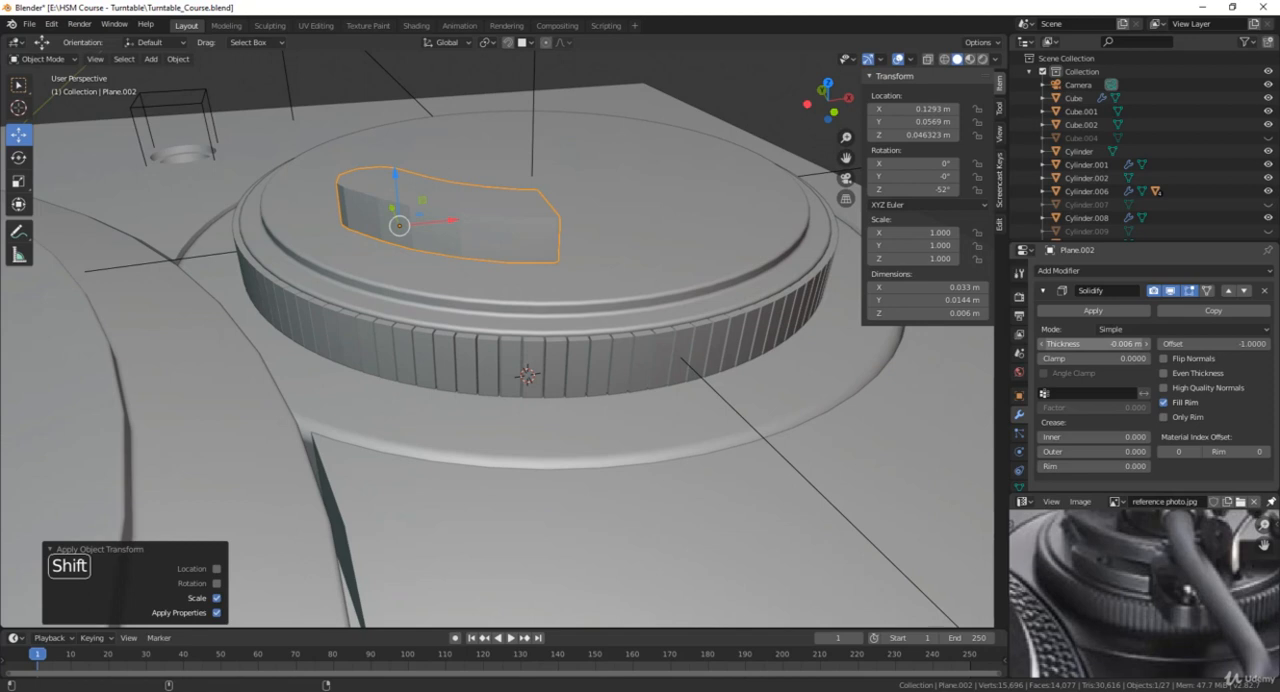
click(1090, 343)
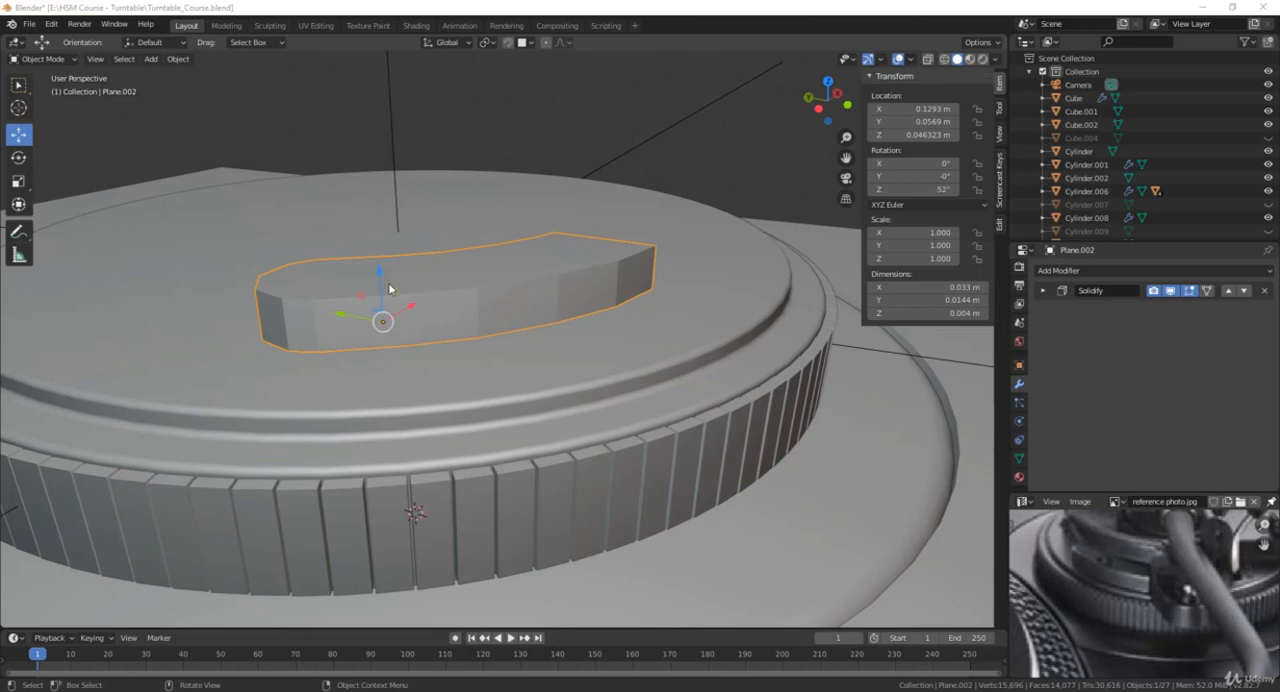
mouse_move(495, 287)
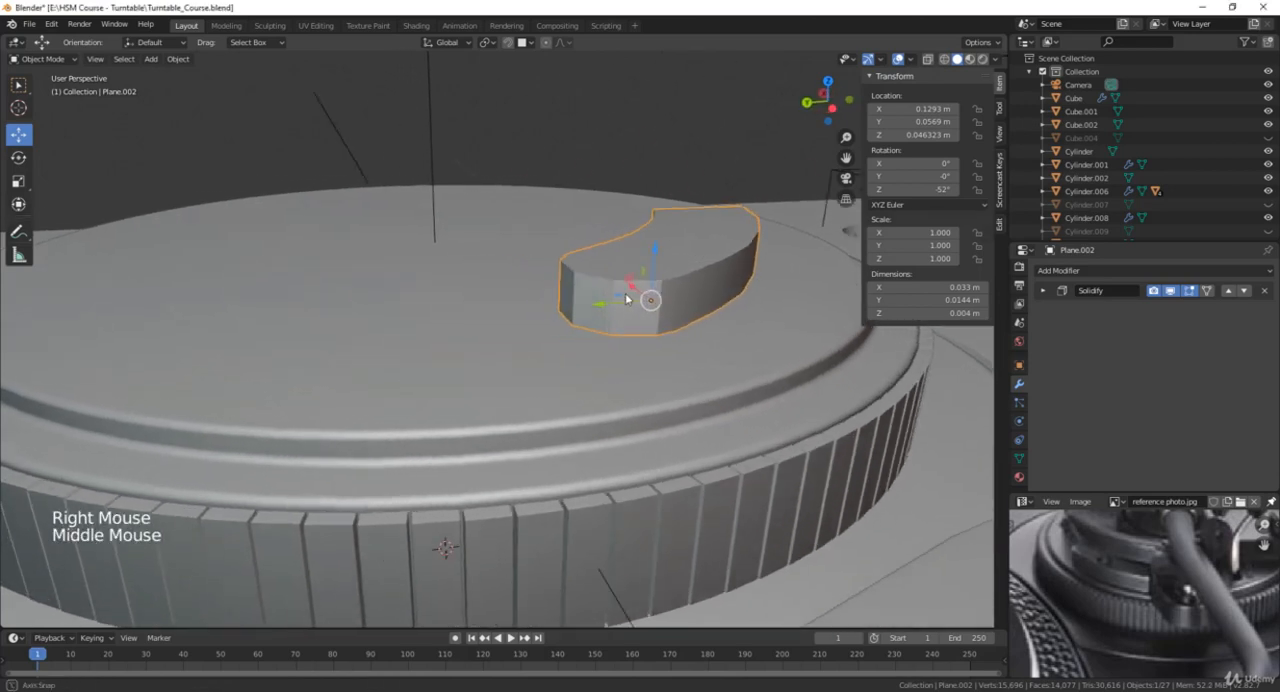
Enable Auto Smooth in the block's mesh data with an angle of about 43°
scroll(up, 3)
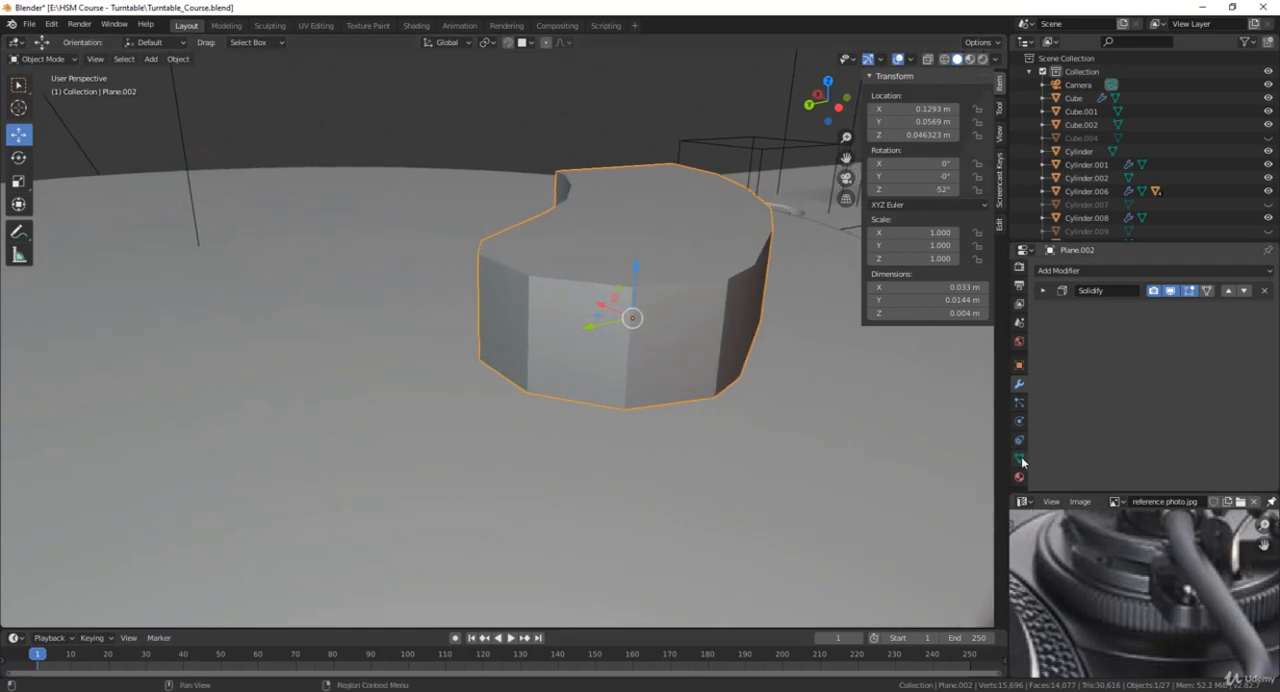
click(1019, 459)
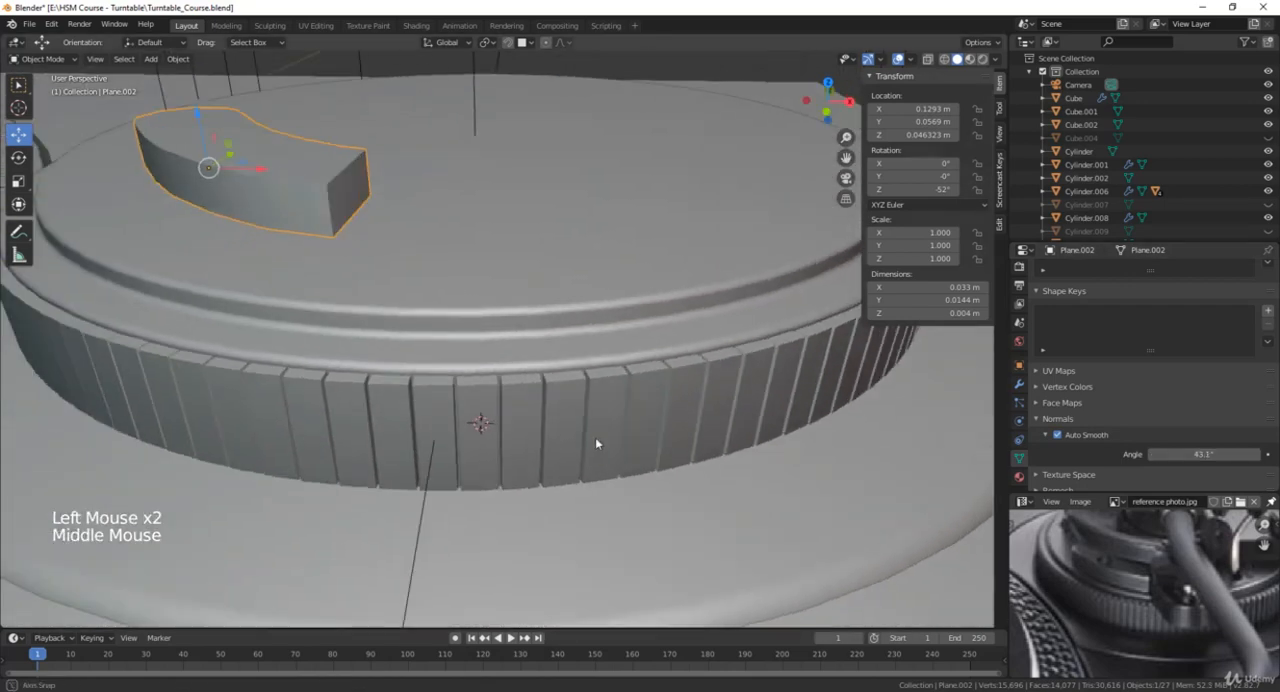
drag(595, 444, 710, 429)
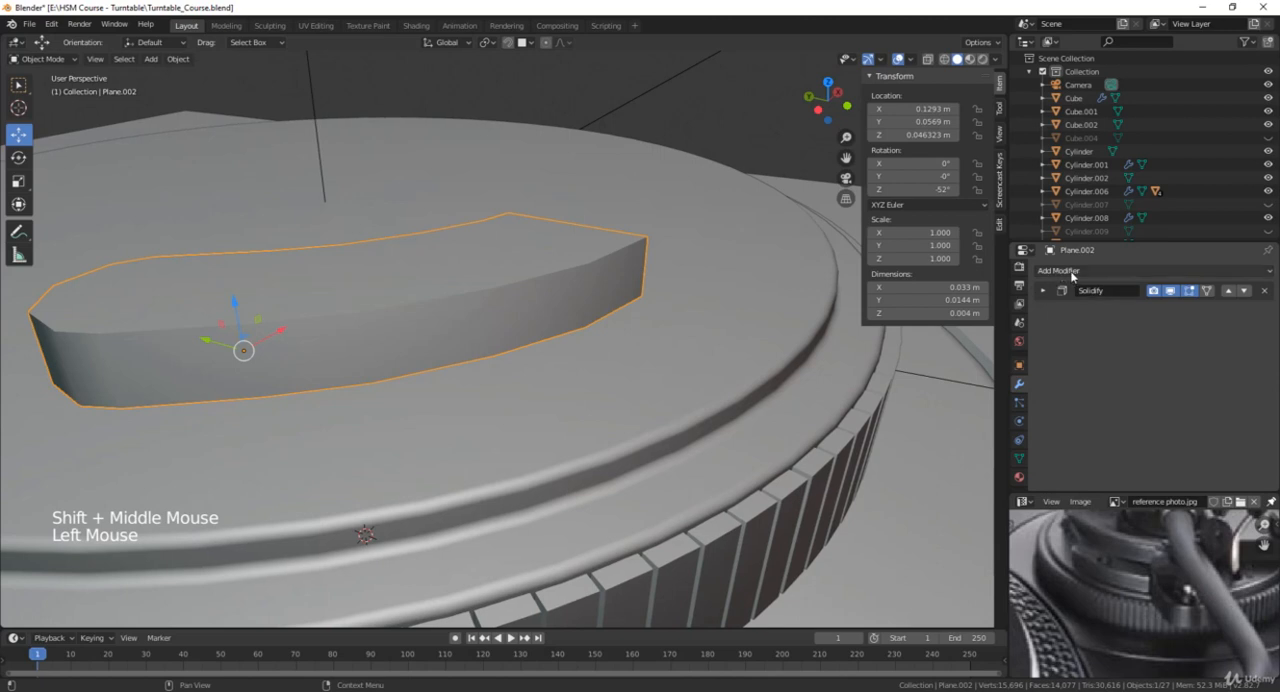
Add a three-segment Bevel modifier limited by a 42° angle, then collapse its panel
click(1058, 270)
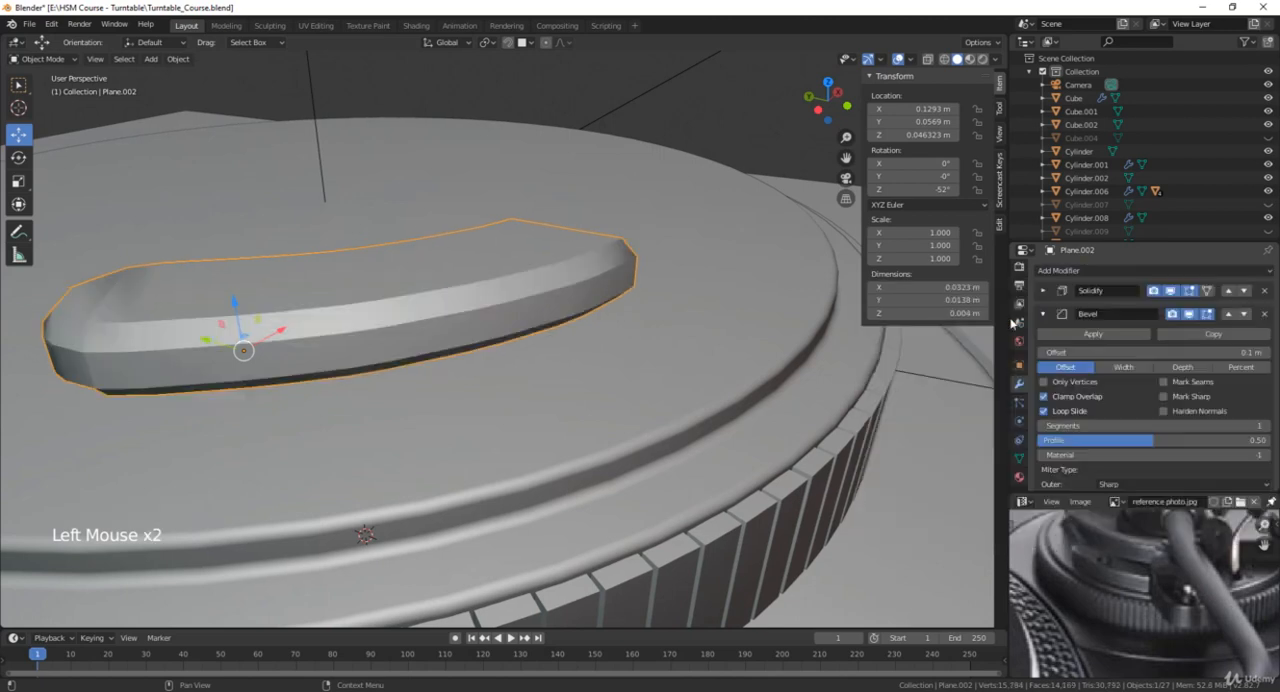
scroll(down, 3)
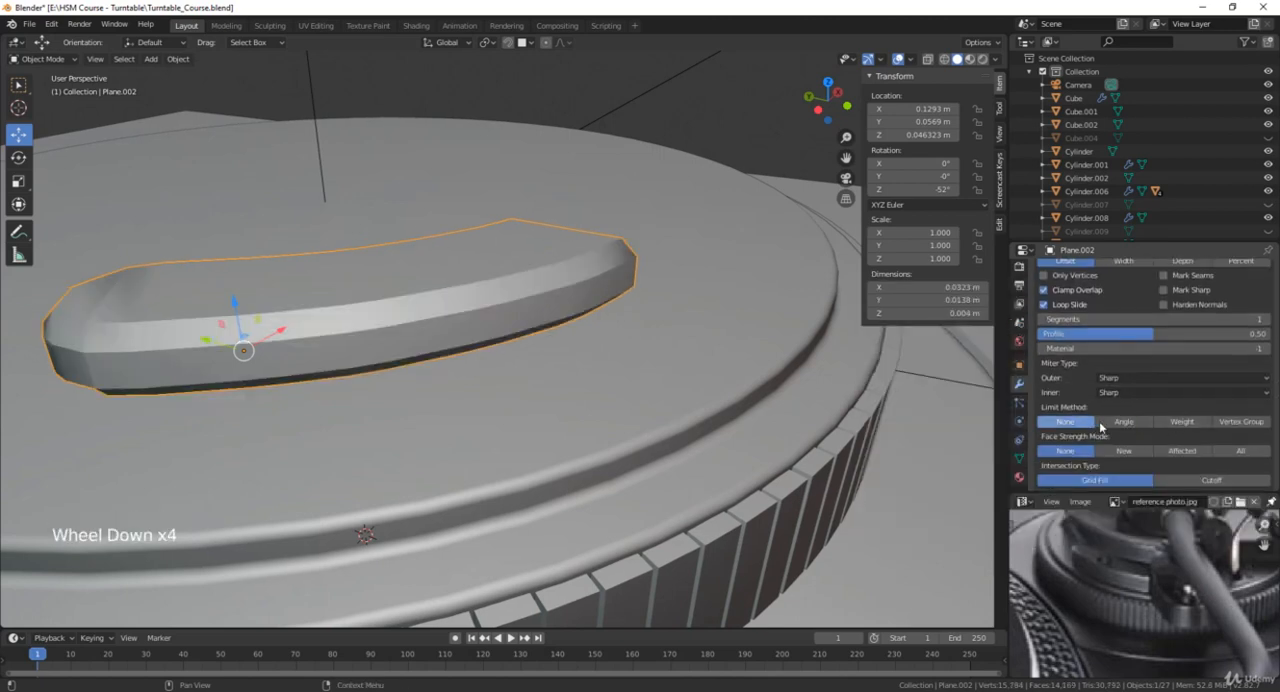
click(1123, 421)
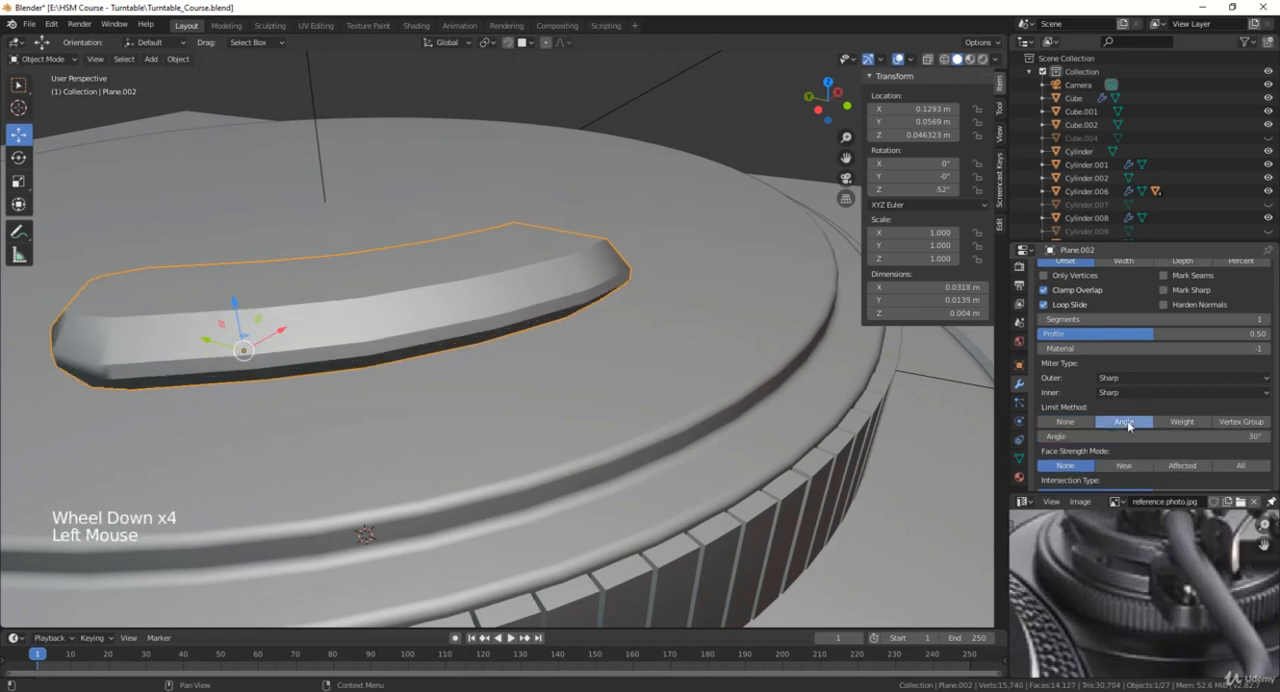
scroll(up, 3)
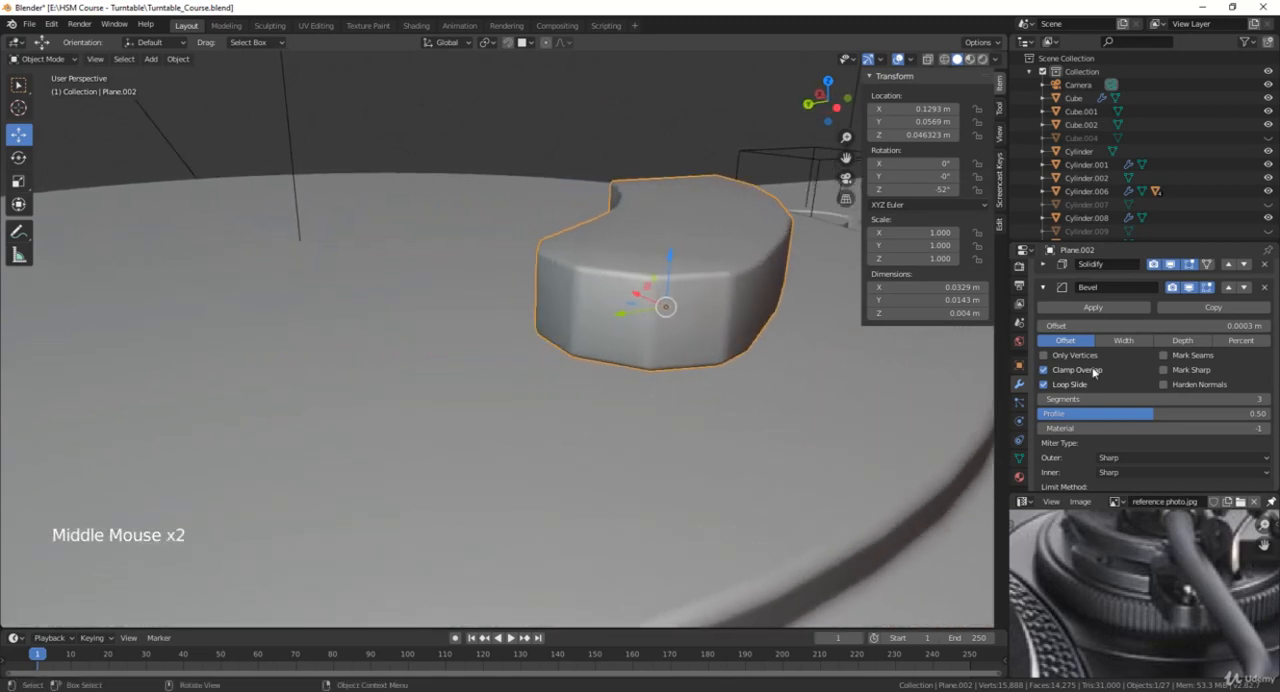
scroll(down, 3)
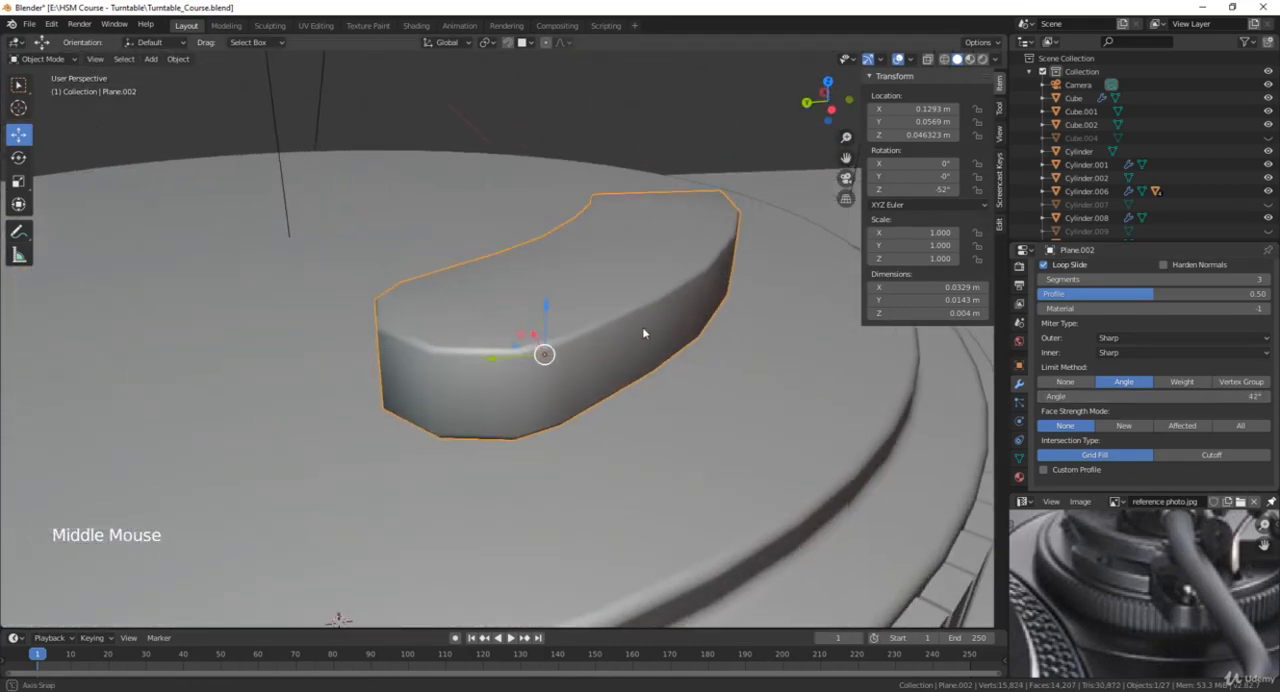
drag(643, 333, 492, 458)
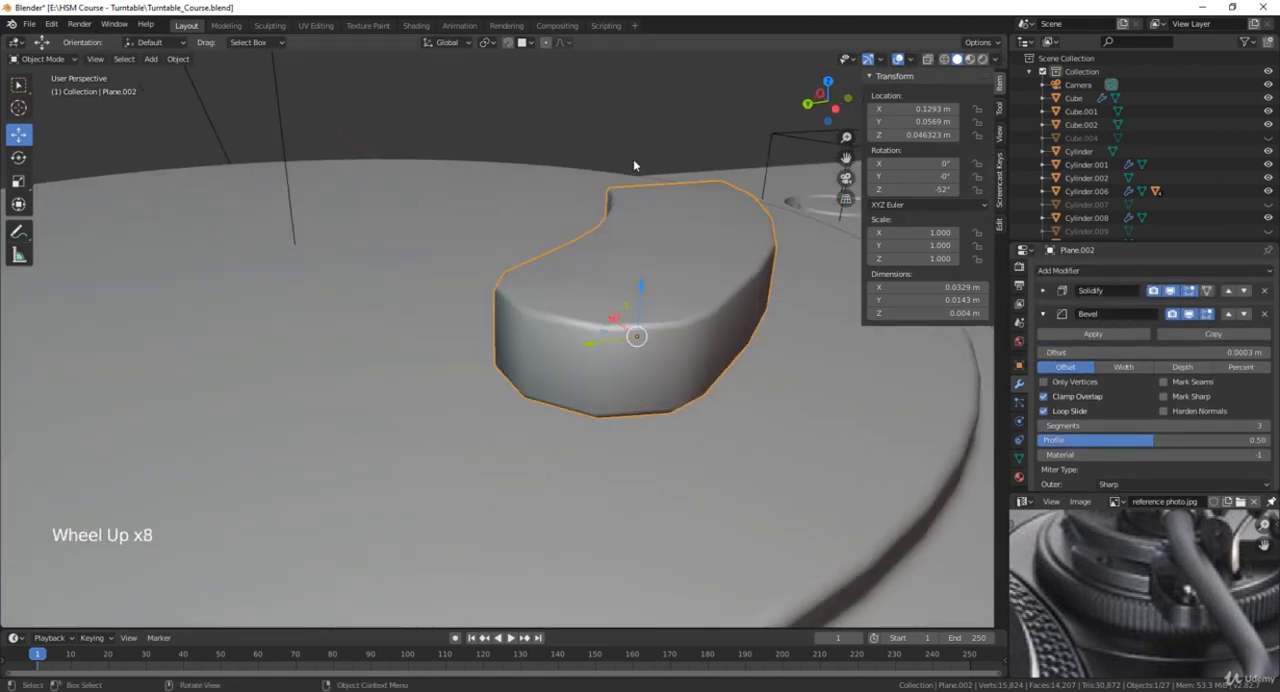
click(1043, 314)
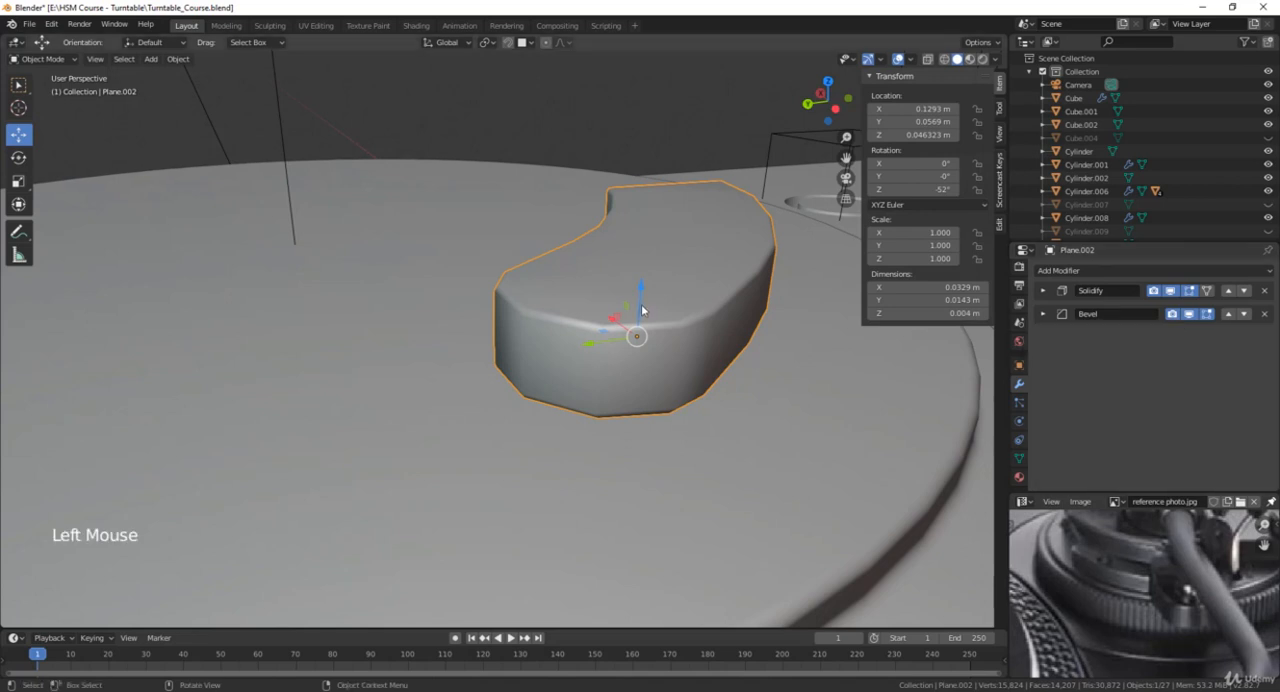
mouse_move(611, 299)
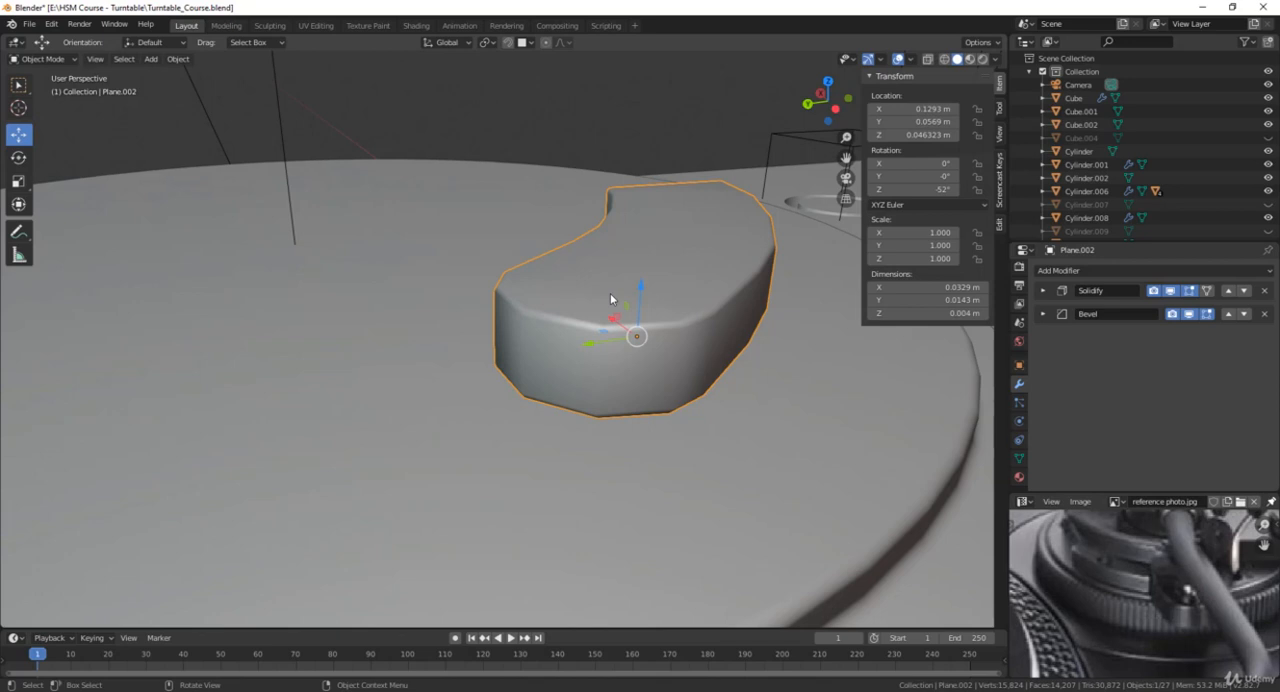
Add a Subdivision Surface modifier and enable Harden Normals on the Bevel modifier
click(1058, 270)
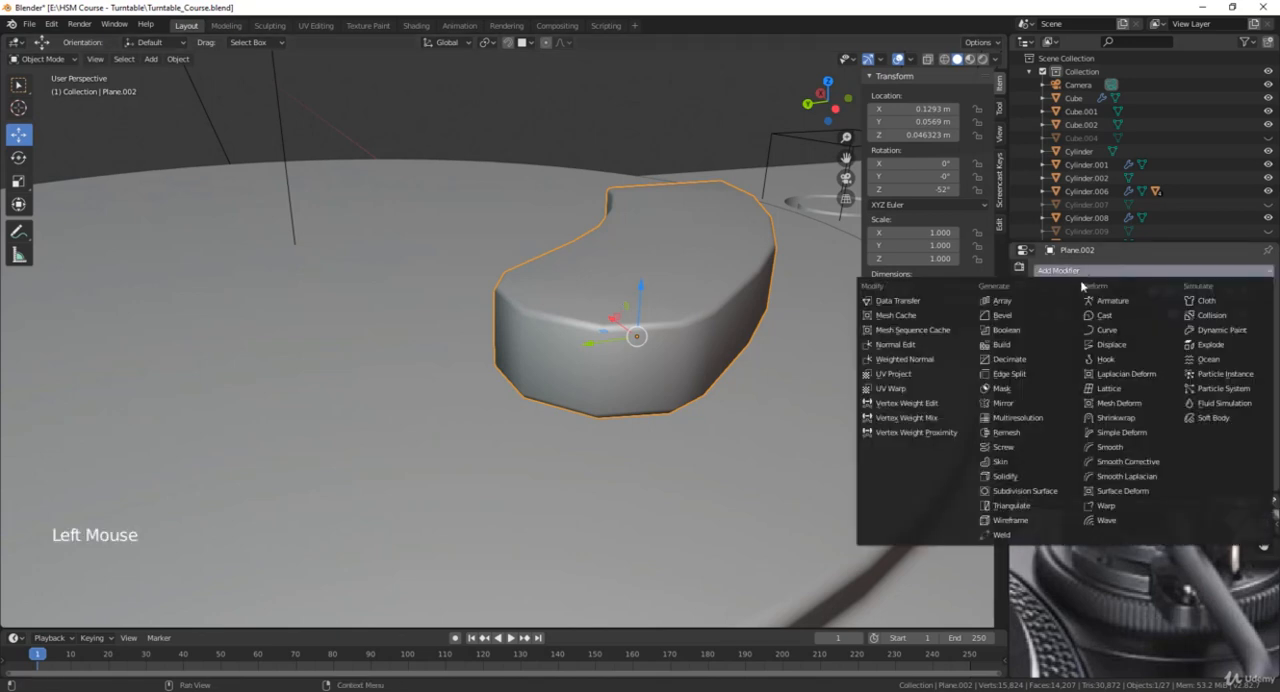
mouse_move(1024, 491)
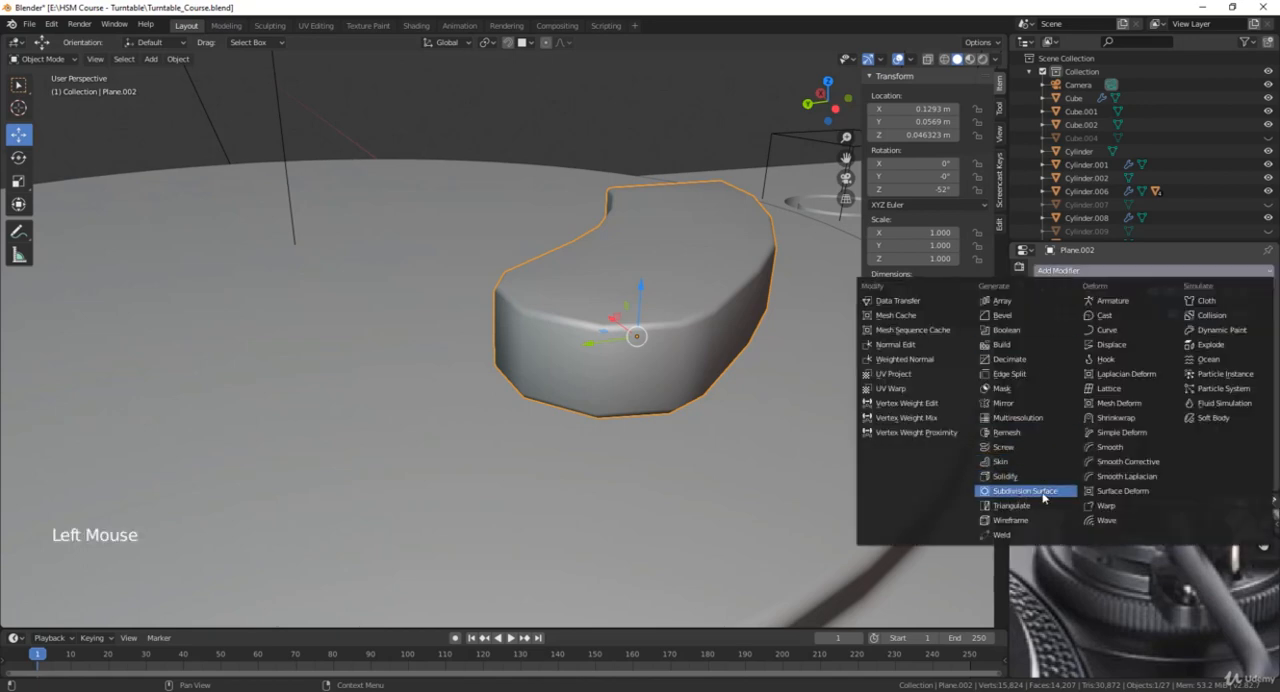
click(1024, 490)
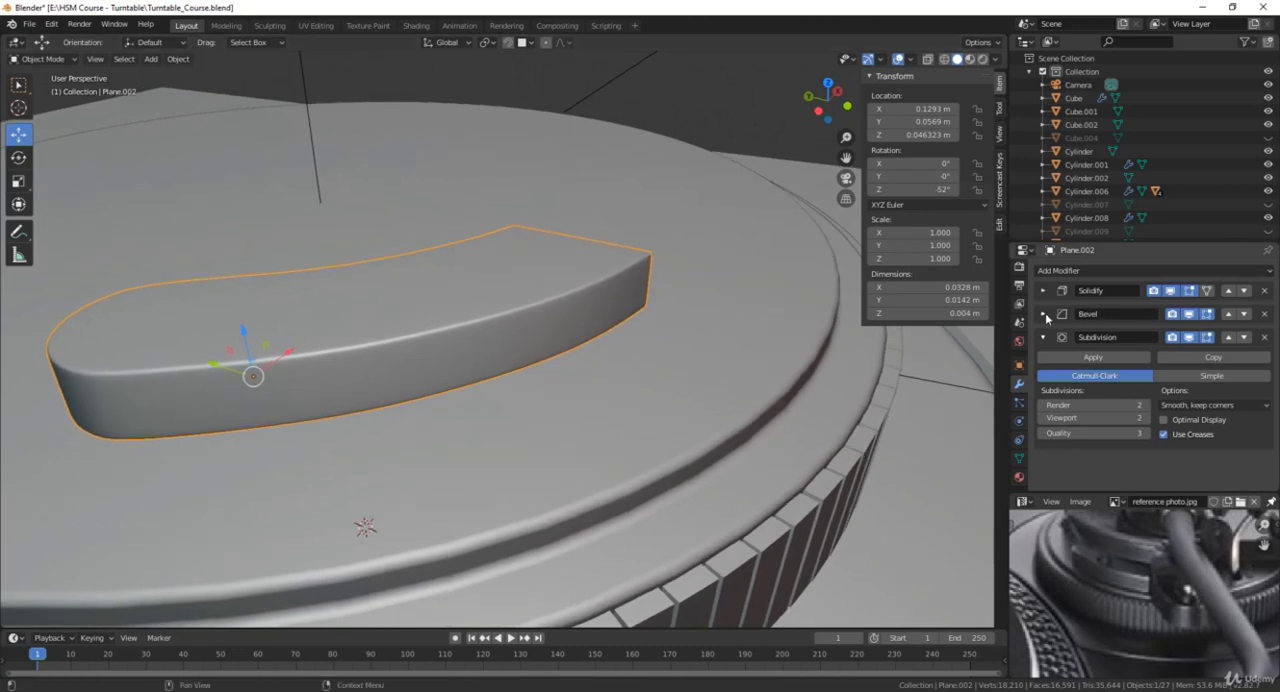
click(1047, 314)
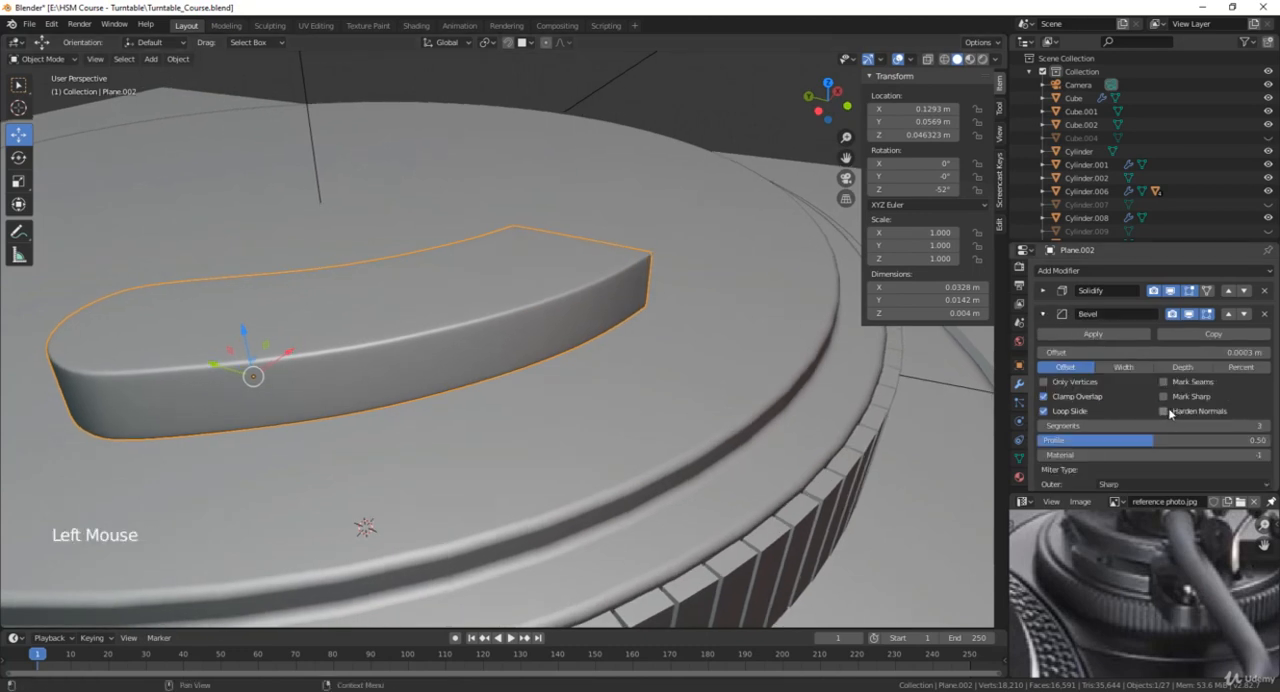
click(1163, 411)
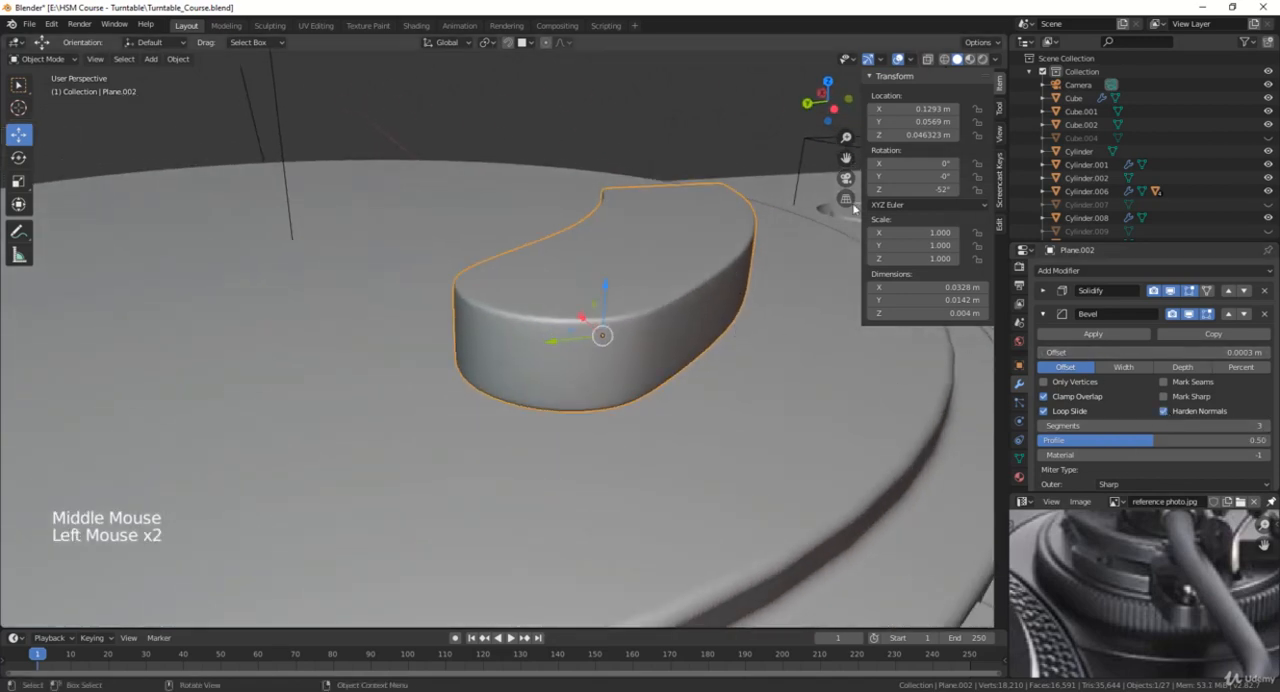
scroll(down, 3)
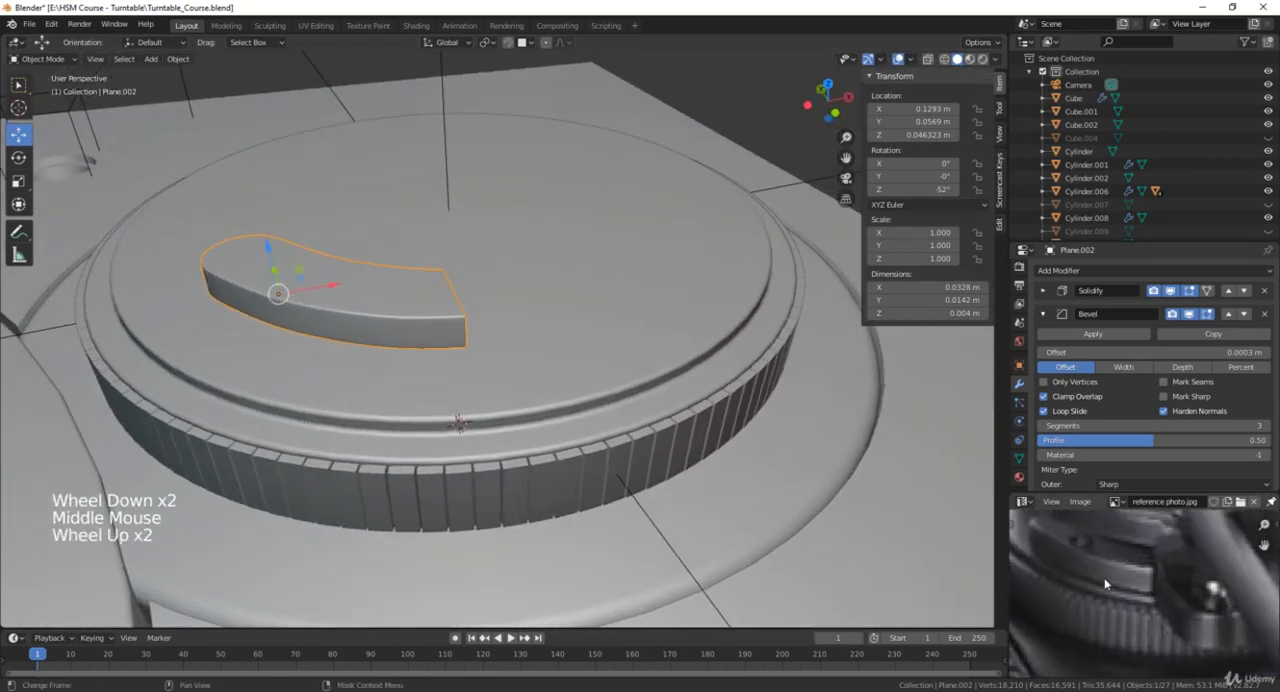
scroll(up, 3)
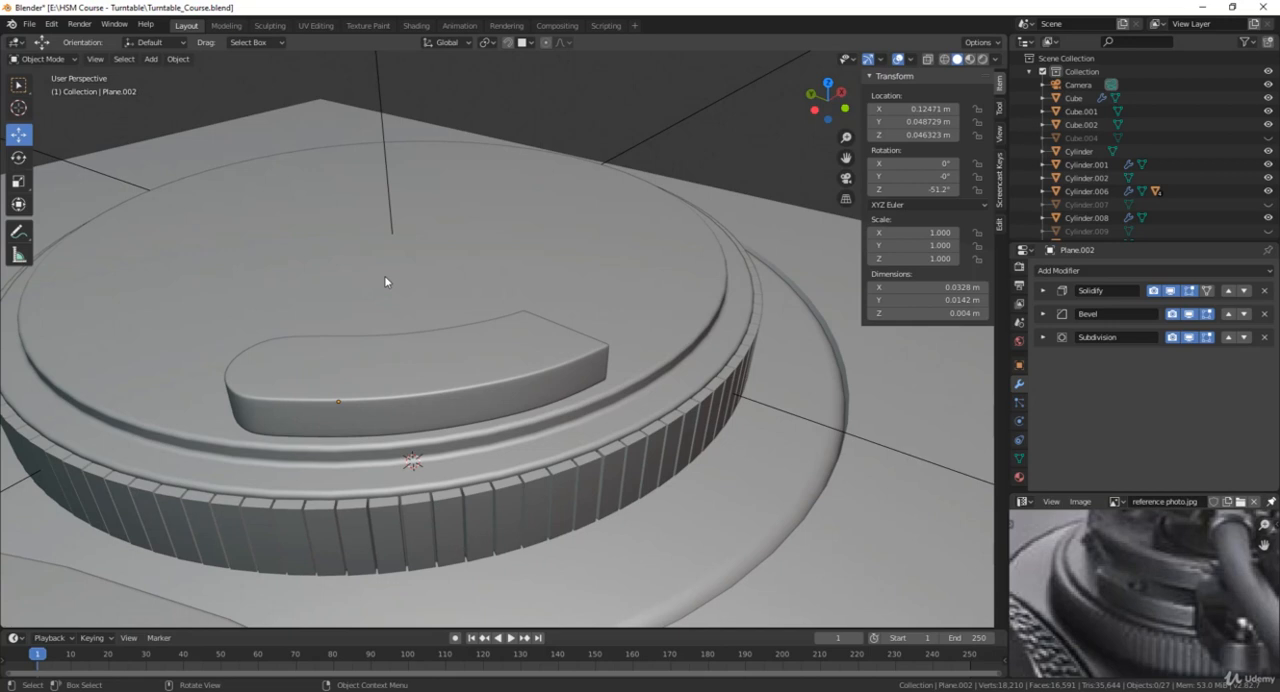
mouse_move(35, 548)
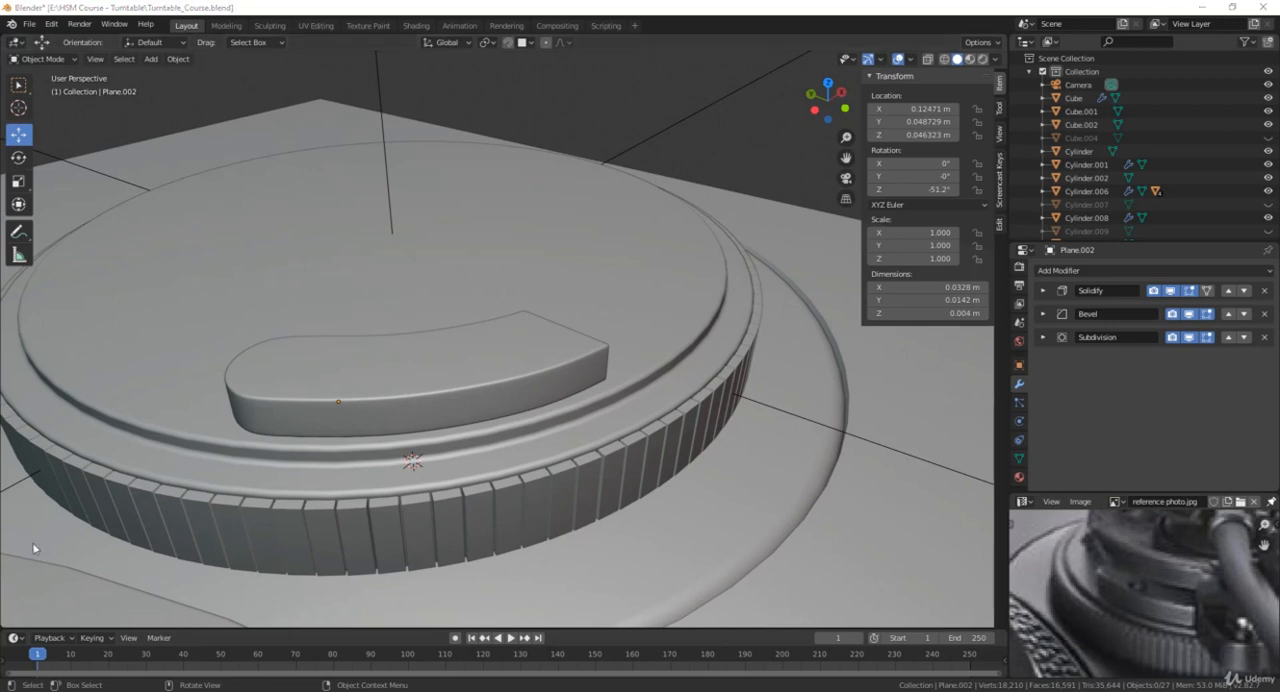
Search add-ons for 'bol', enable Add Mesh: BoltFactory, and close Preferences
click(51, 24)
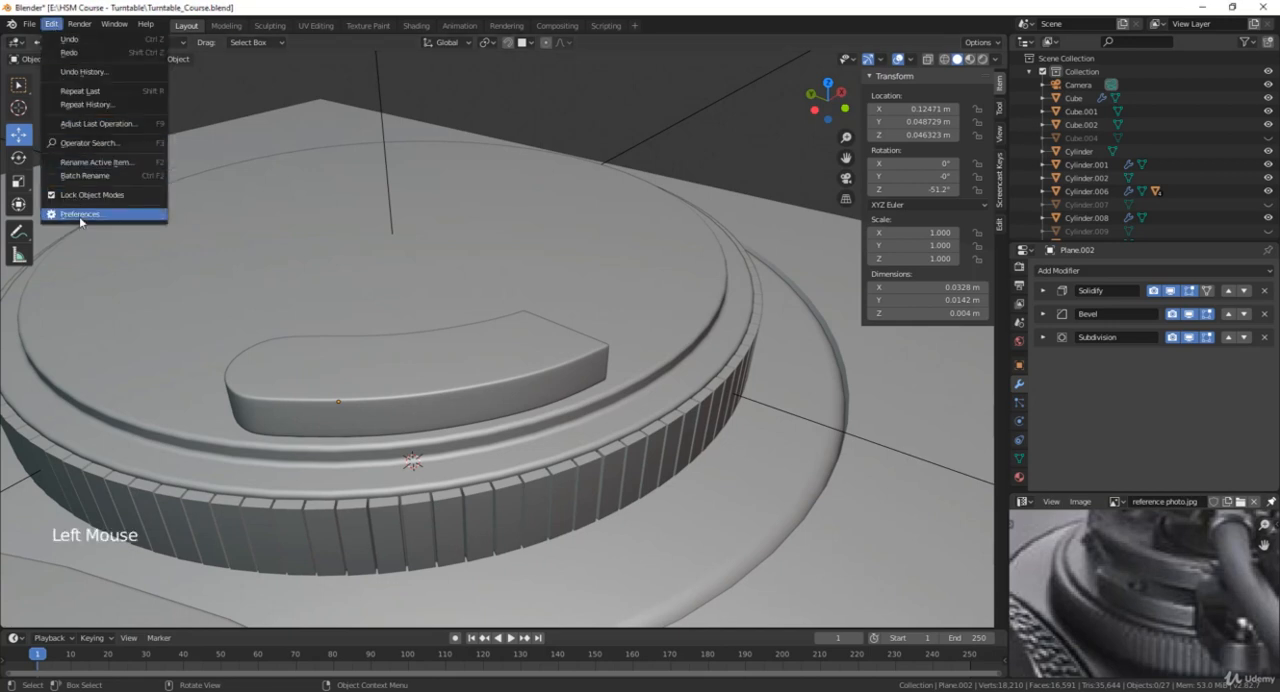
click(81, 213)
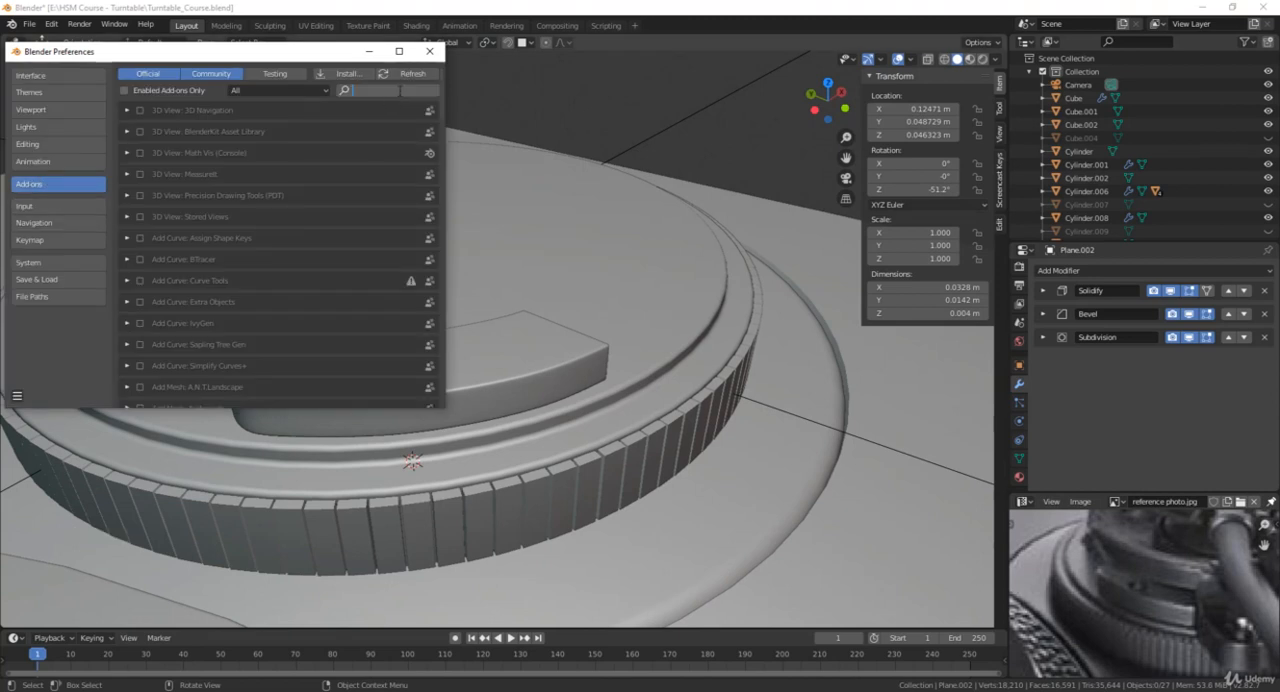
text(bolt)
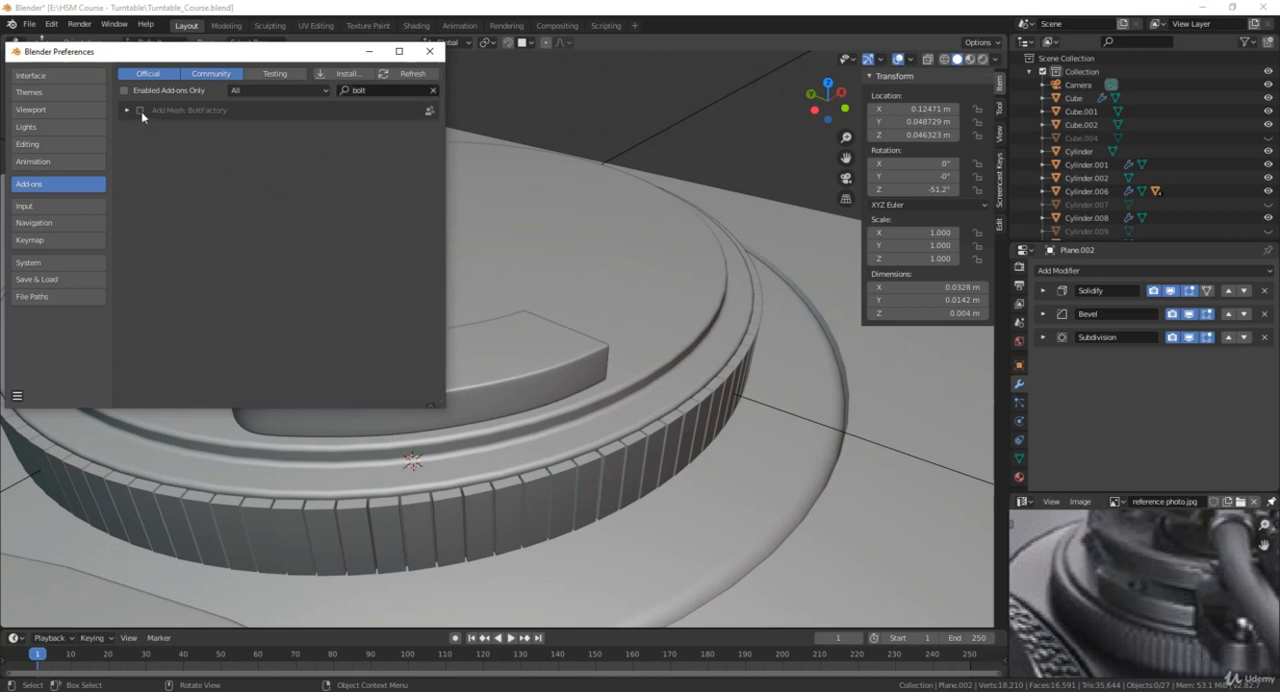
click(140, 110)
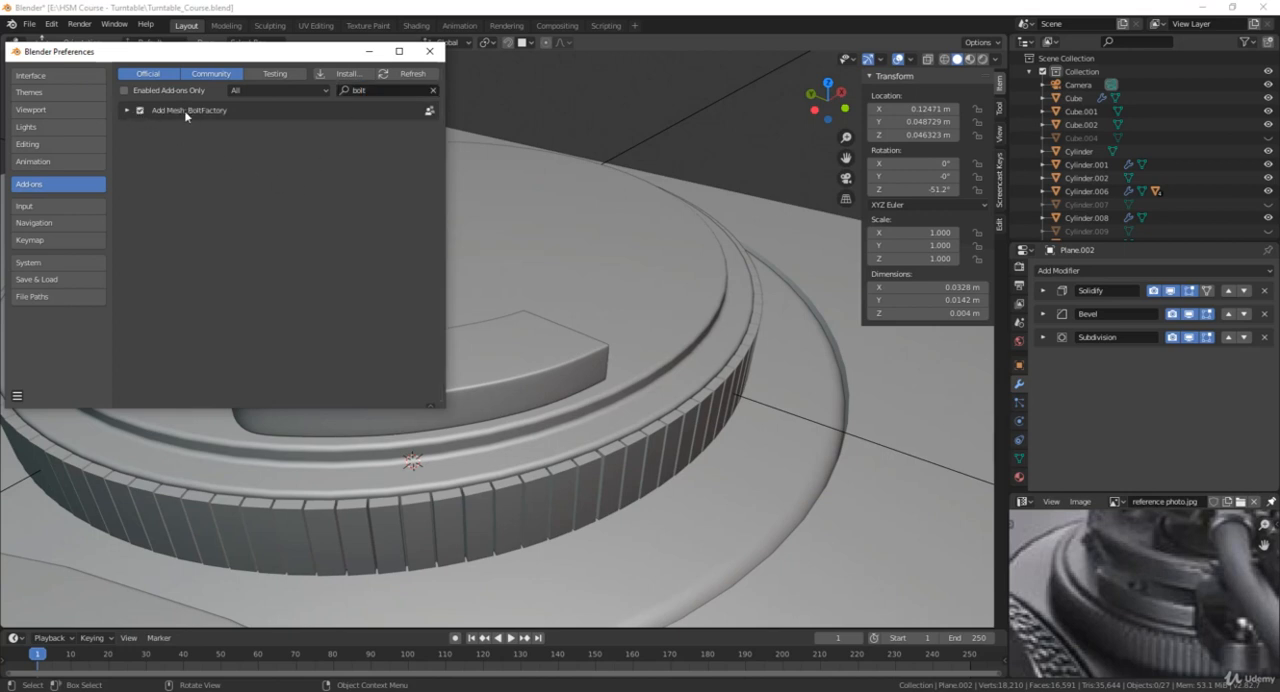
mouse_move(429, 51)
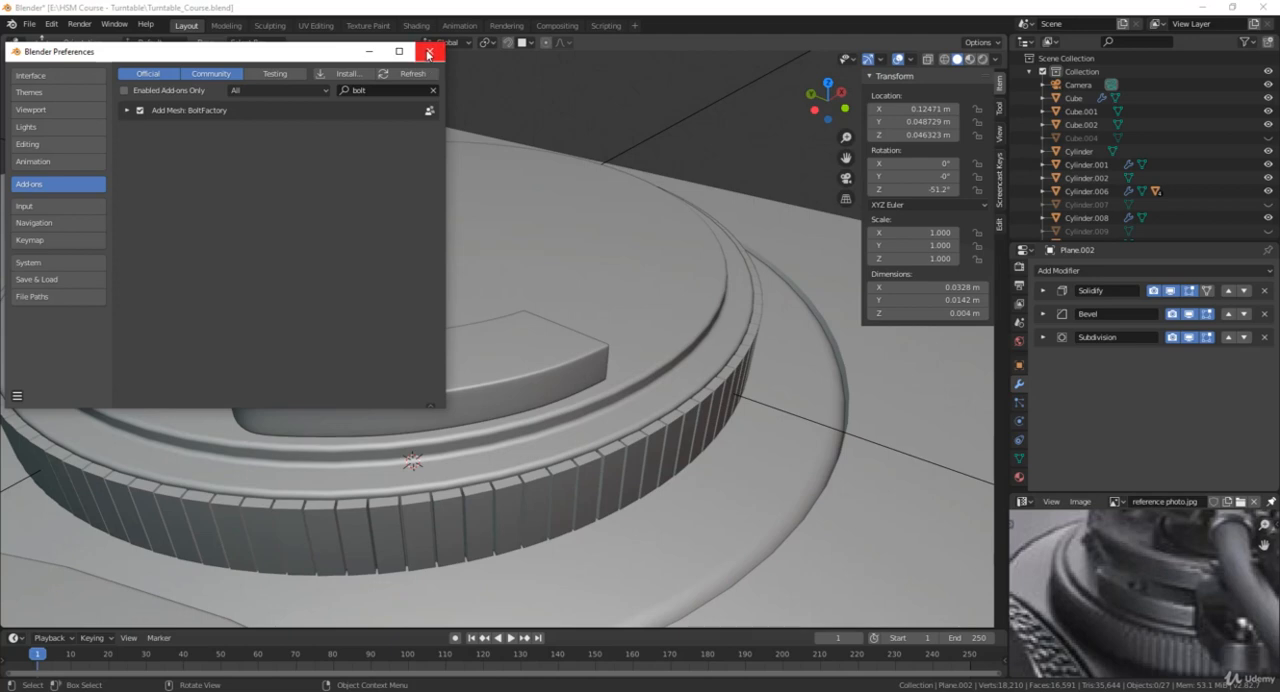
key(shift+a)
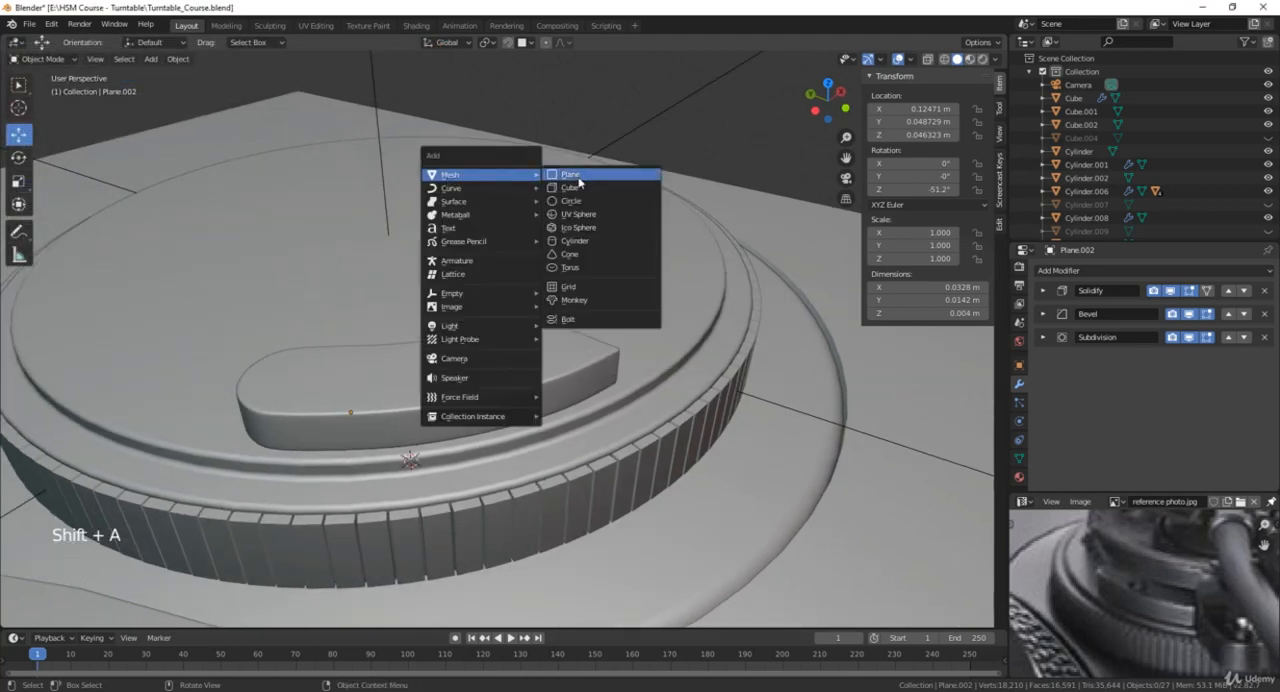
mouse_move(589, 318)
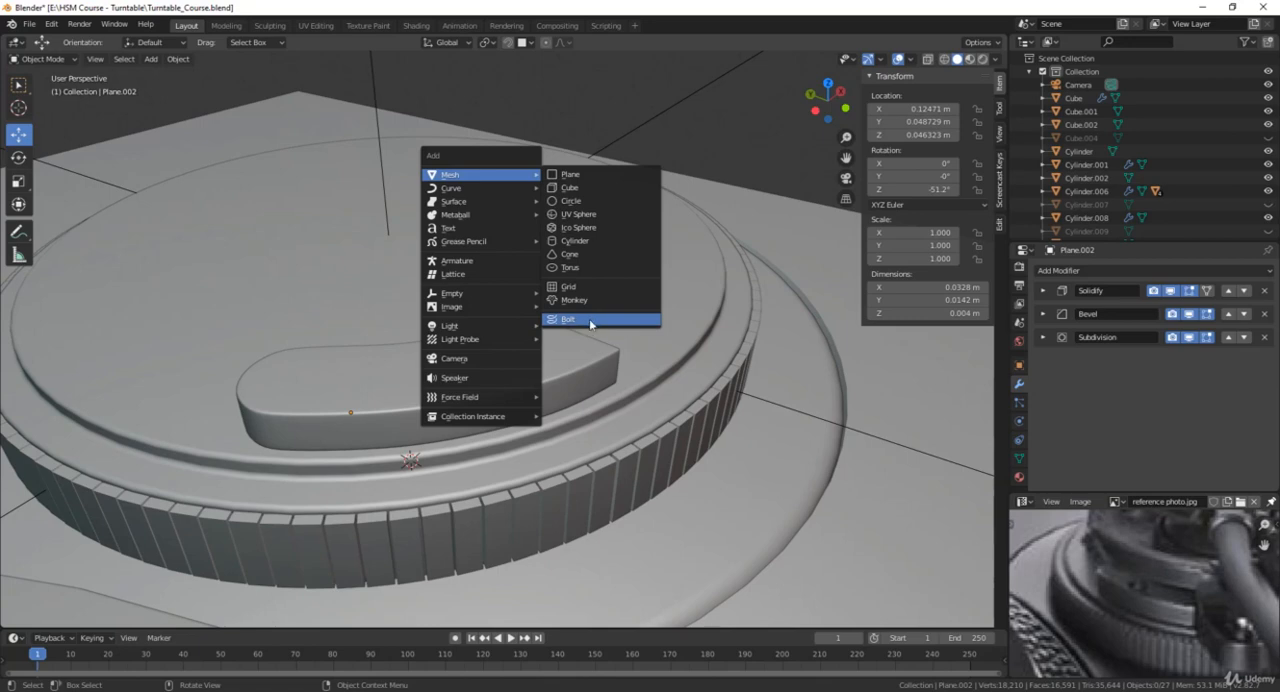
Add a Bolt mesh and set its Bit Type to Phillips
click(568, 318)
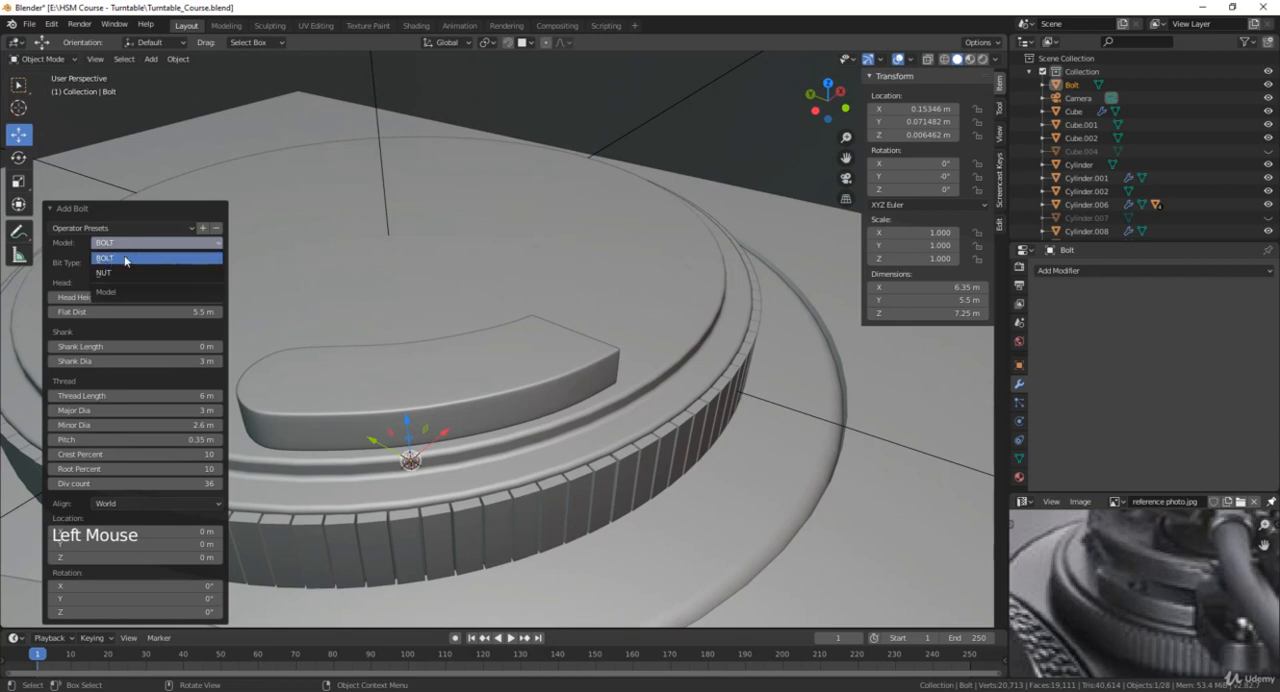
click(155, 262)
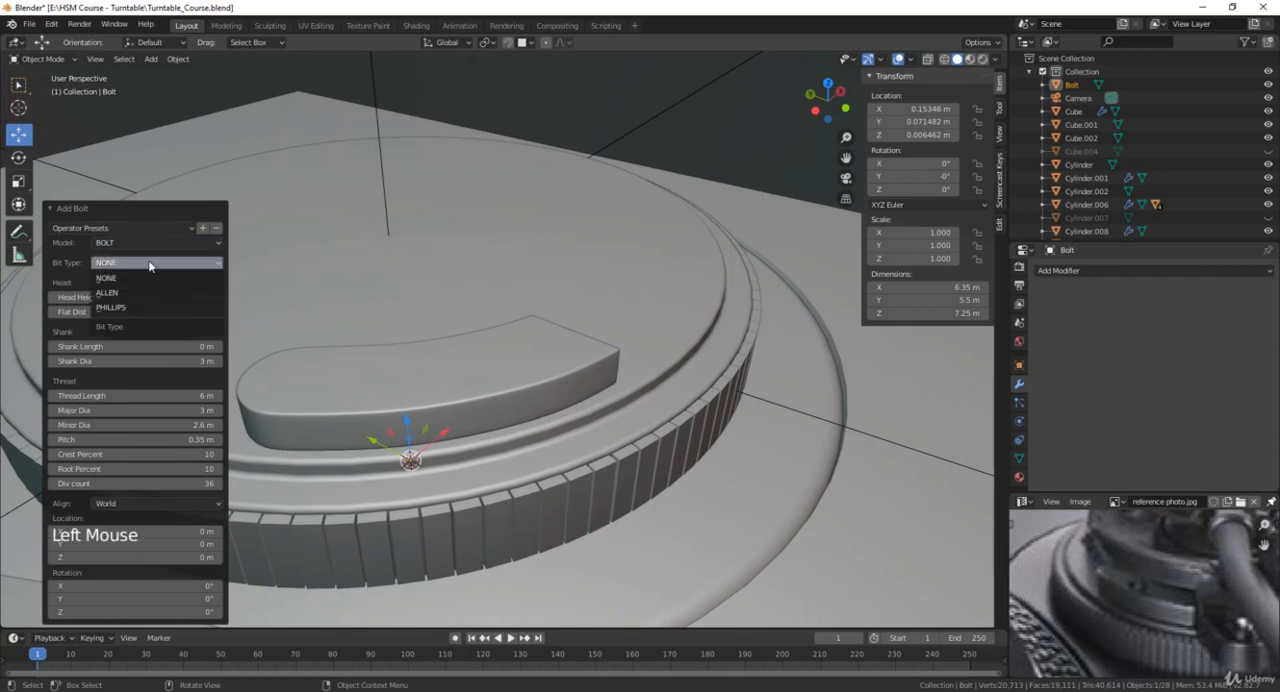
mouse_move(137, 307)
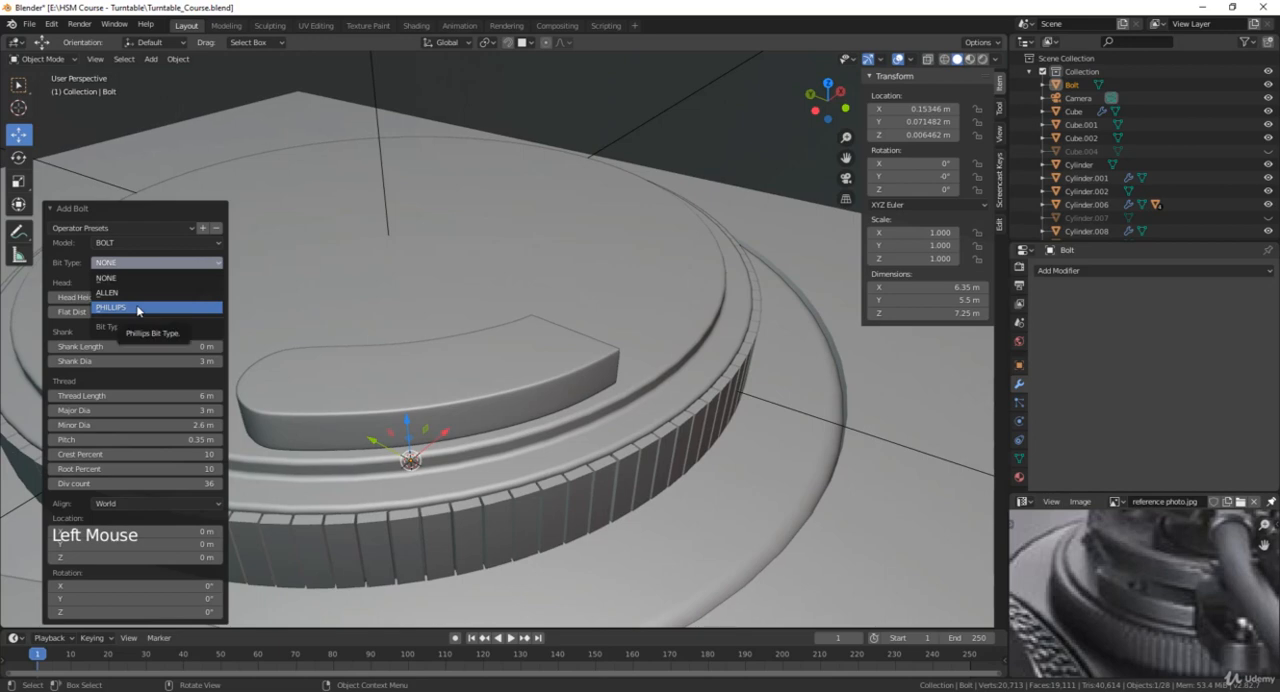
click(110, 307)
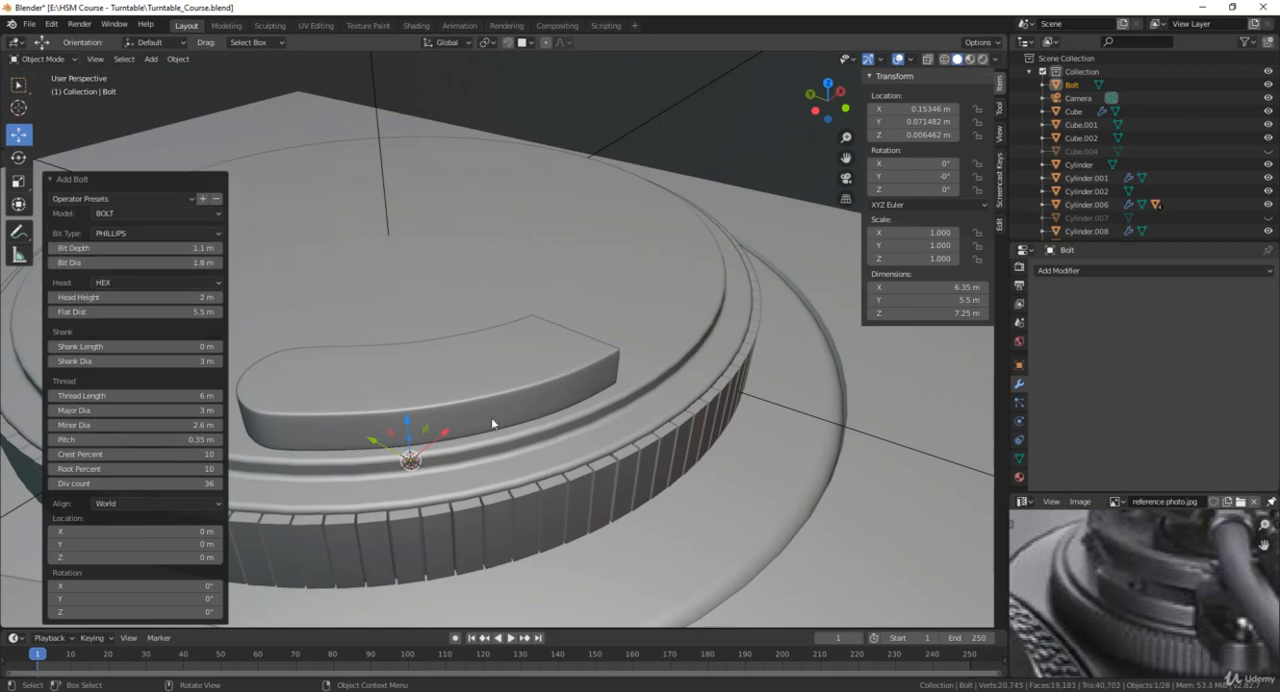
Raise the Phillips bolt, shrink it drastically, and seat it on the curved block's rounded end
key(g)
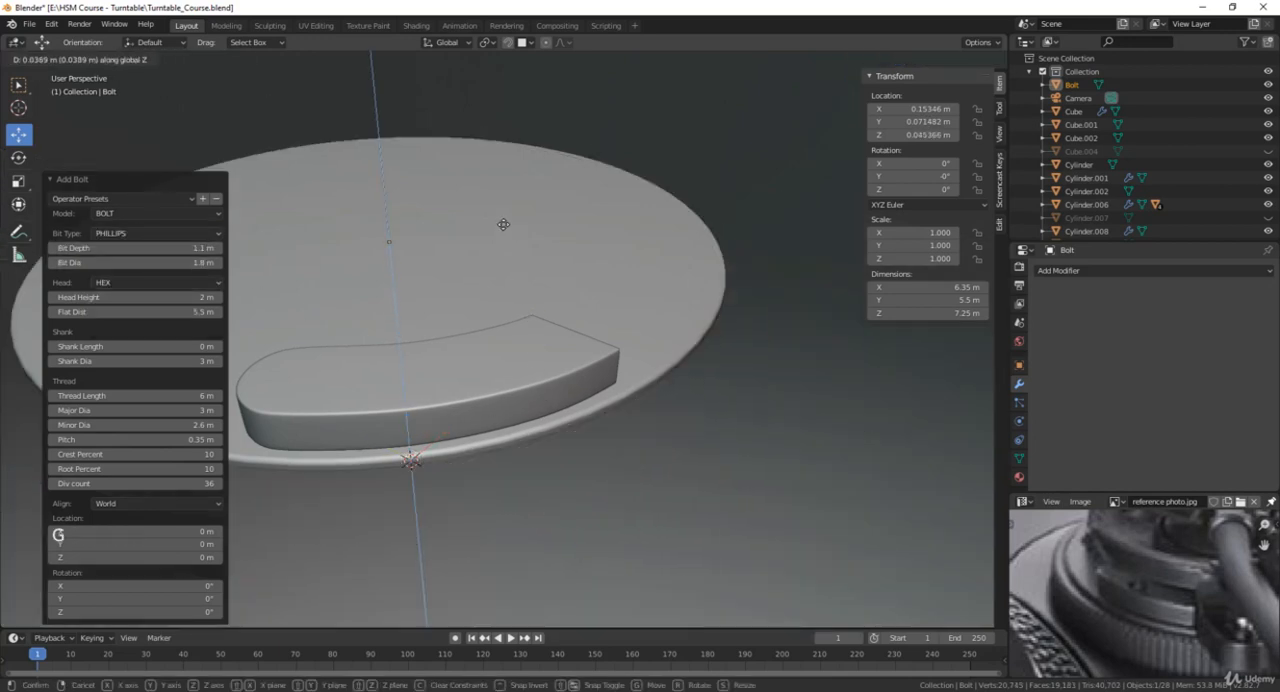
scroll(down, 3)
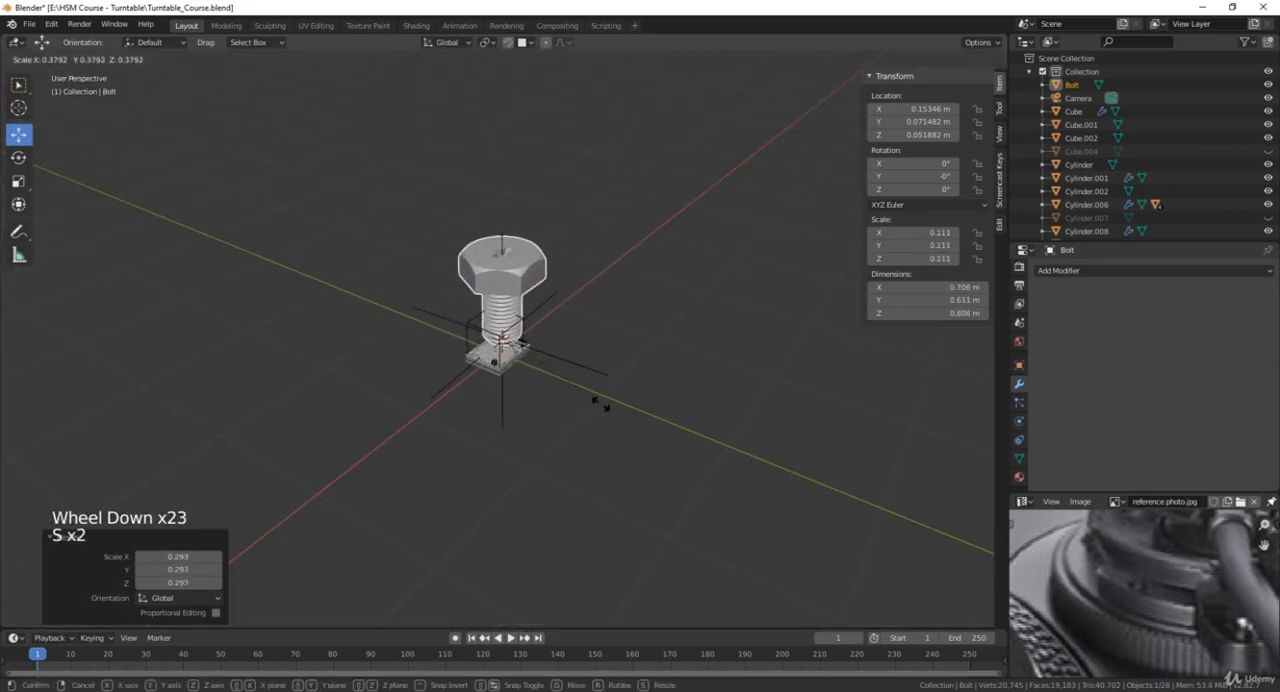
scroll(up, 3)
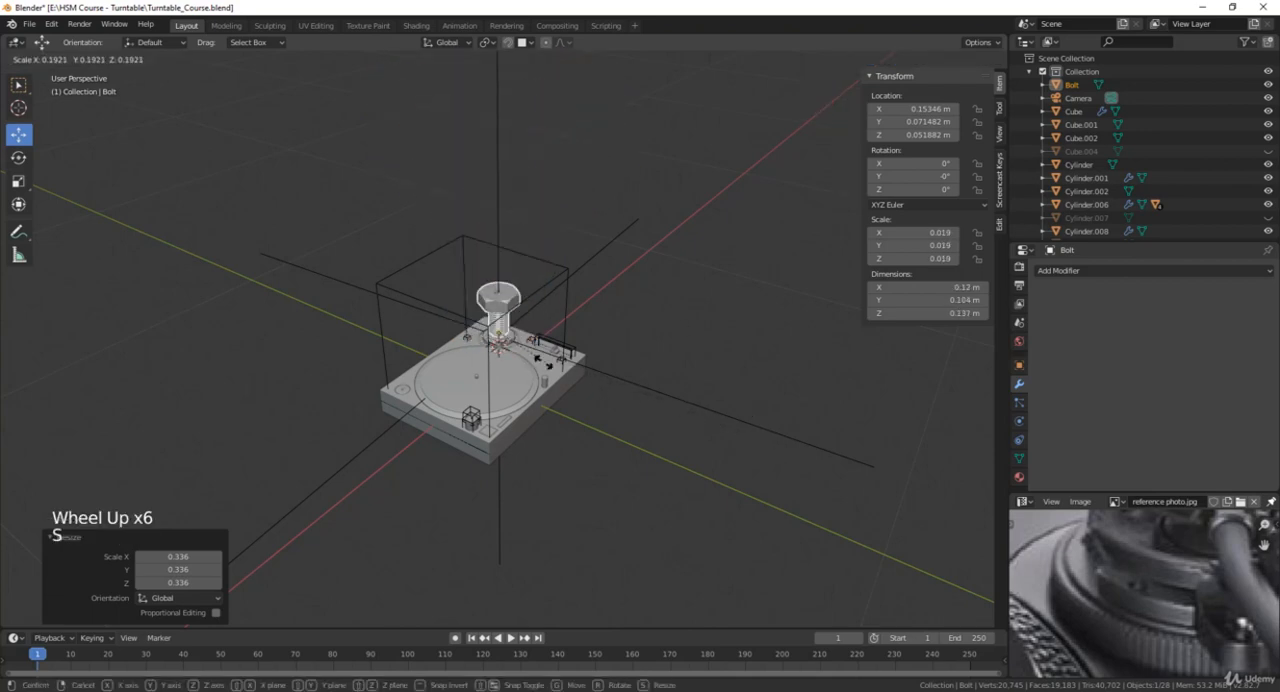
scroll(up, 3)
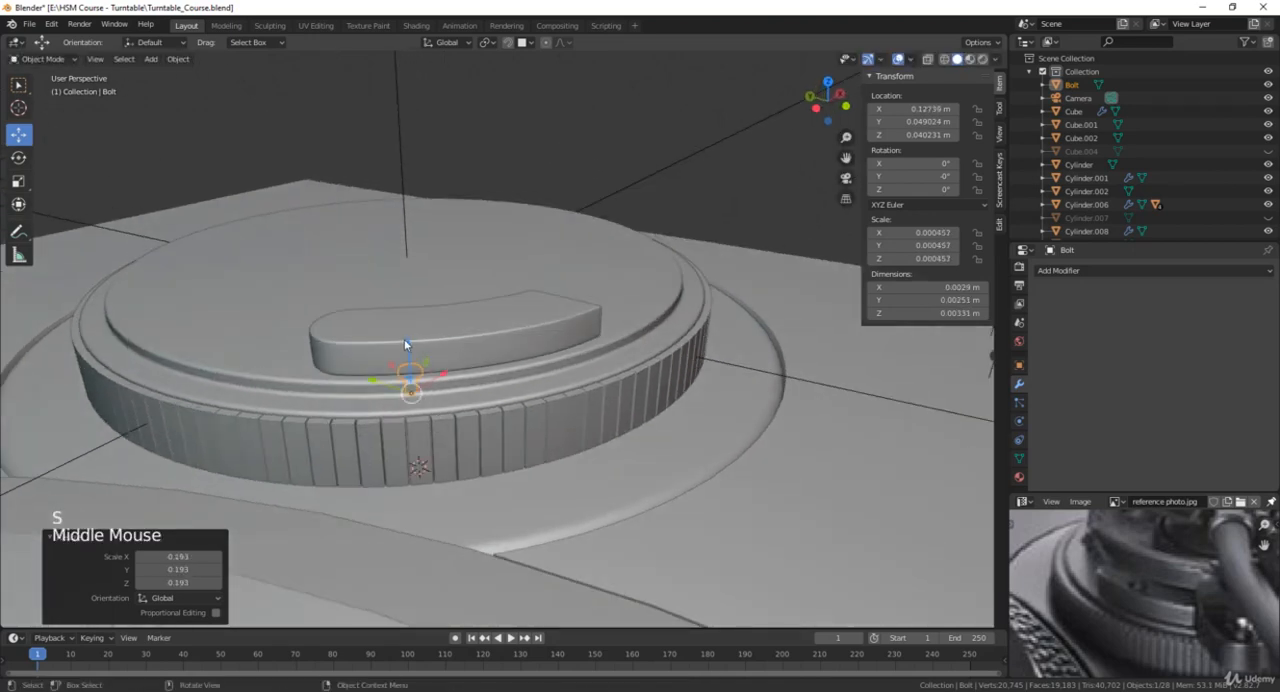
scroll(up, 3)
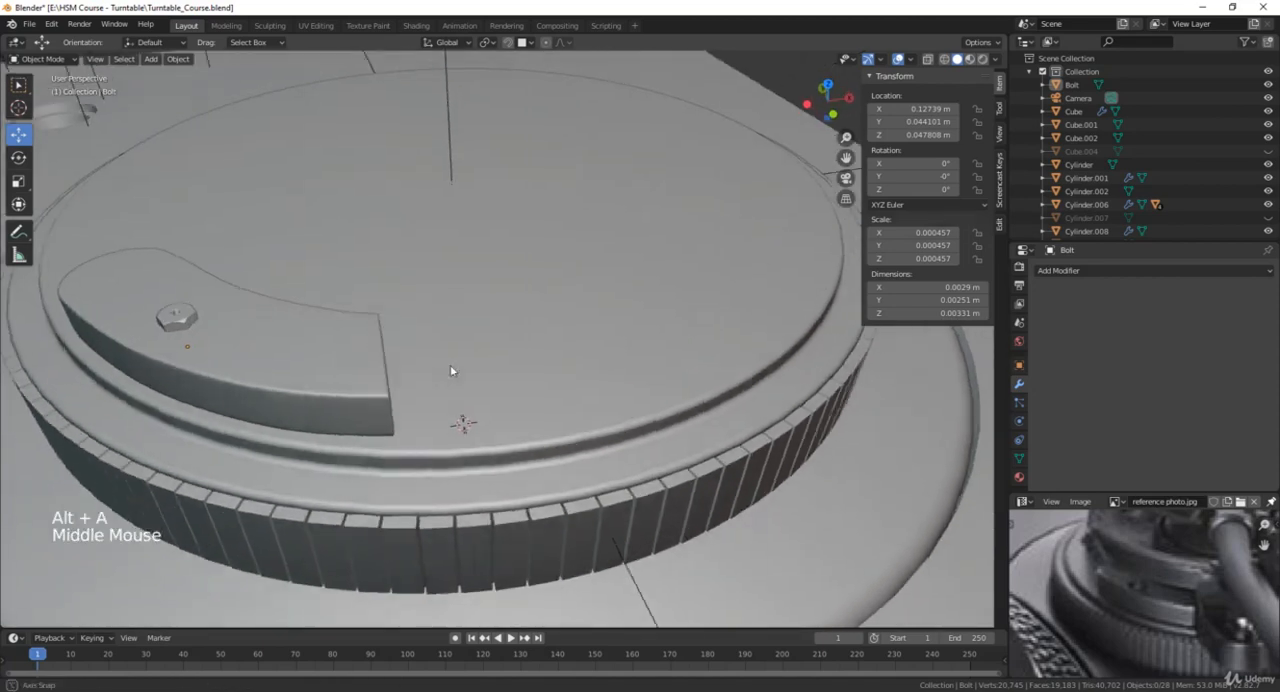
scroll(up, 3)
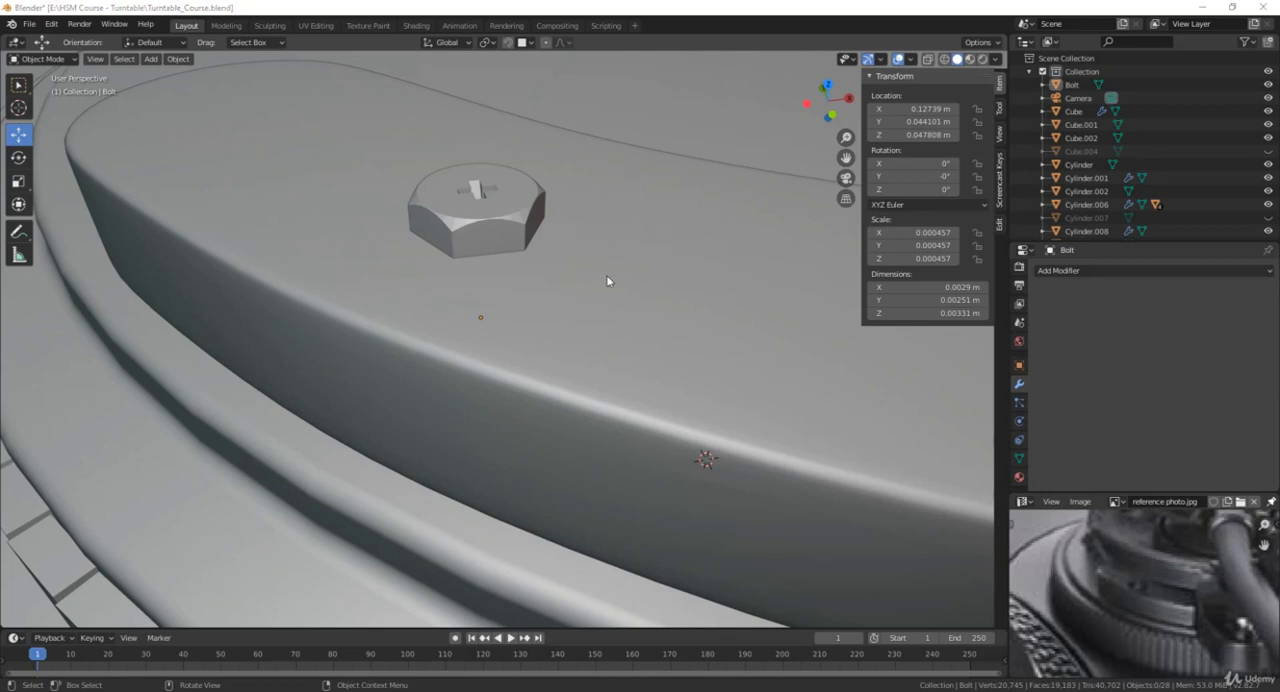
Select the tiny Phillips bolt on the curved piece and zoom in to inspect it
click(480, 210)
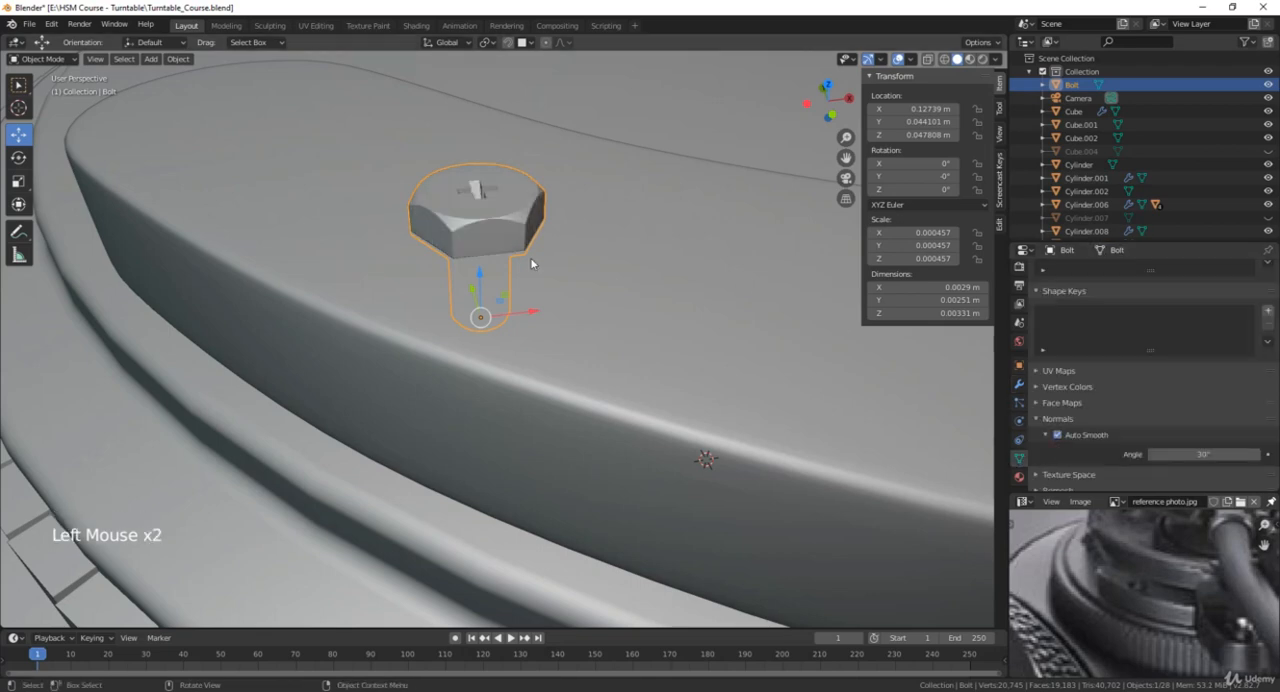
scroll(up, 3)
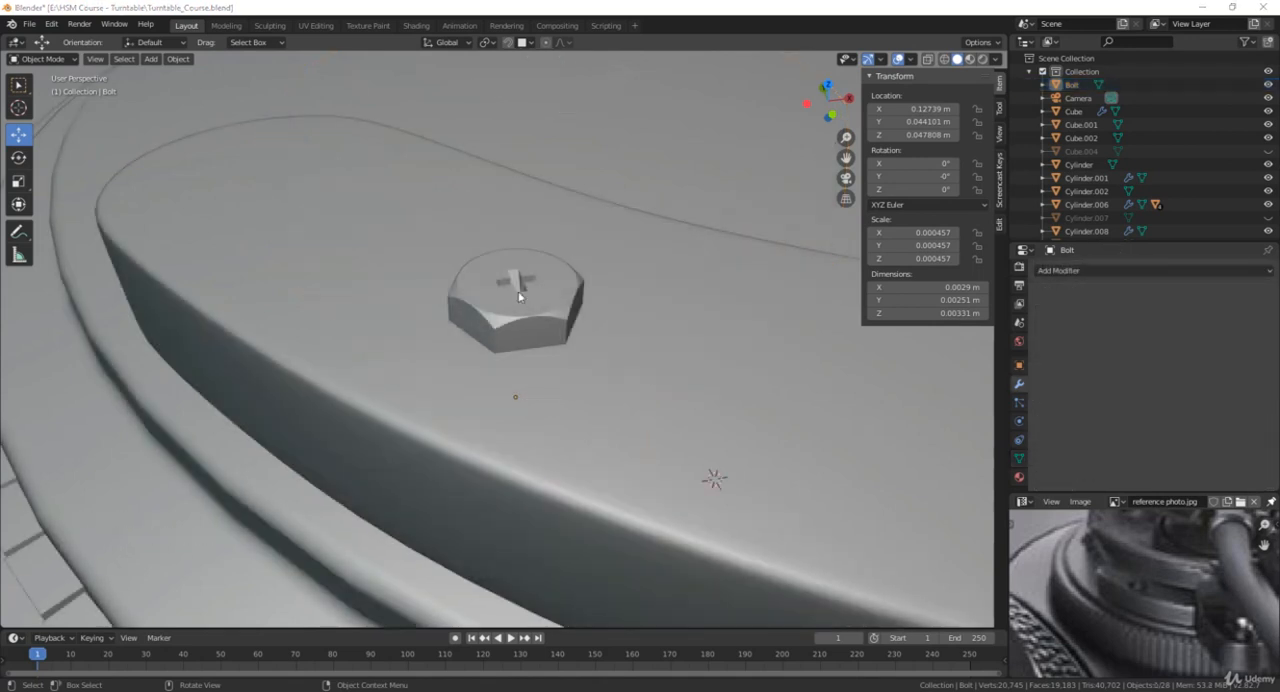
scroll(up, 3)
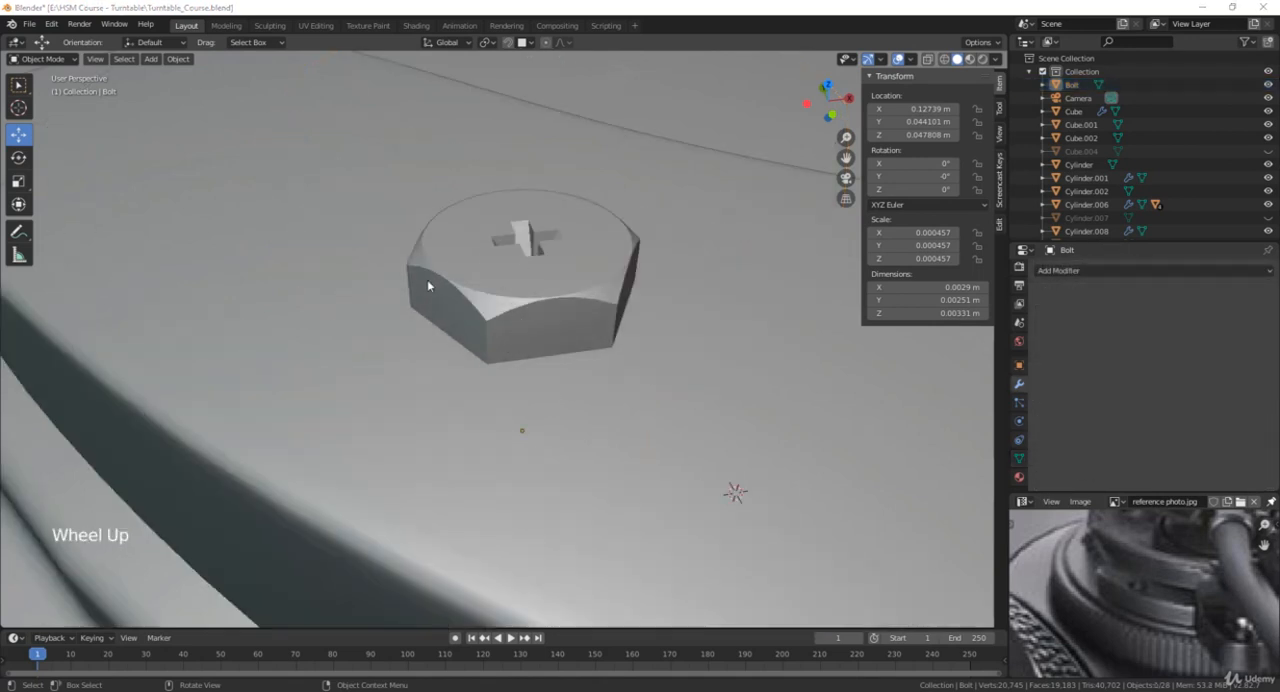
mouse_move(565, 306)
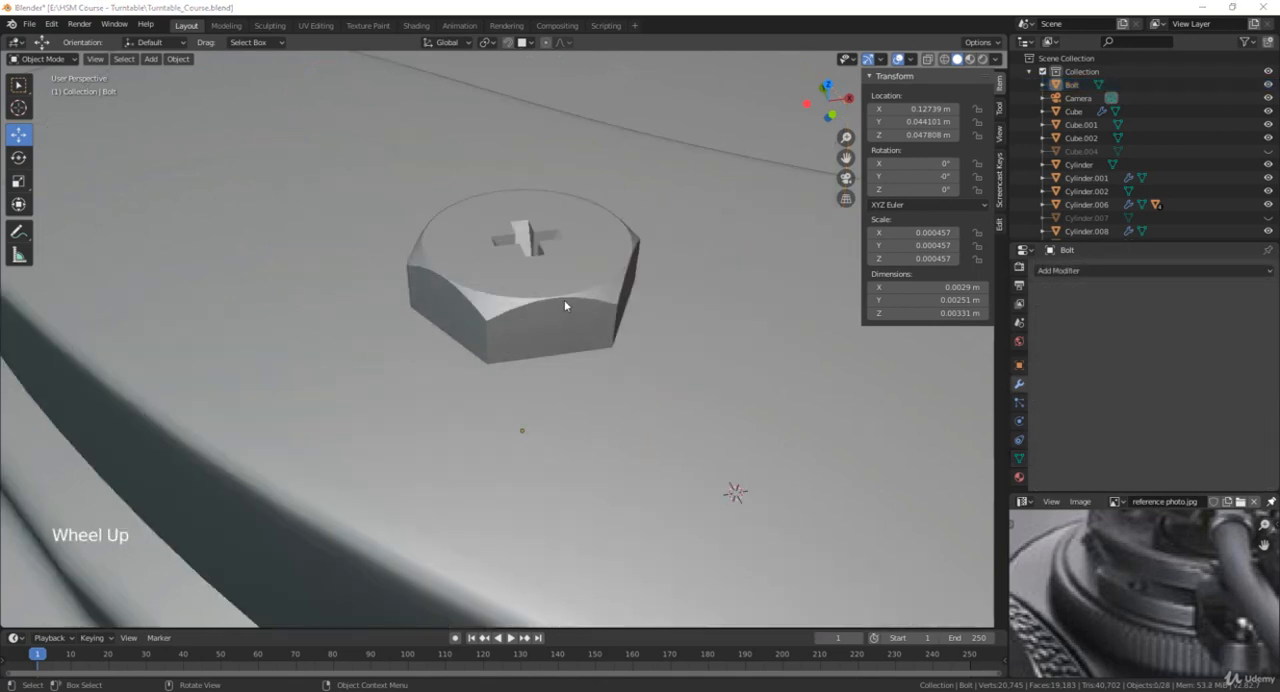
scroll(down, 3)
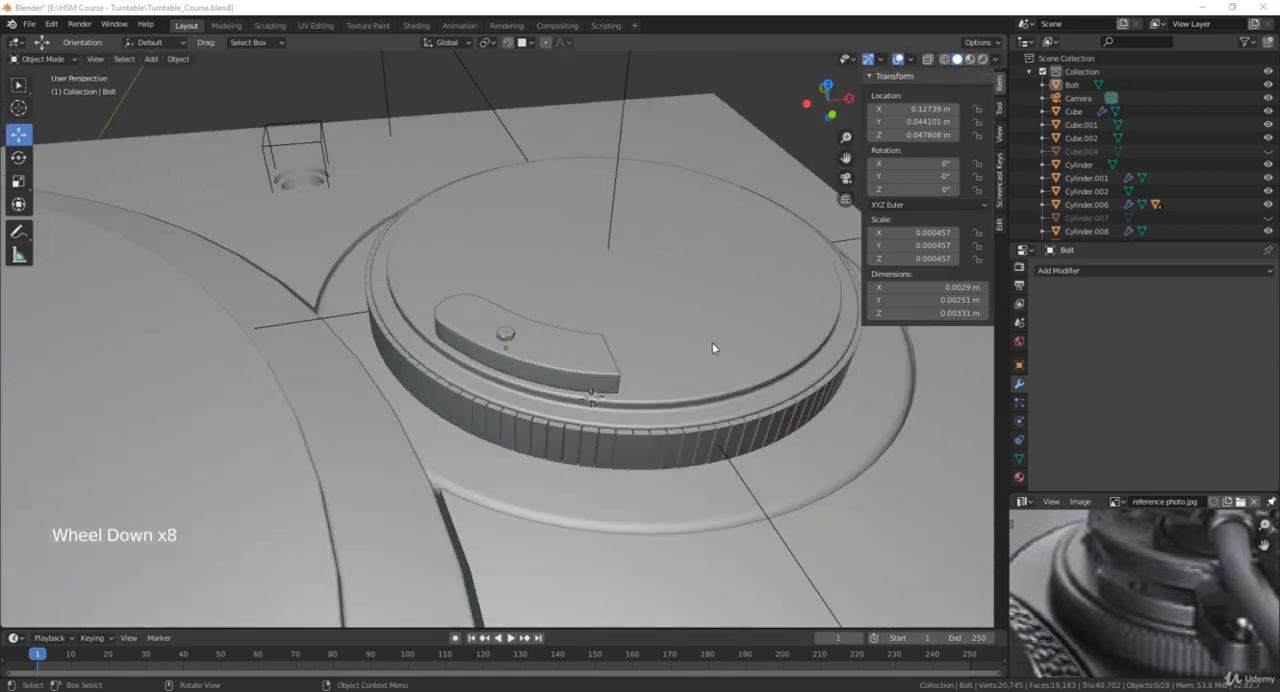